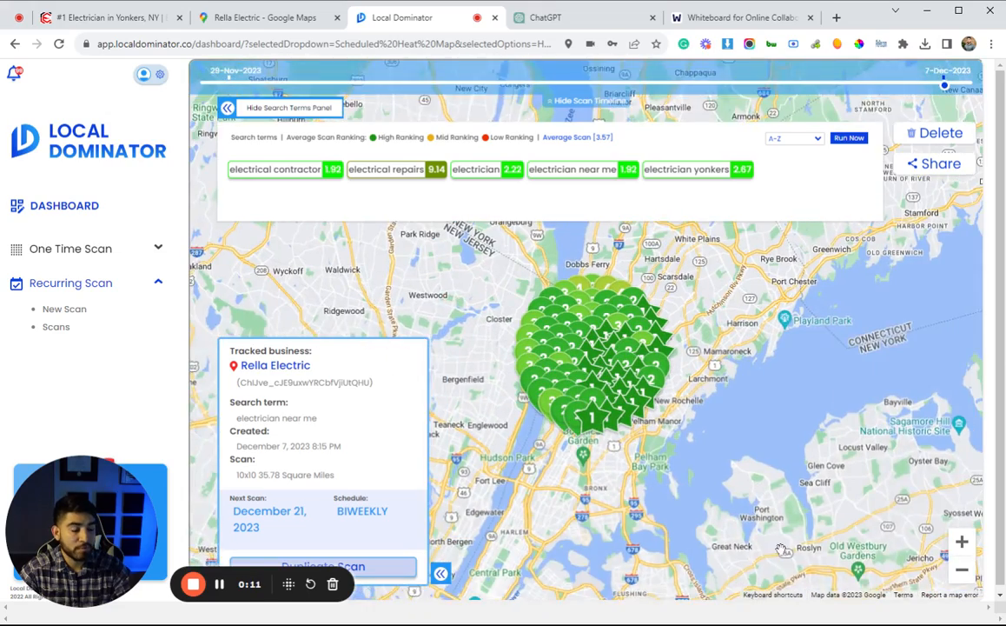
Step: Zoom around the ranking grid map, then bring up the Location Page SEO checklist whiteboard
{"action": "left_click", "coordinate": [962, 541]}
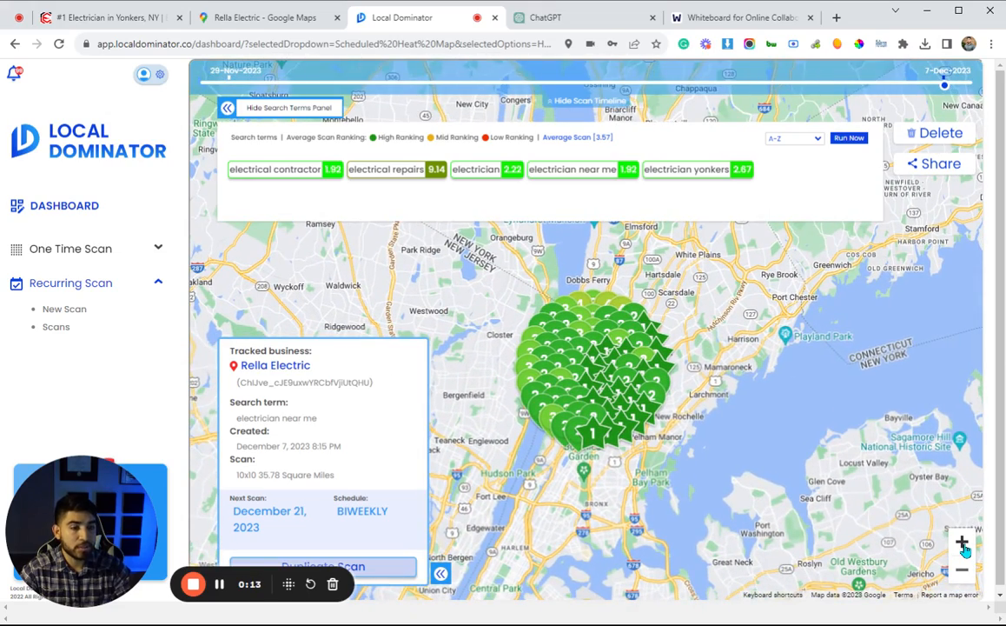
{"action": "left_click", "coordinate": [962, 541]}
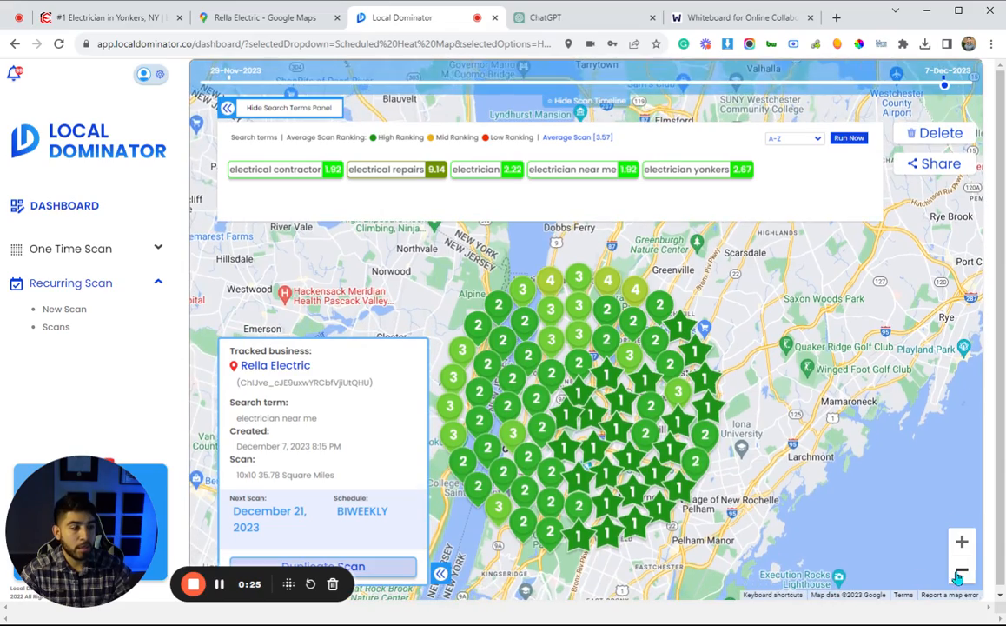
{"action": "left_click", "coordinate": [961, 569]}
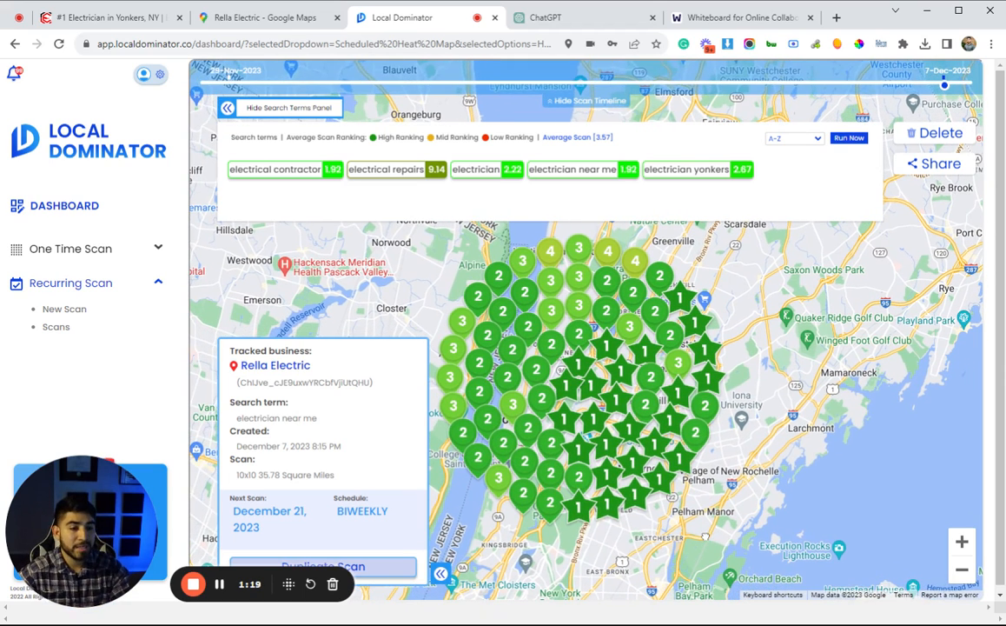
{"action": "mouse_move", "coordinate": [700, 534]}
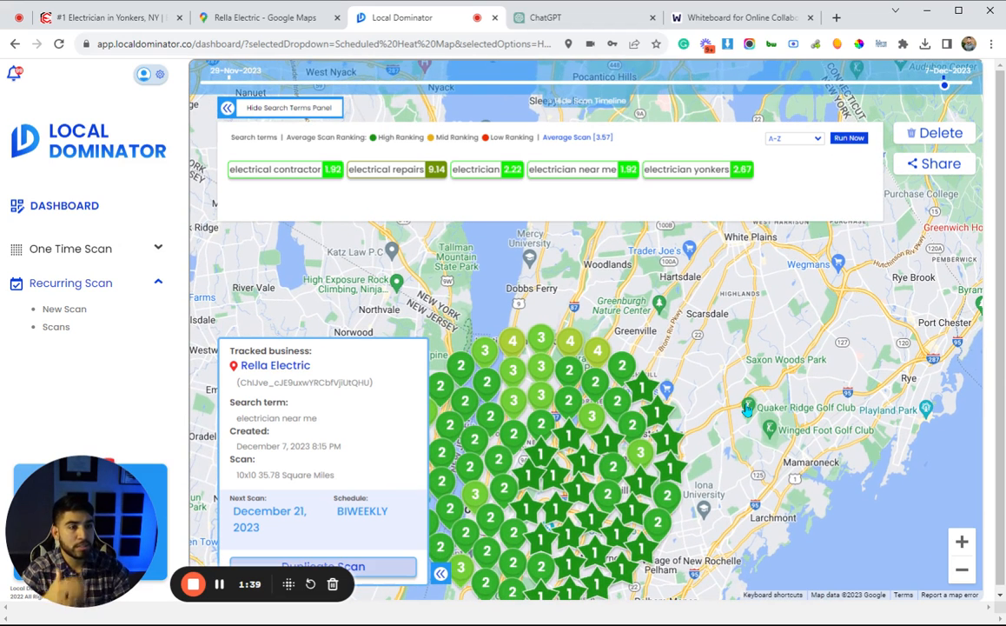
{"action": "mouse_move", "coordinate": [736, 339]}
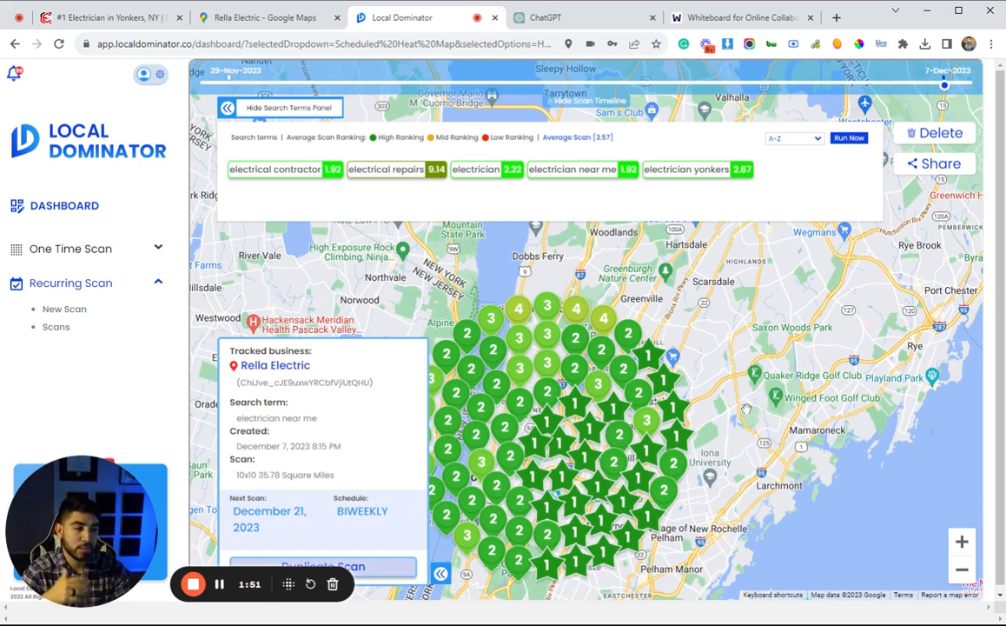
{"action": "mouse_move", "coordinate": [712, 411]}
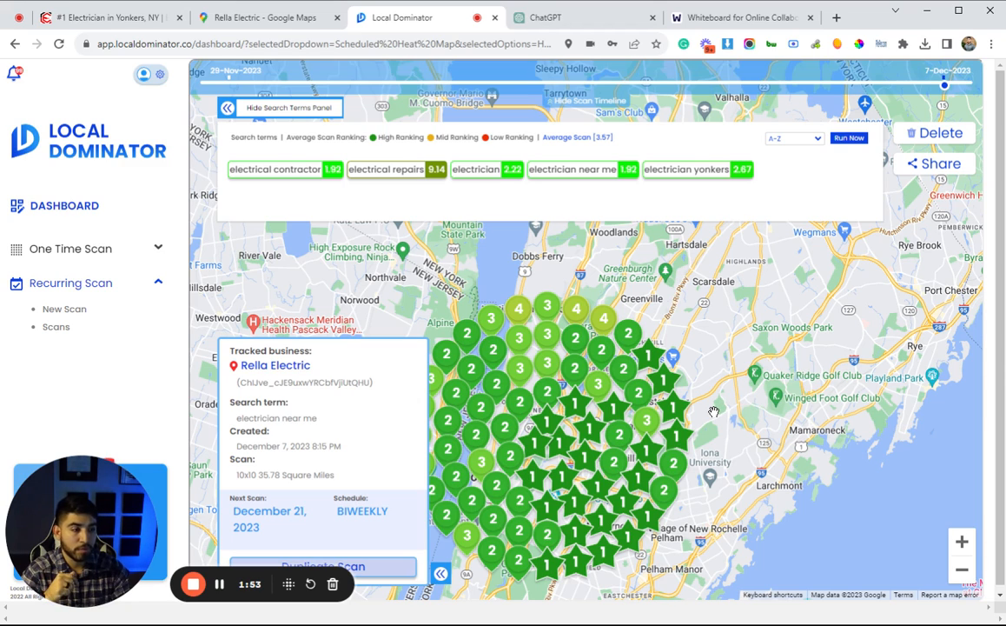
{"action": "left_click", "coordinate": [737, 18]}
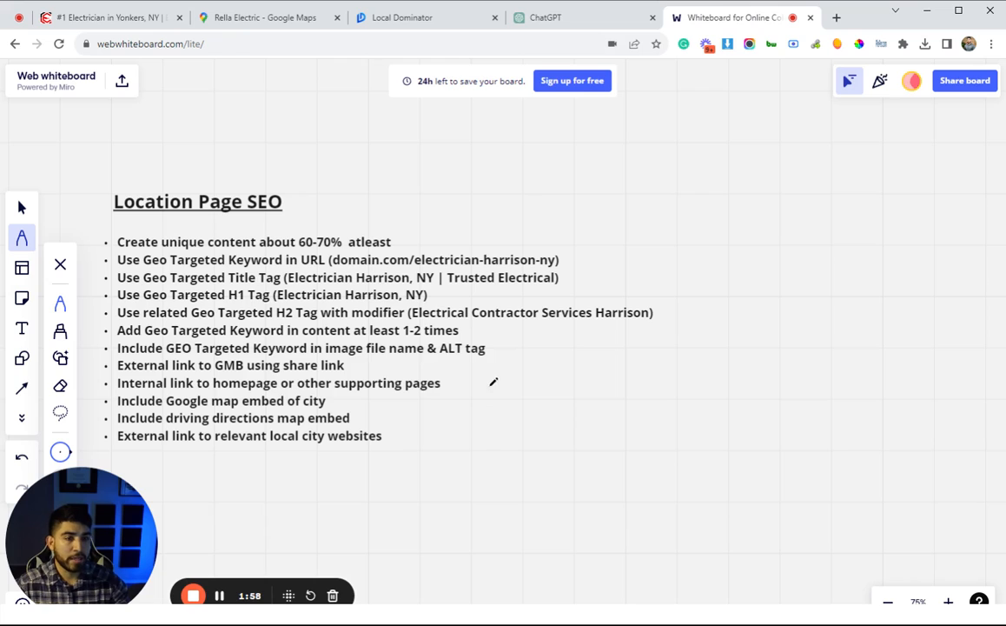
{"action": "mouse_move", "coordinate": [485, 456]}
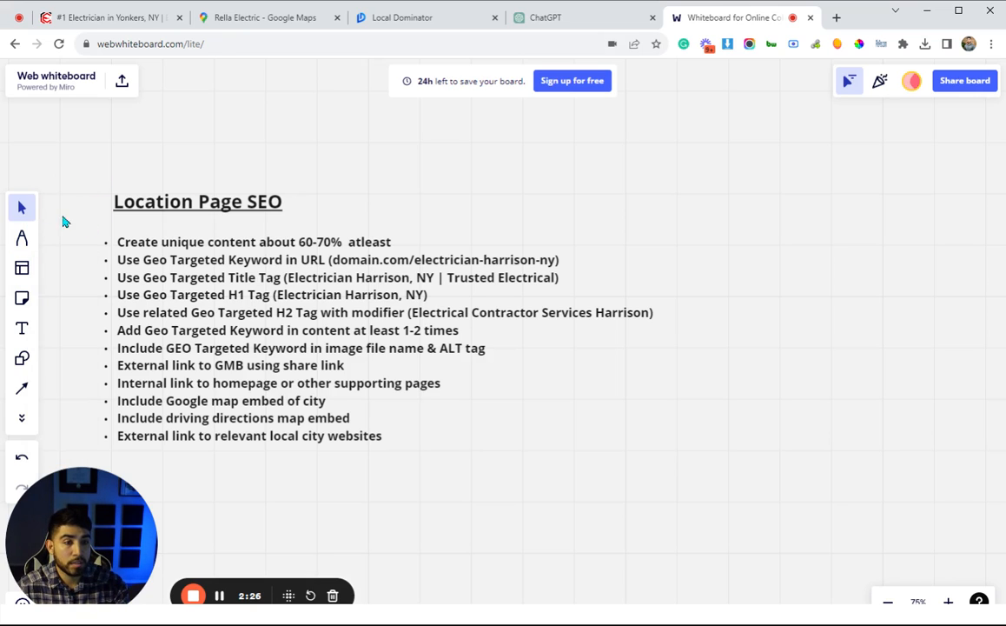
{"action": "mouse_move", "coordinate": [22, 207]}
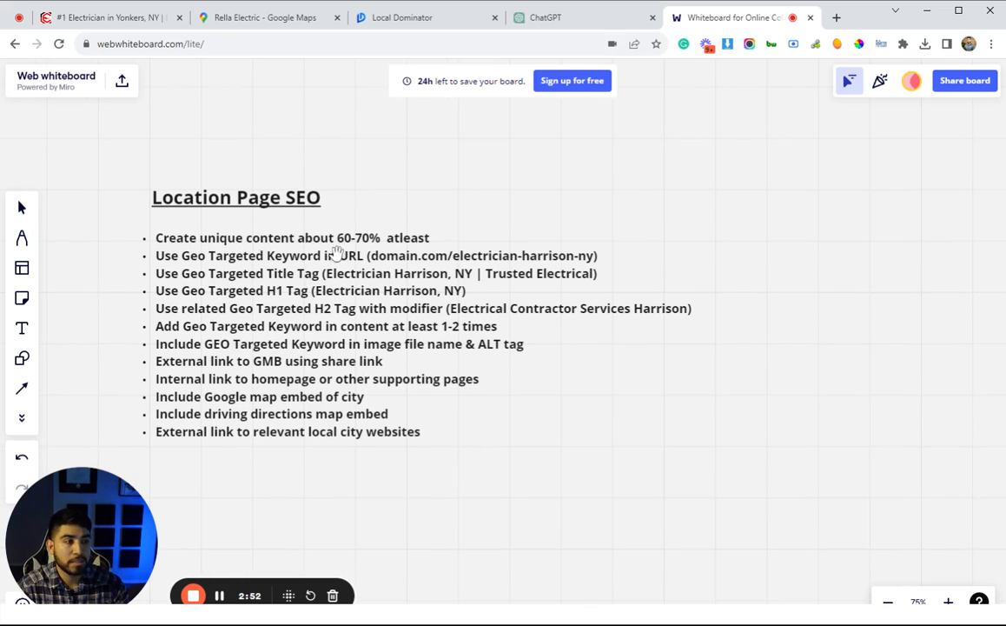
{"action": "mouse_move", "coordinate": [178, 296]}
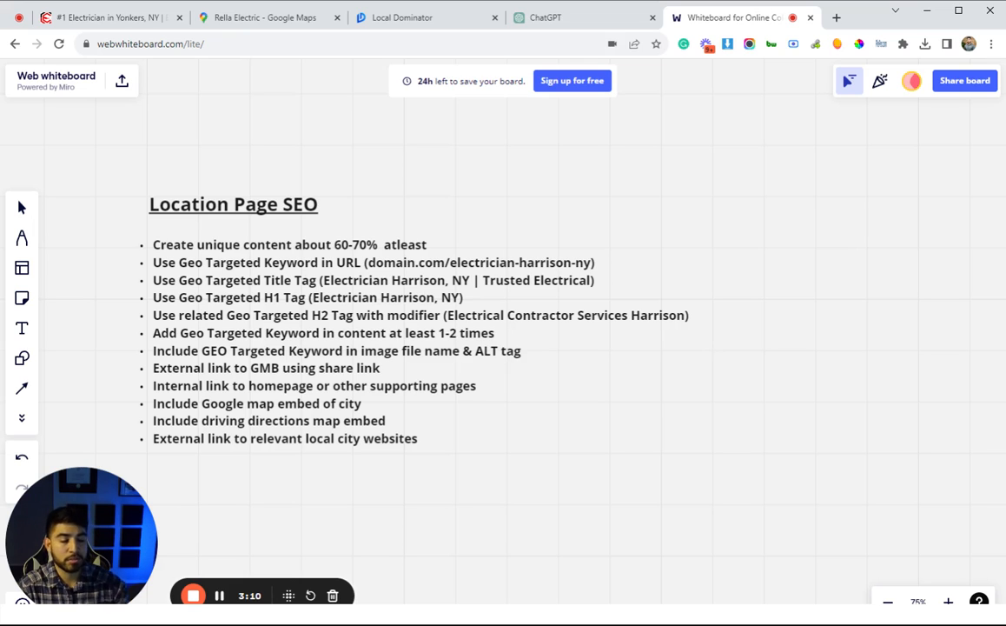
{"action": "mouse_move", "coordinate": [105, 333]}
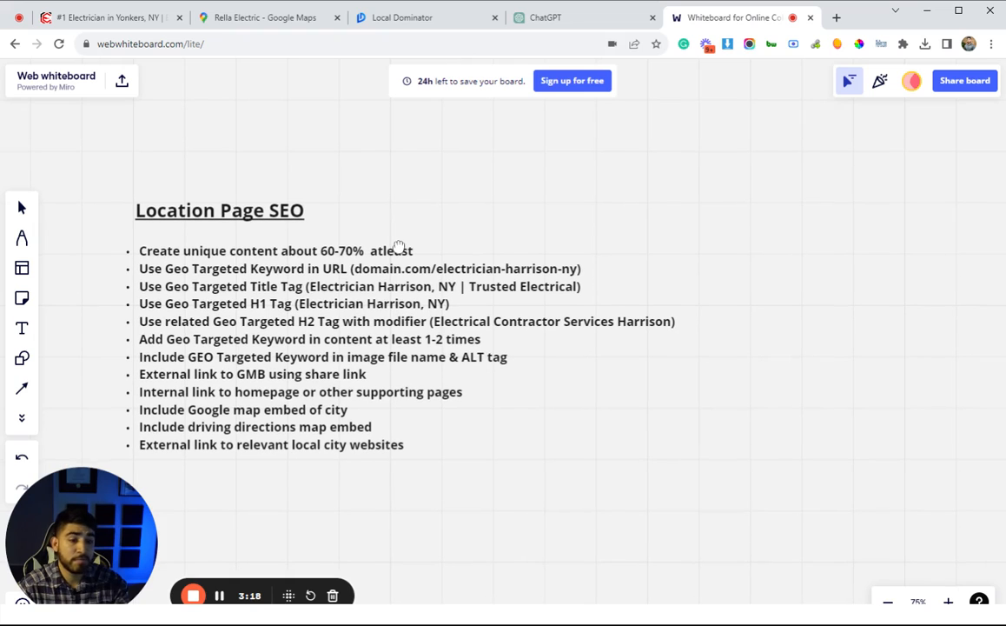
{"action": "mouse_move", "coordinate": [488, 403]}
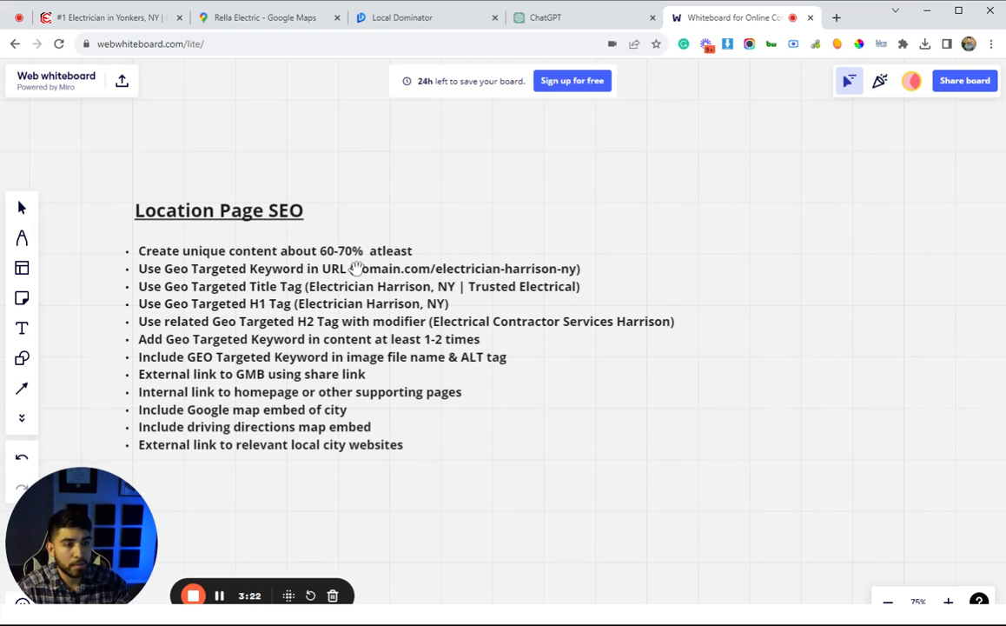
{"action": "mouse_move", "coordinate": [461, 459]}
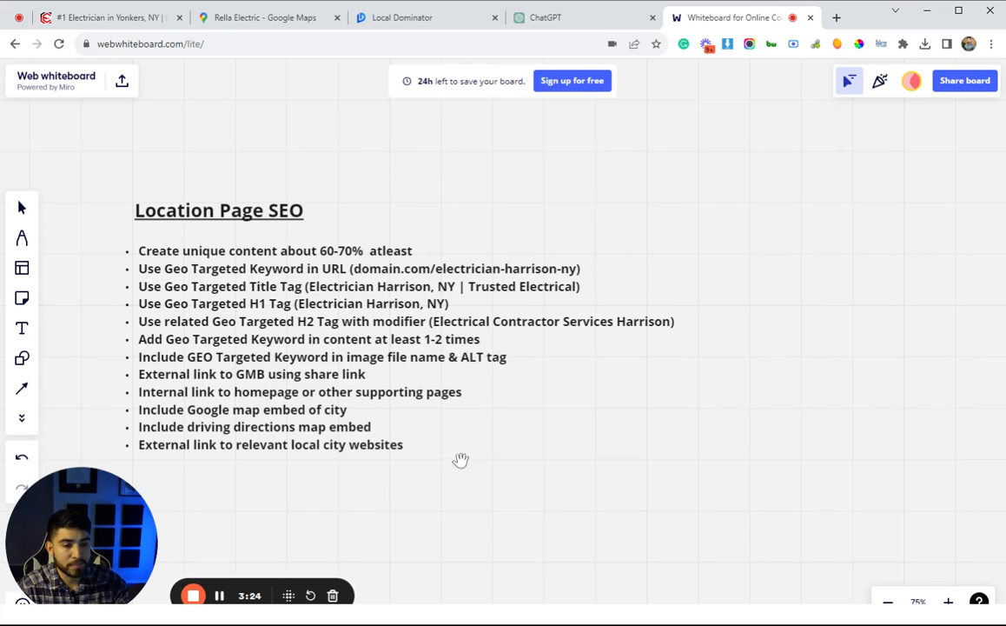
{"action": "mouse_move", "coordinate": [341, 328]}
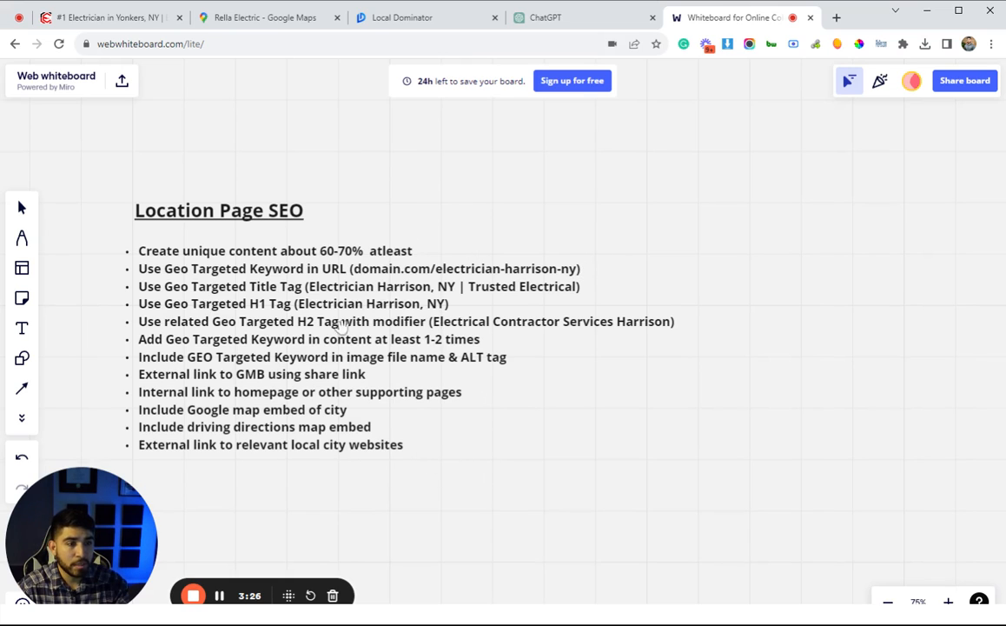
{"action": "mouse_move", "coordinate": [469, 273]}
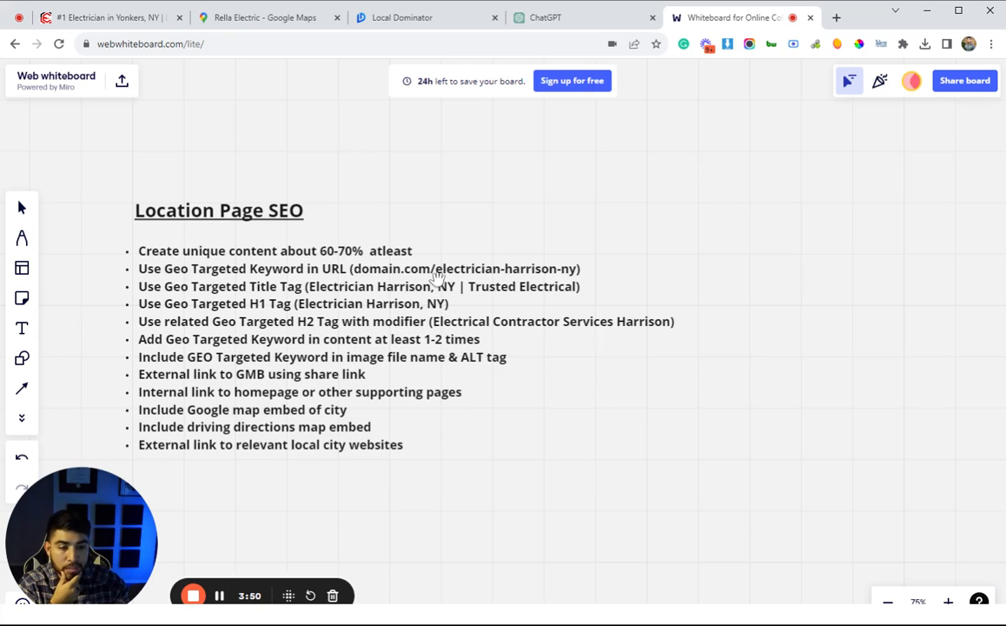
{"action": "mouse_move", "coordinate": [465, 351]}
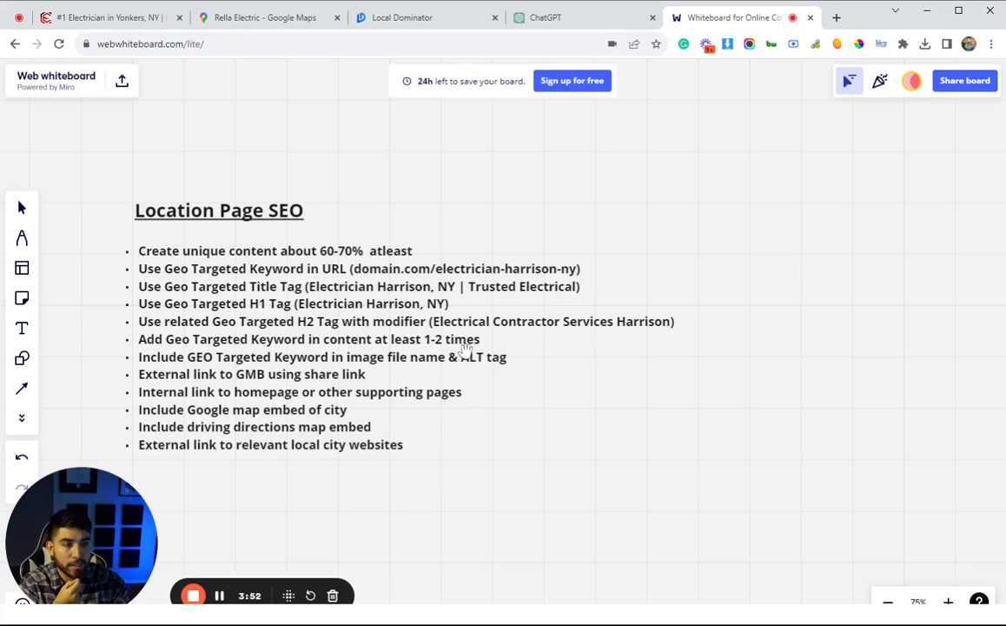
{"action": "mouse_move", "coordinate": [452, 436]}
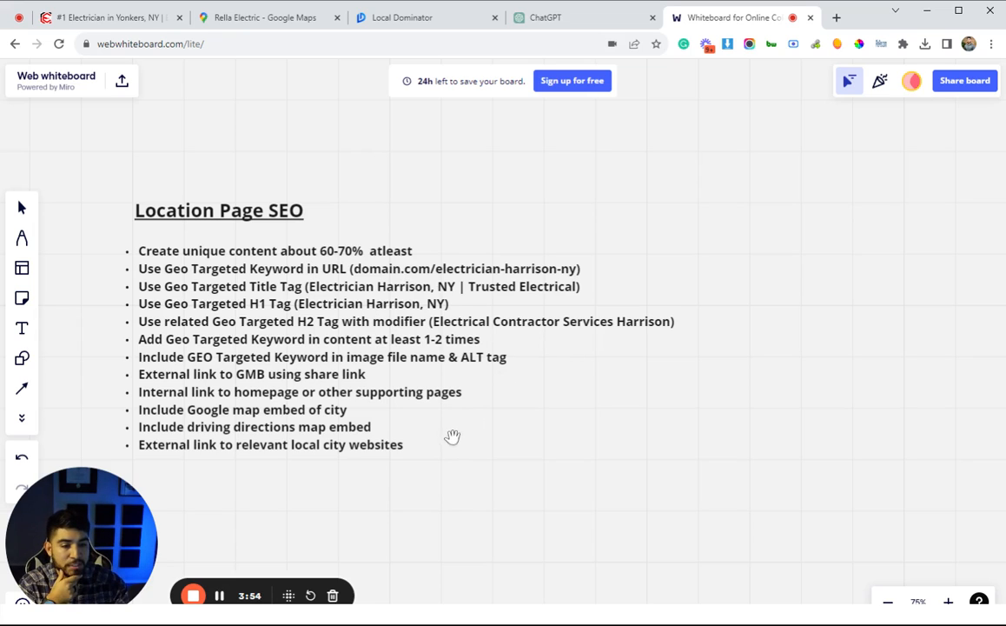
{"action": "mouse_move", "coordinate": [365, 274]}
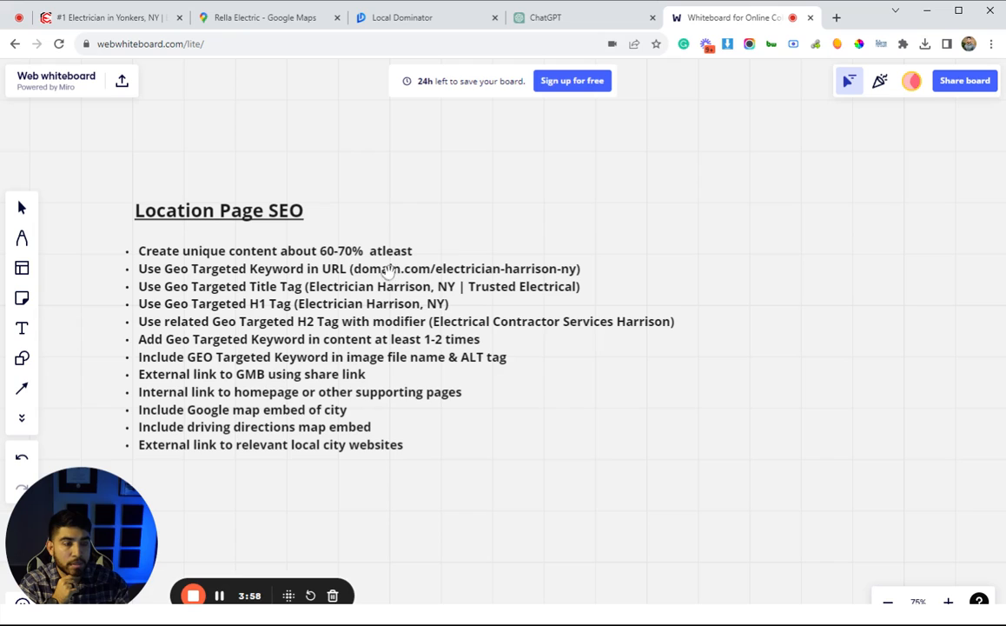
{"action": "mouse_move", "coordinate": [478, 268]}
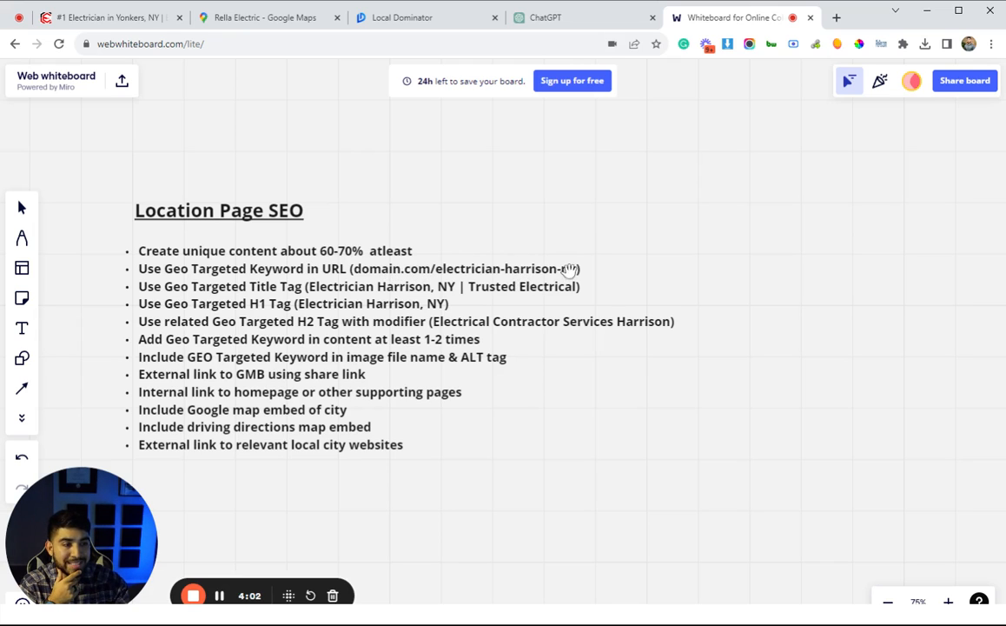
{"action": "mouse_move", "coordinate": [525, 365]}
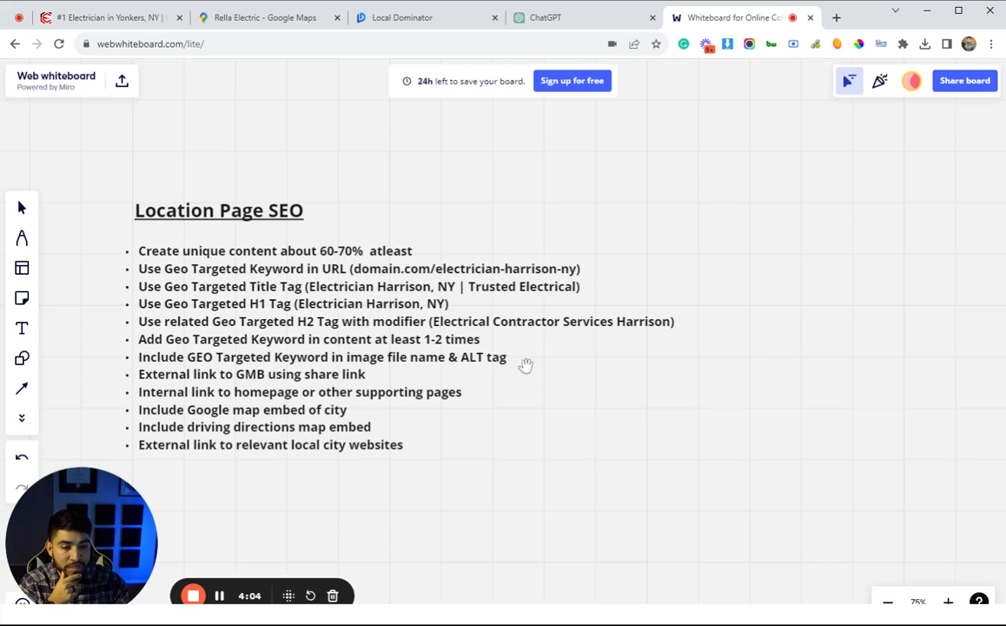
{"action": "mouse_move", "coordinate": [441, 444]}
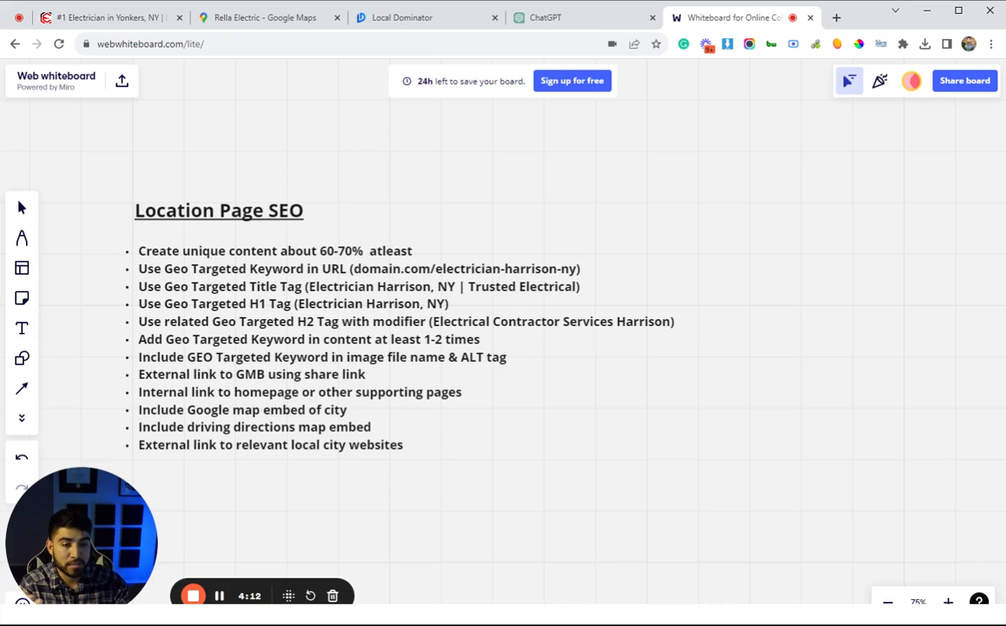
{"action": "mouse_move", "coordinate": [487, 247]}
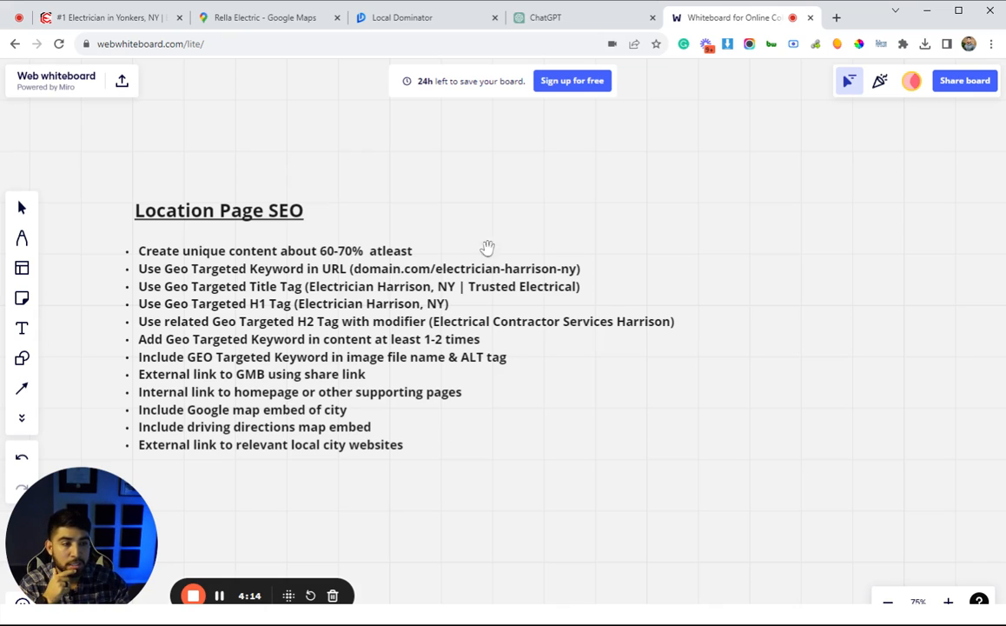
{"action": "mouse_move", "coordinate": [516, 287]}
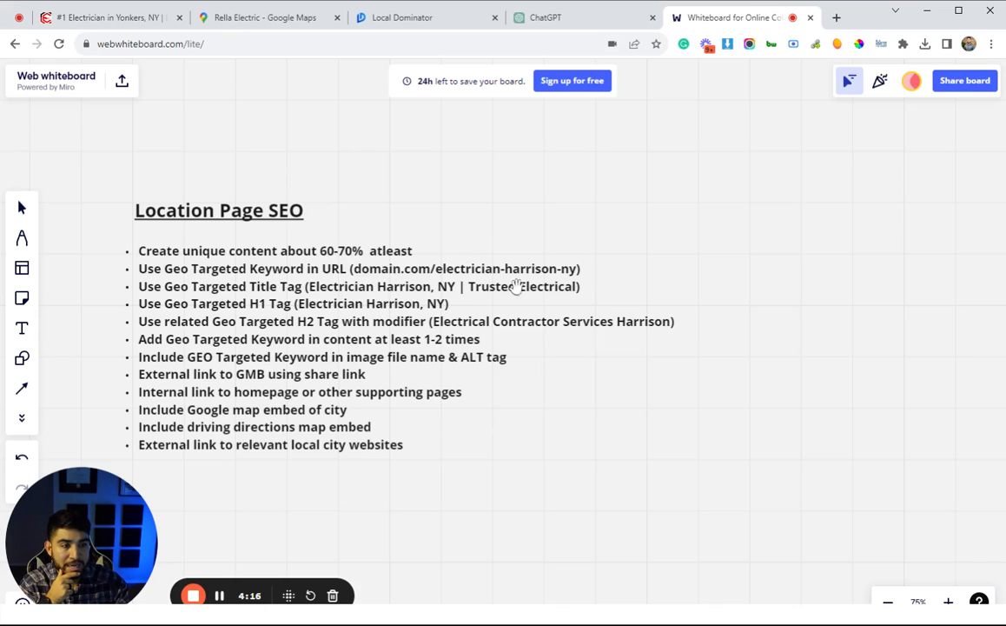
{"action": "mouse_move", "coordinate": [496, 469]}
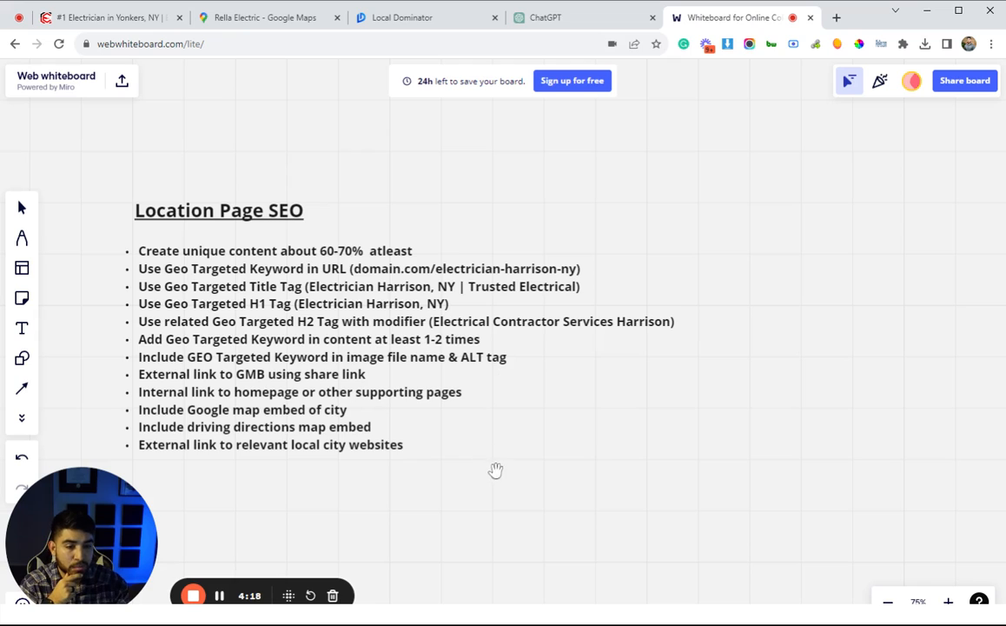
{"action": "mouse_move", "coordinate": [481, 478]}
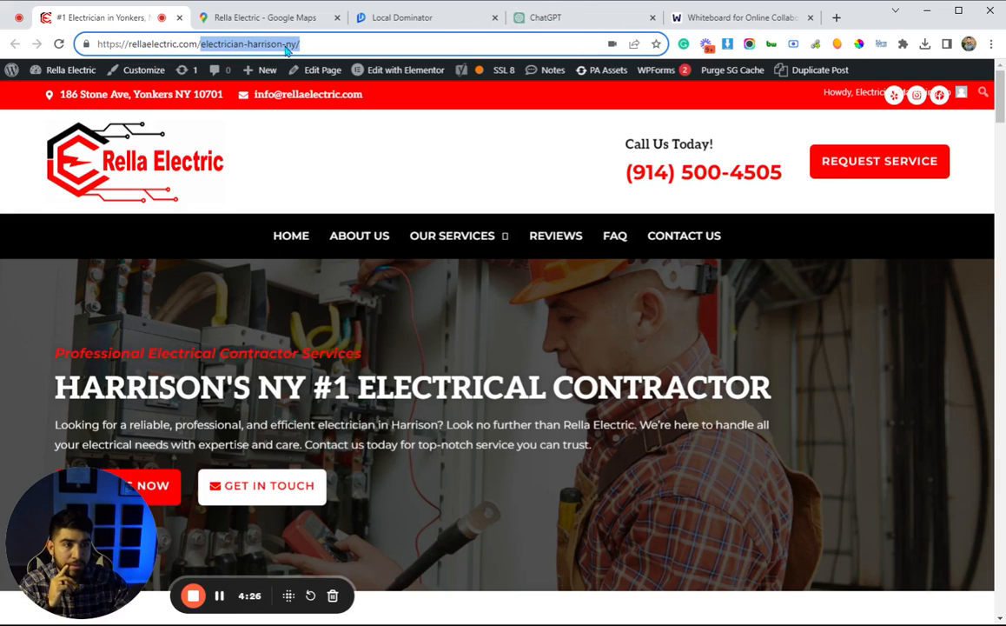
{"action": "left_click", "coordinate": [738, 17]}
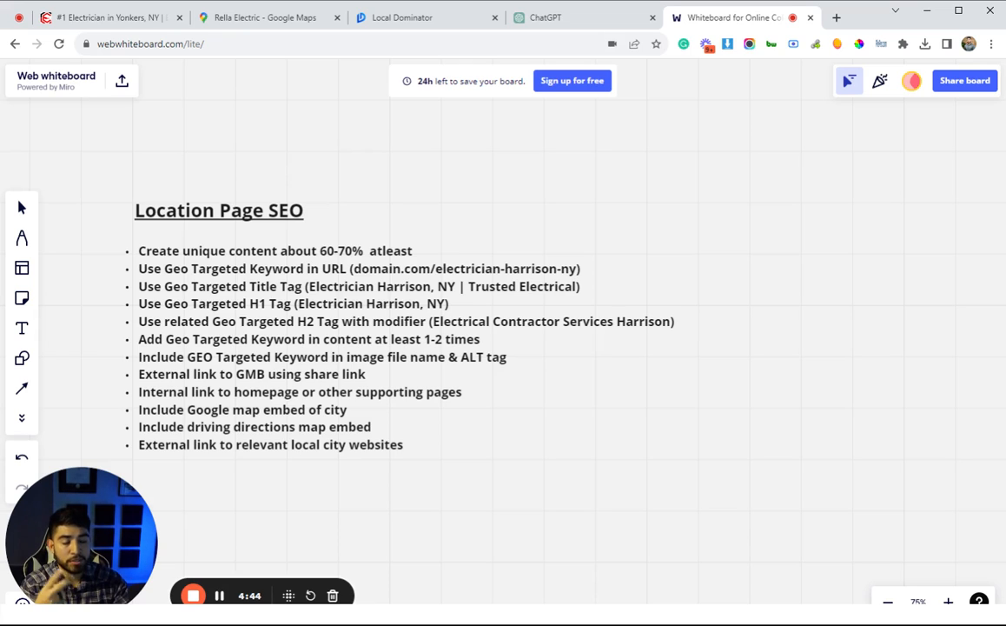
{"action": "mouse_move", "coordinate": [504, 299]}
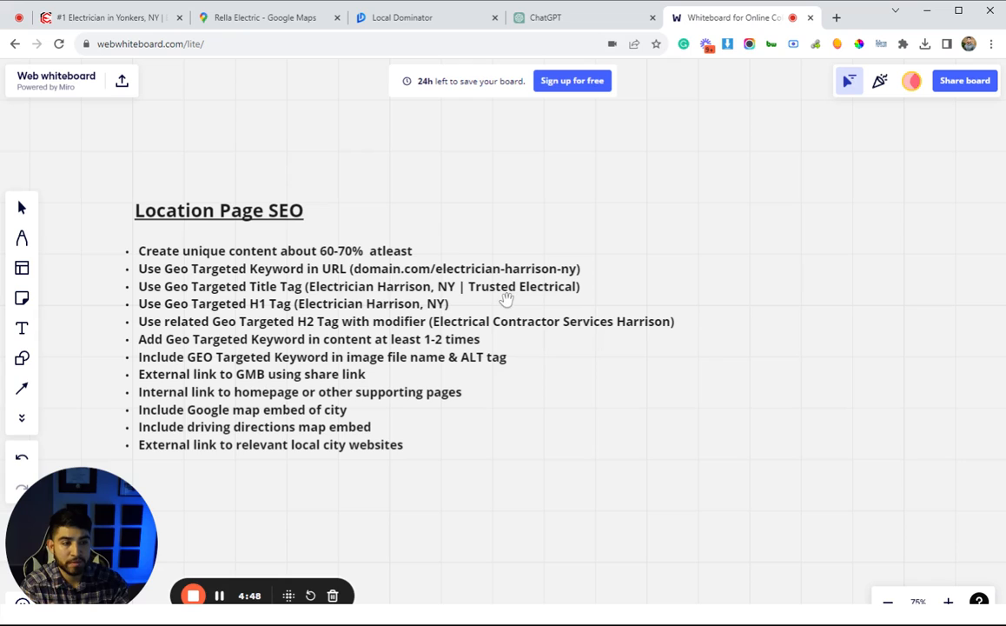
{"action": "mouse_move", "coordinate": [502, 301]}
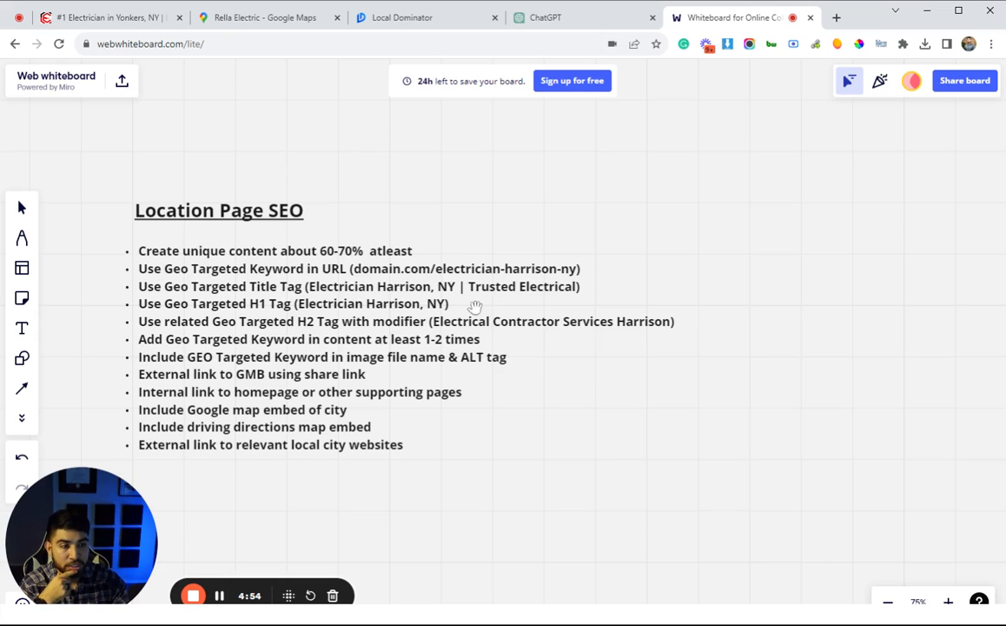
{"action": "mouse_move", "coordinate": [367, 293]}
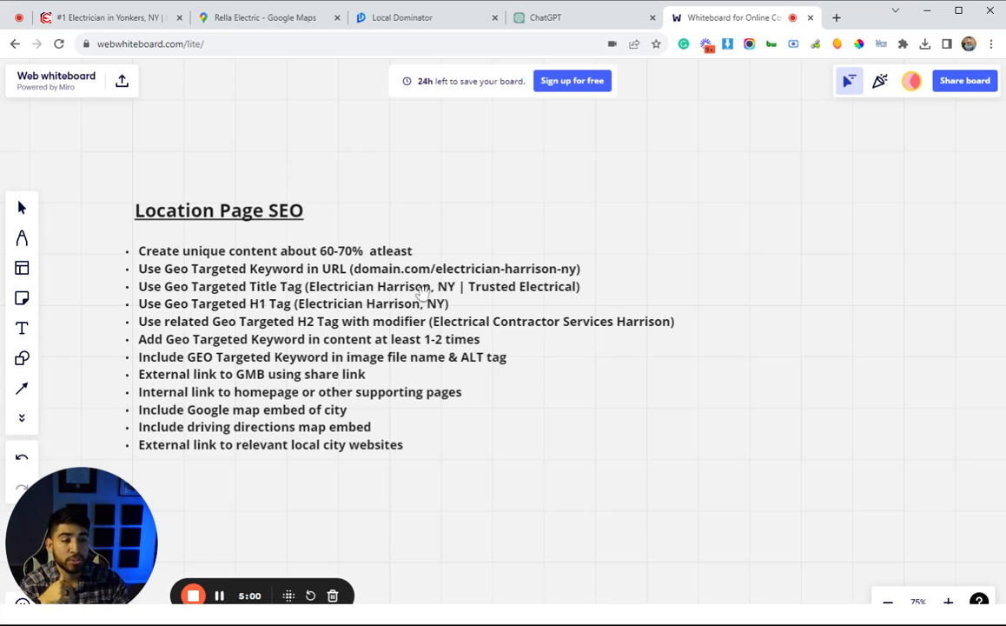
{"action": "mouse_move", "coordinate": [472, 292]}
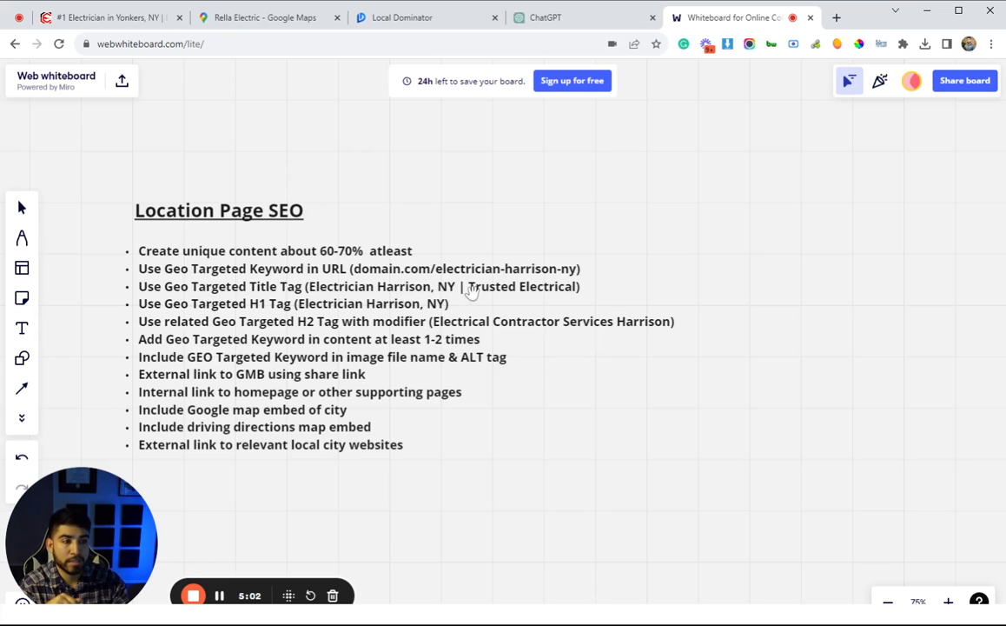
{"action": "mouse_move", "coordinate": [178, 54]}
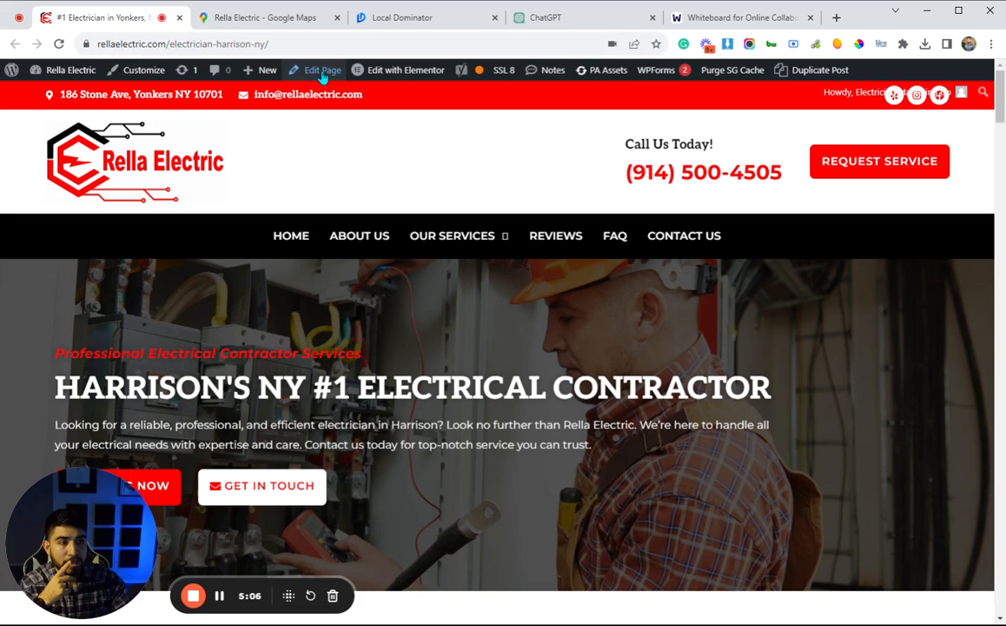
Step: Open the Harrison page in the WordPress editor tab
{"action": "left_click", "coordinate": [743, 17]}
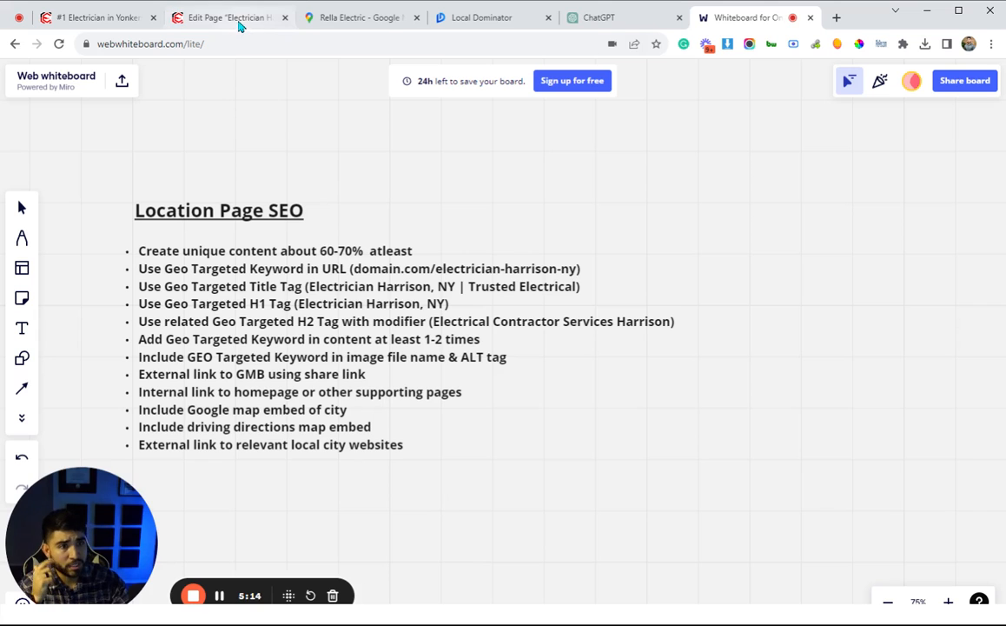
Step: Change the Yoast SEO title to Harrison and append '| Rella Electric'
{"action": "left_click", "coordinate": [226, 18]}
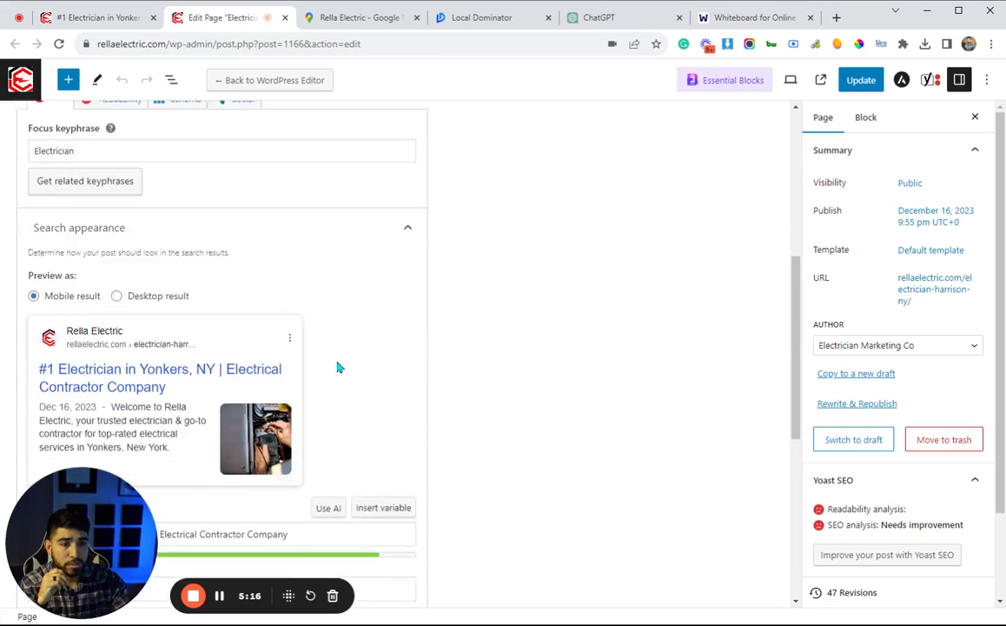
{"action": "scroll", "scroll_direction": "down", "scroll_amount": 3}
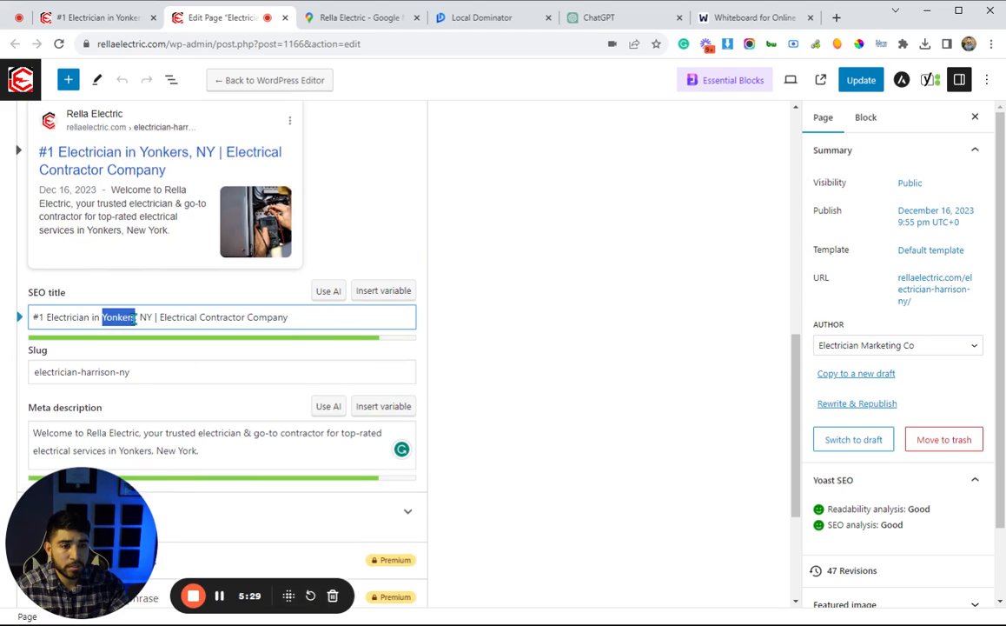
{"action": "type", "text": "Harrison"}
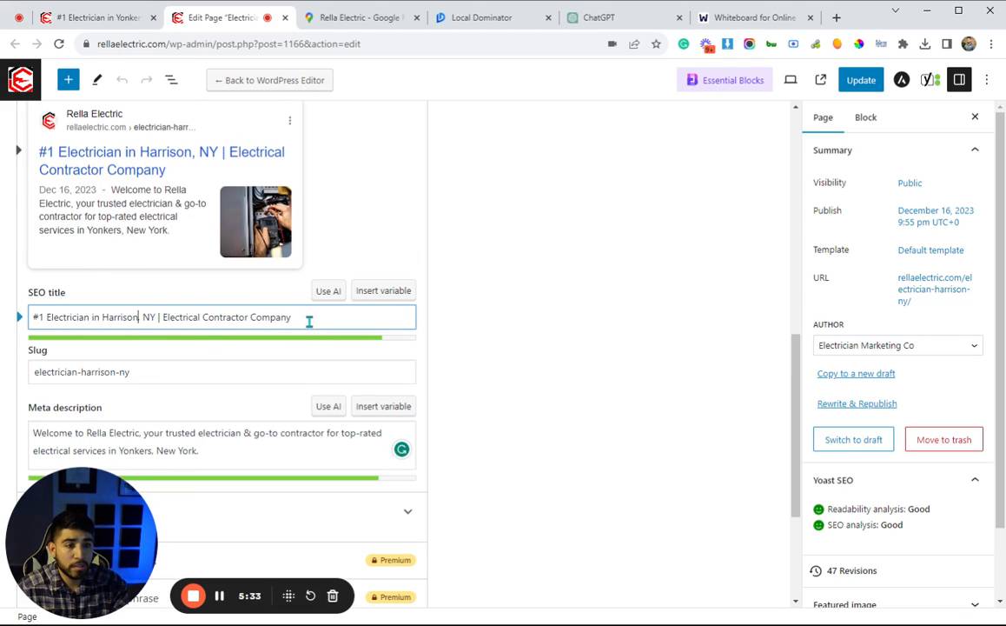
{"action": "double_click", "coordinate": [226, 316]}
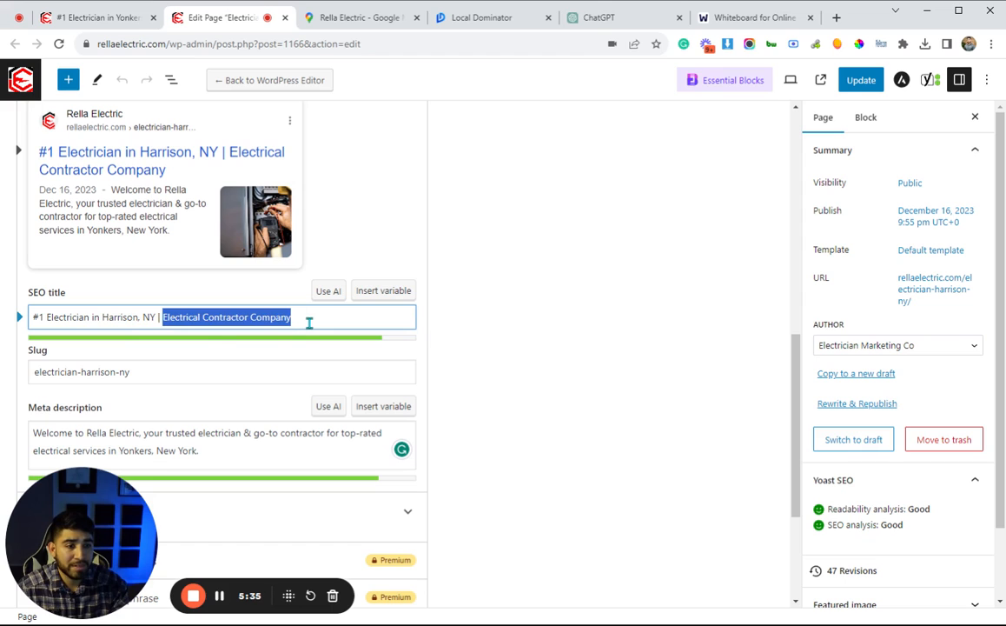
{"action": "left_click", "coordinate": [296, 316]}
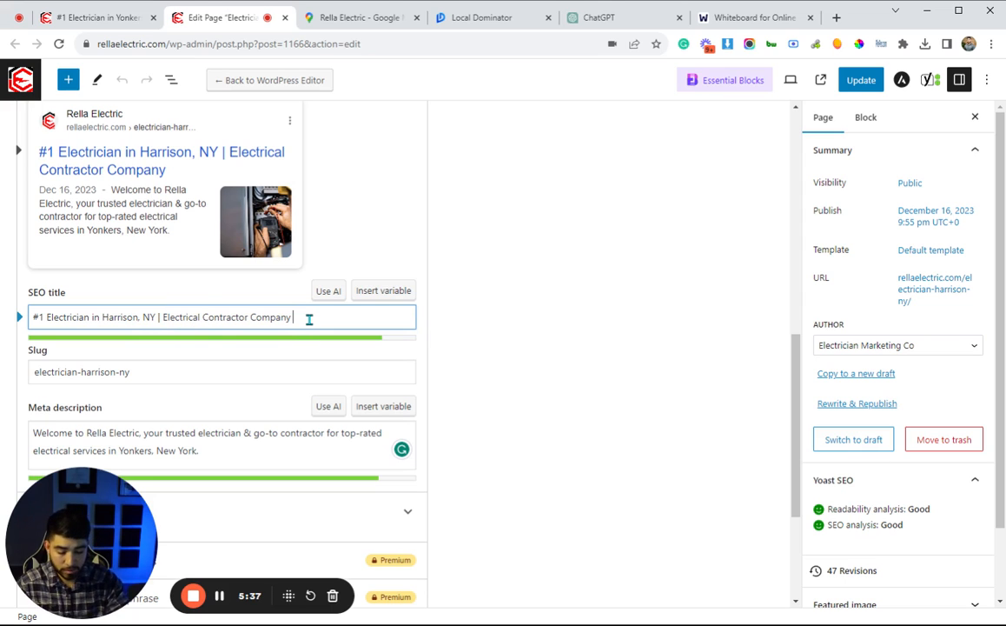
{"action": "type", "text": "| Rella Electric"}
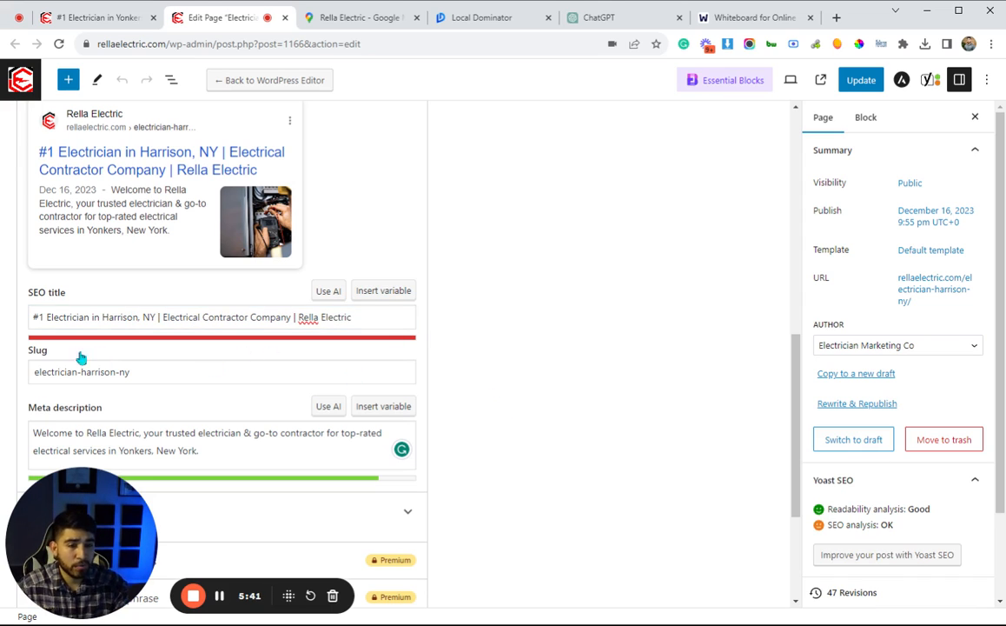
{"action": "double_click", "coordinate": [61, 316]}
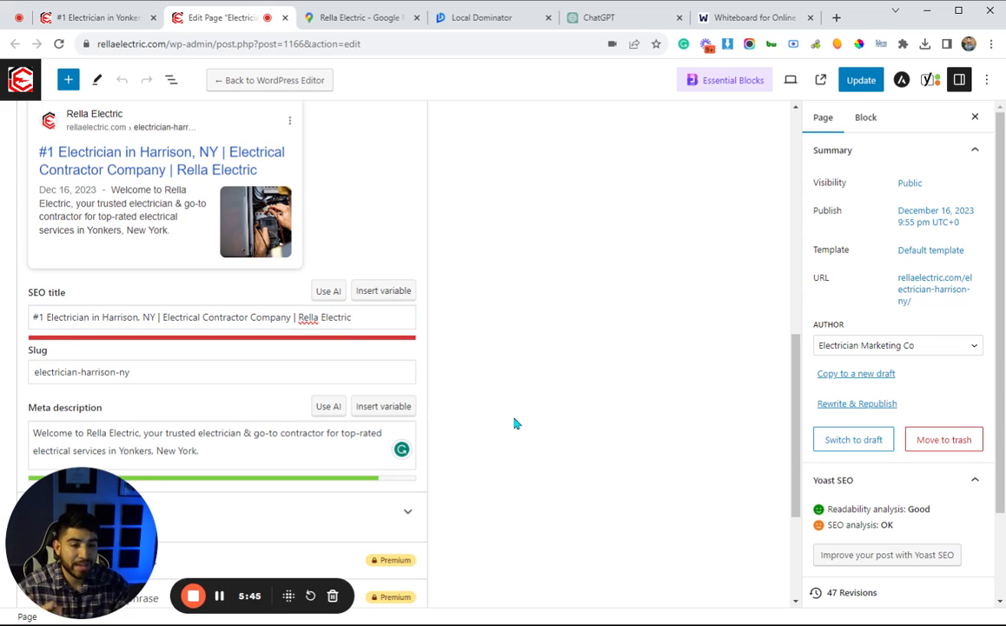
Step: Replace Yonkers with Harrison in the meta description and save the page
{"action": "scroll", "scroll_direction": "down", "scroll_amount": 3}
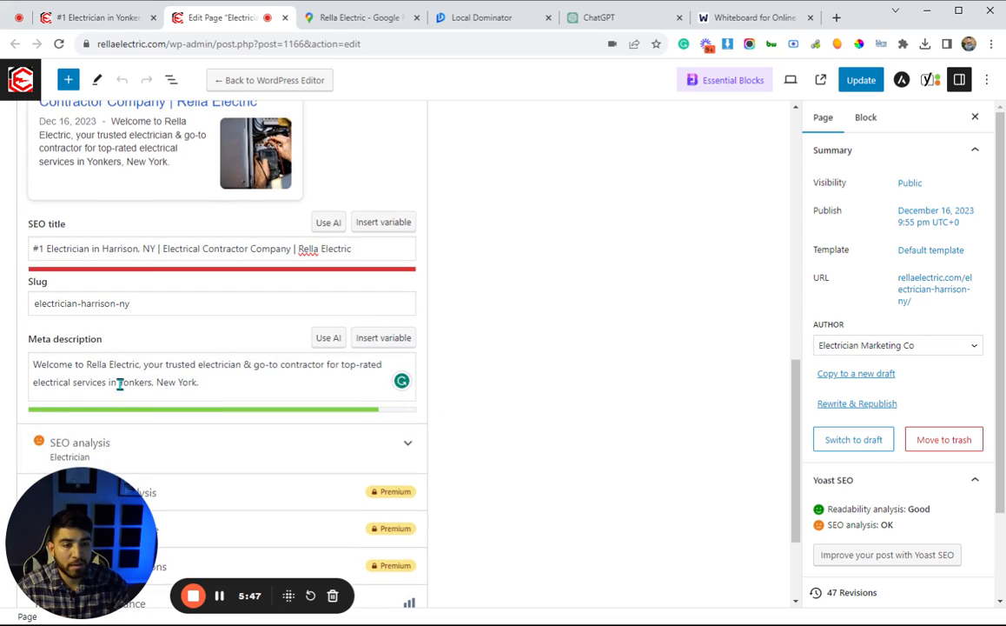
{"action": "double_click", "coordinate": [134, 382]}
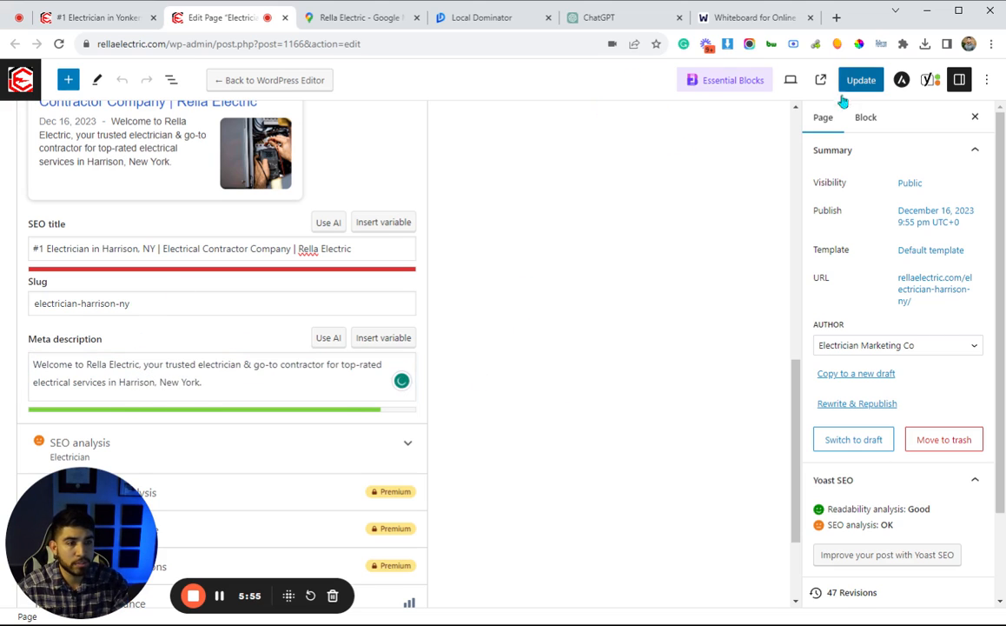
{"action": "left_click", "coordinate": [860, 80]}
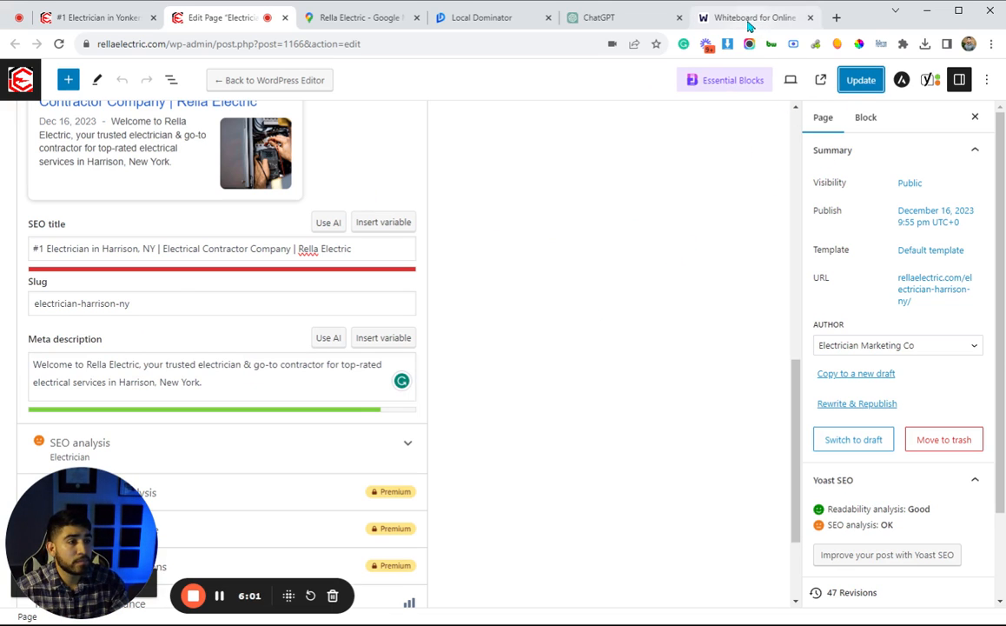
Step: Review the live page's Harrison H1 and H2 headings, then return to the checklist
{"action": "left_click", "coordinate": [754, 18]}
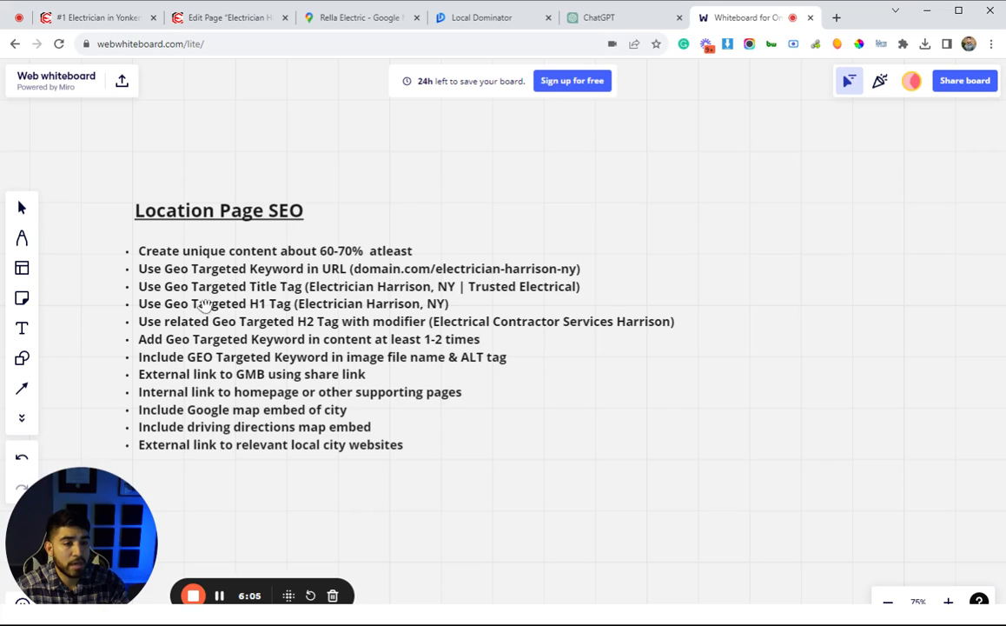
{"action": "left_click", "coordinate": [83, 17]}
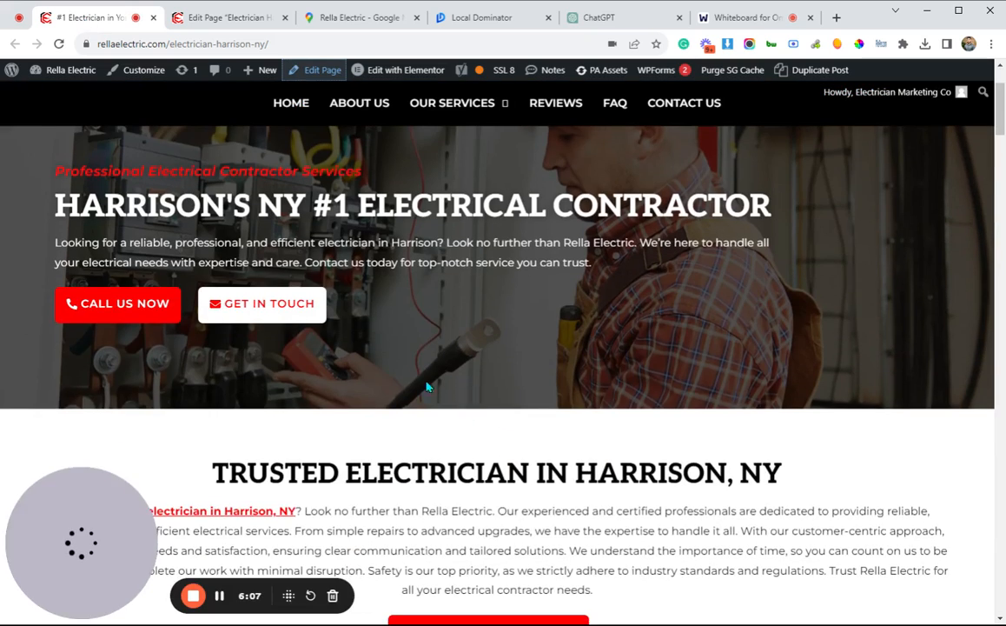
{"action": "scroll", "scroll_direction": "up", "scroll_amount": 3}
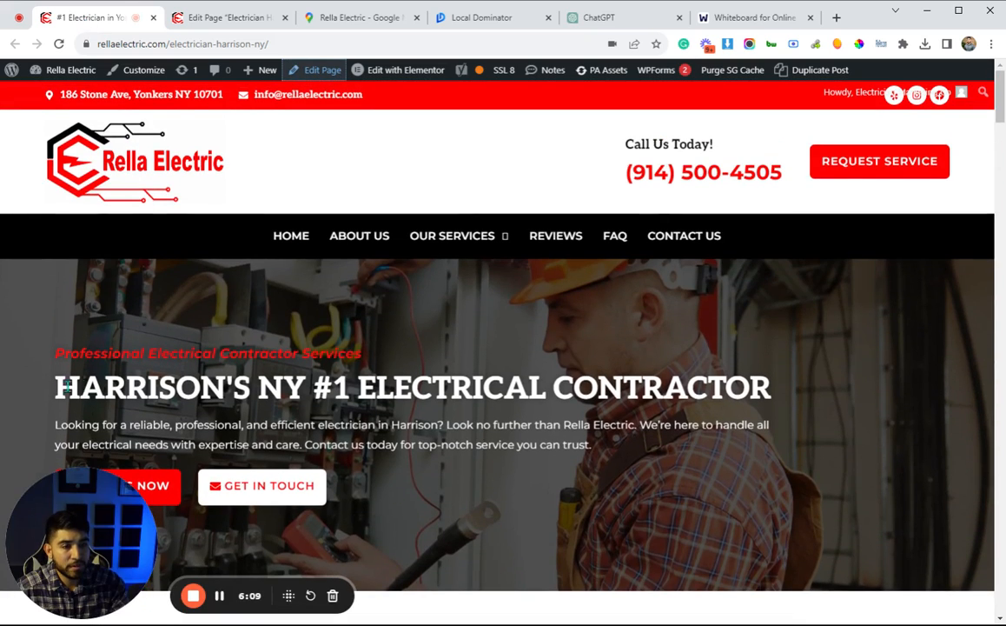
{"action": "scroll", "scroll_direction": "down", "scroll_amount": 3}
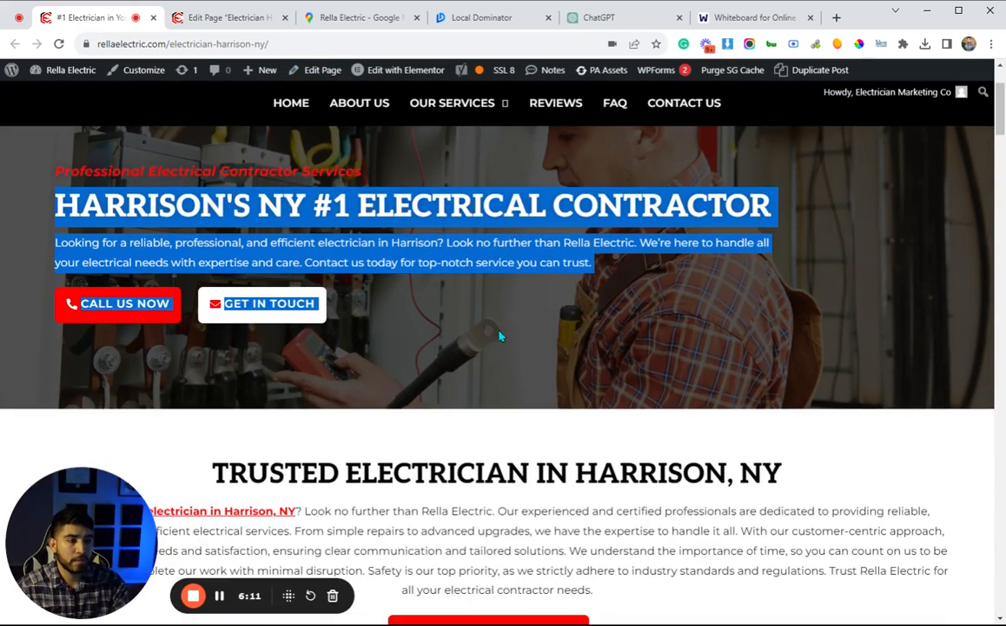
{"action": "scroll", "scroll_direction": "down", "scroll_amount": 3}
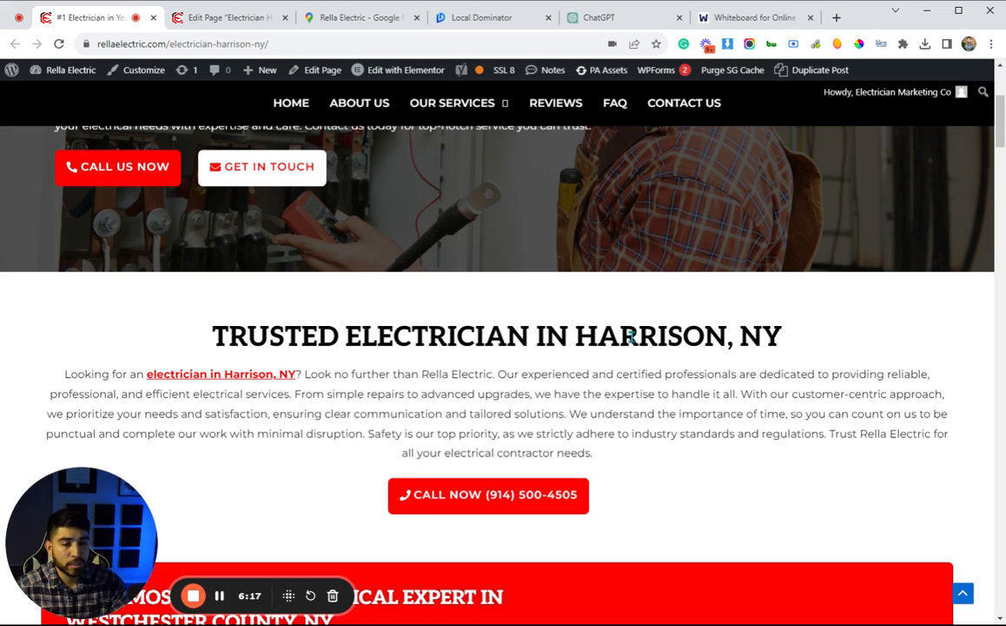
{"action": "scroll", "scroll_direction": "up", "scroll_amount": 3}
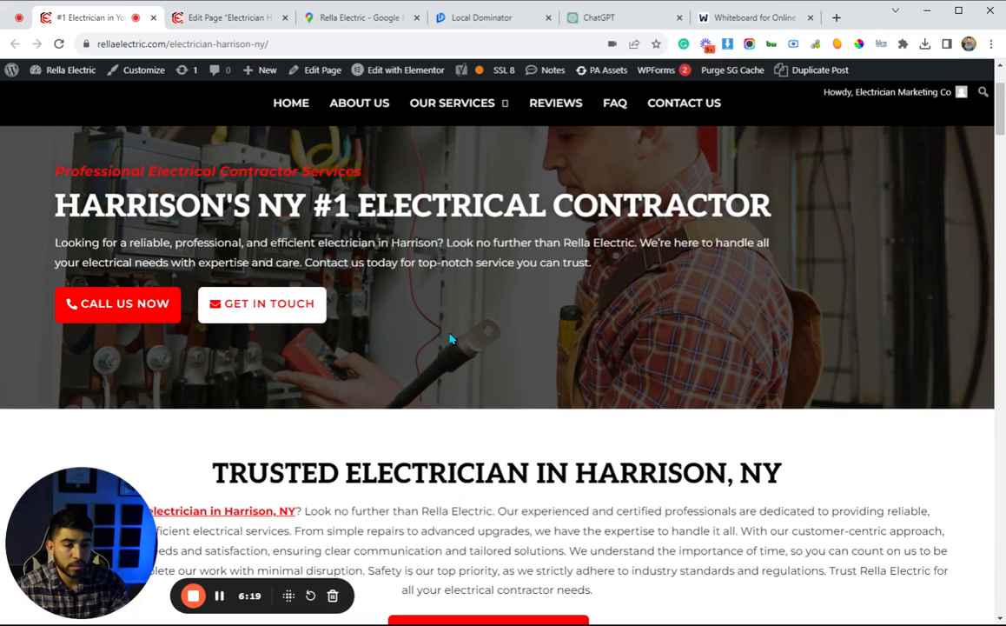
{"action": "scroll", "scroll_direction": "down", "scroll_amount": 3}
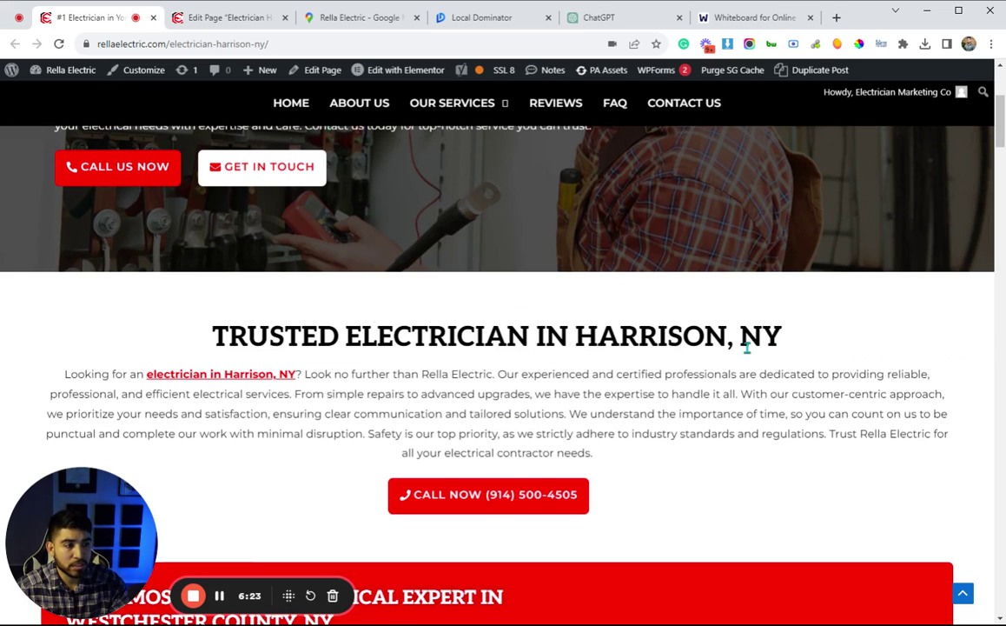
{"action": "double_click", "coordinate": [563, 335]}
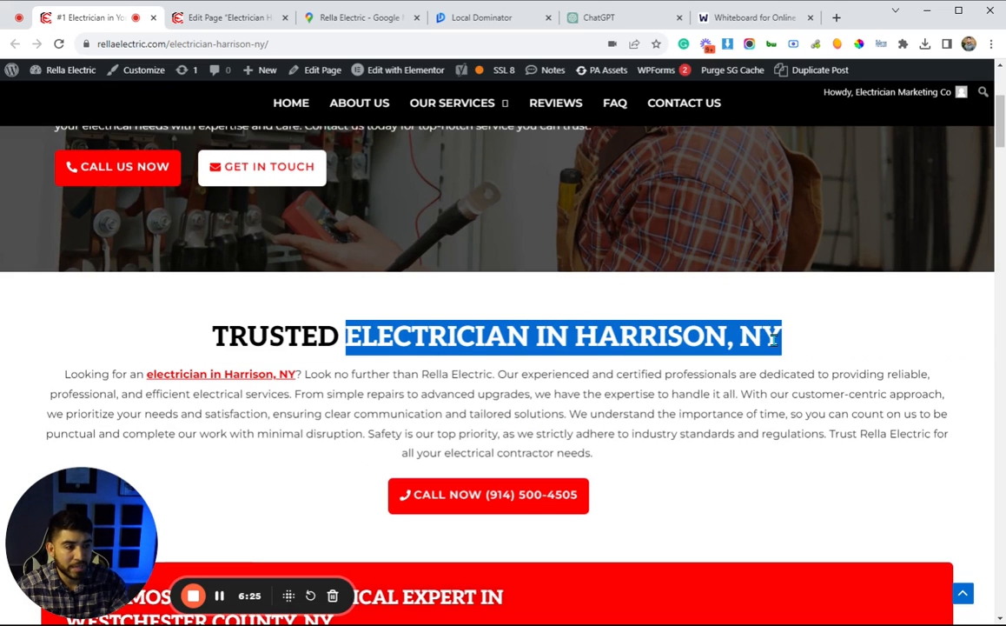
{"action": "scroll", "scroll_direction": "up", "scroll_amount": 3}
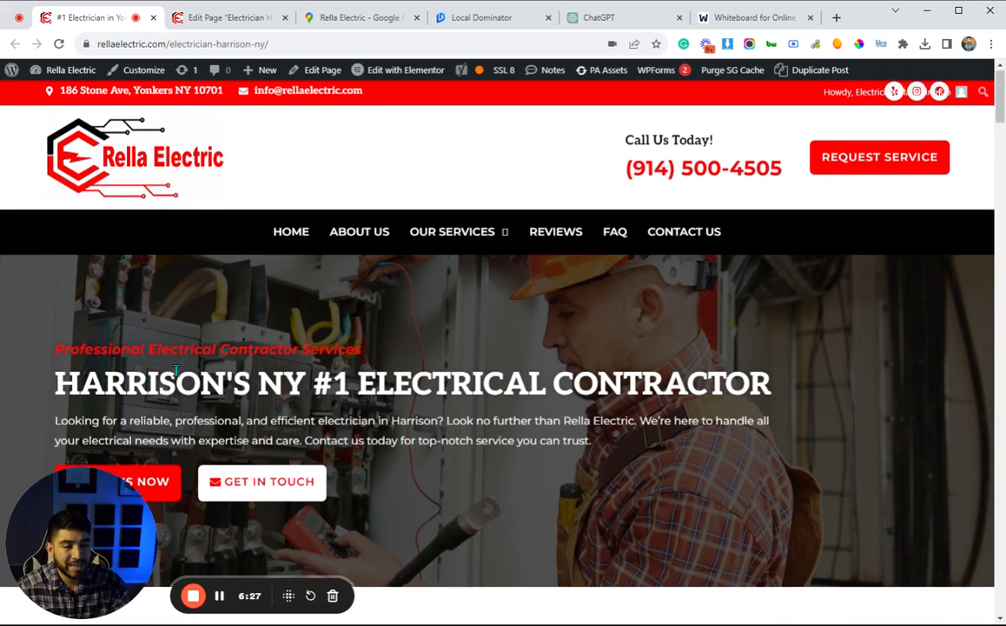
{"action": "scroll", "scroll_direction": "down", "scroll_amount": 3}
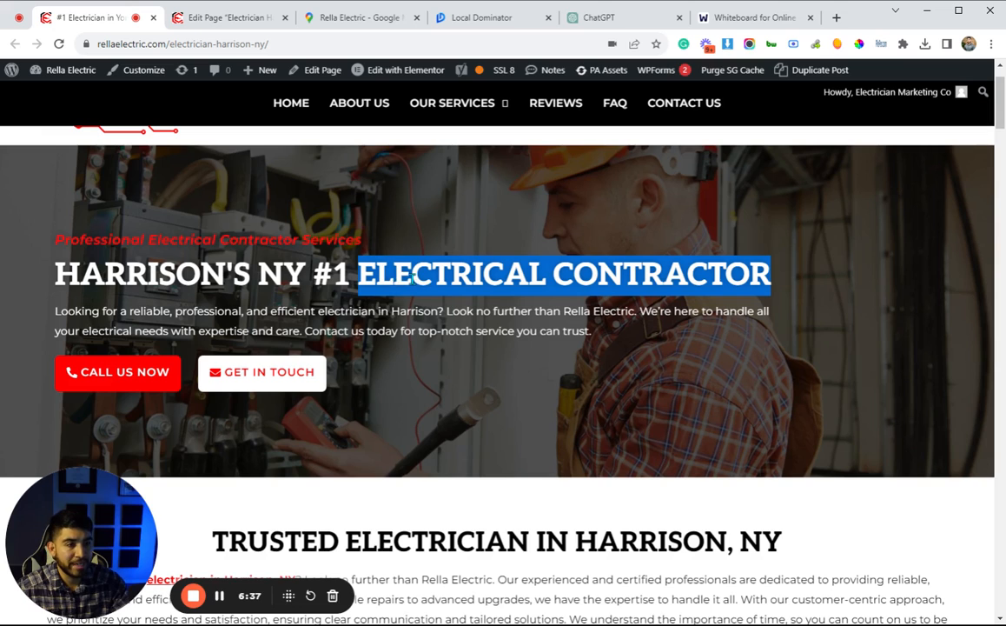
{"action": "scroll", "scroll_direction": "down", "scroll_amount": 3}
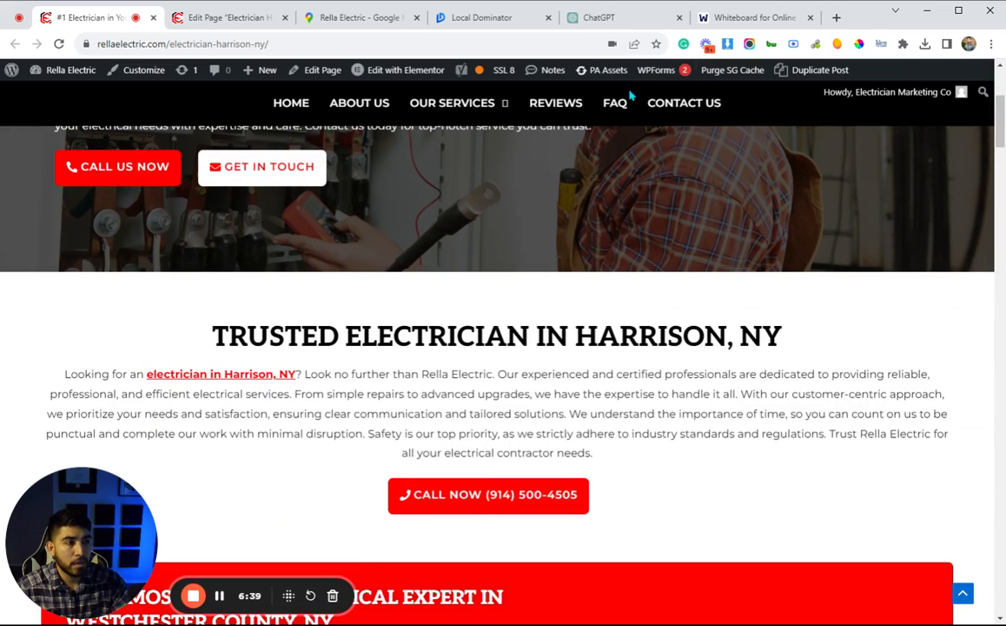
{"action": "left_click", "coordinate": [749, 18]}
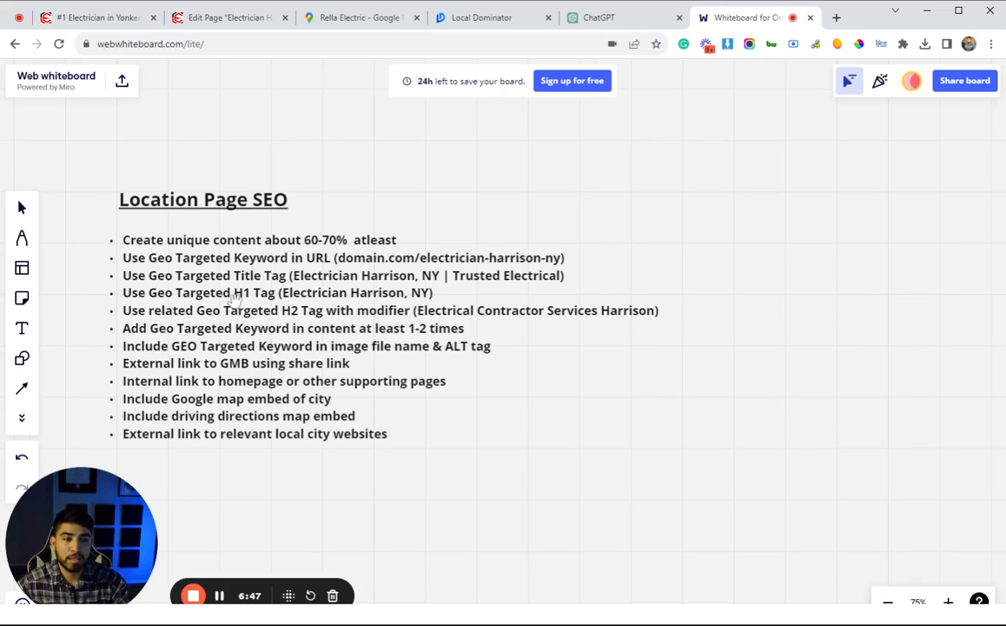
{"action": "mouse_move", "coordinate": [405, 333]}
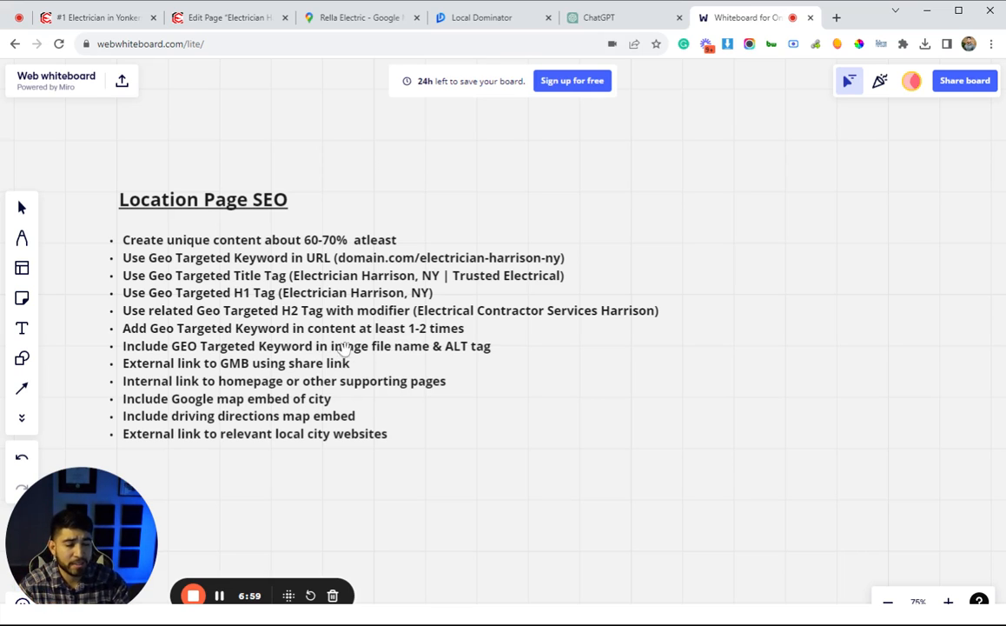
{"action": "mouse_move", "coordinate": [371, 389]}
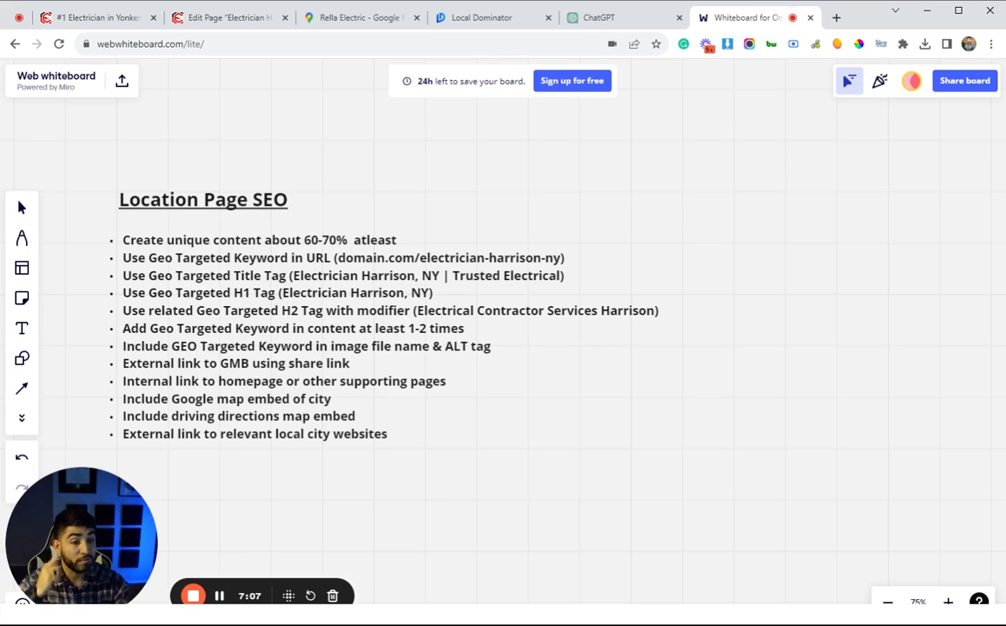
{"action": "mouse_move", "coordinate": [372, 382]}
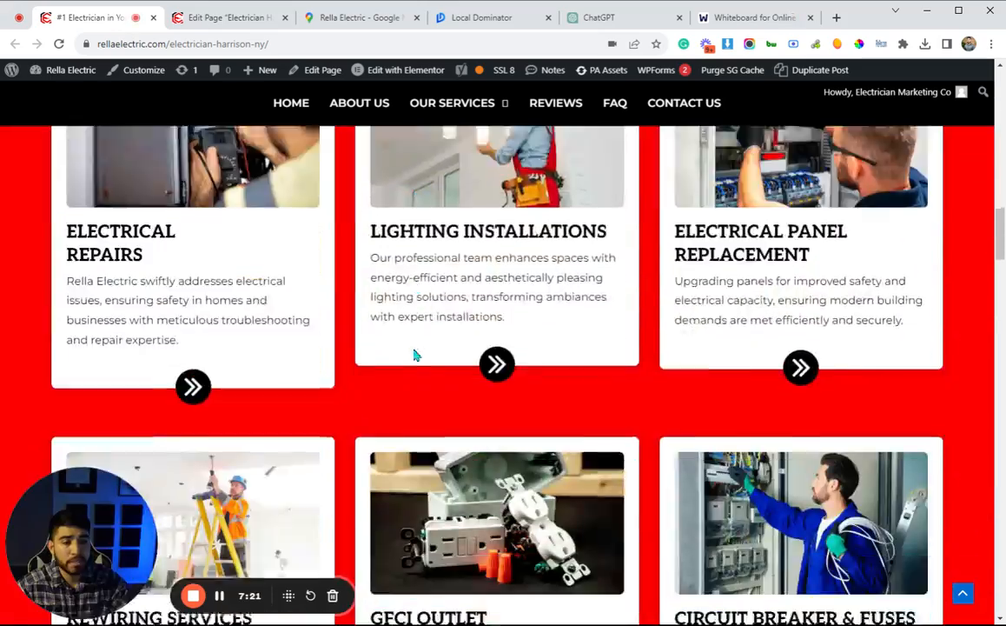
Step: In Elementor, set the portrait's alt text to 'electrician contractor near me in Harrison, NY'
{"action": "scroll", "scroll_direction": "up", "scroll_amount": 3}
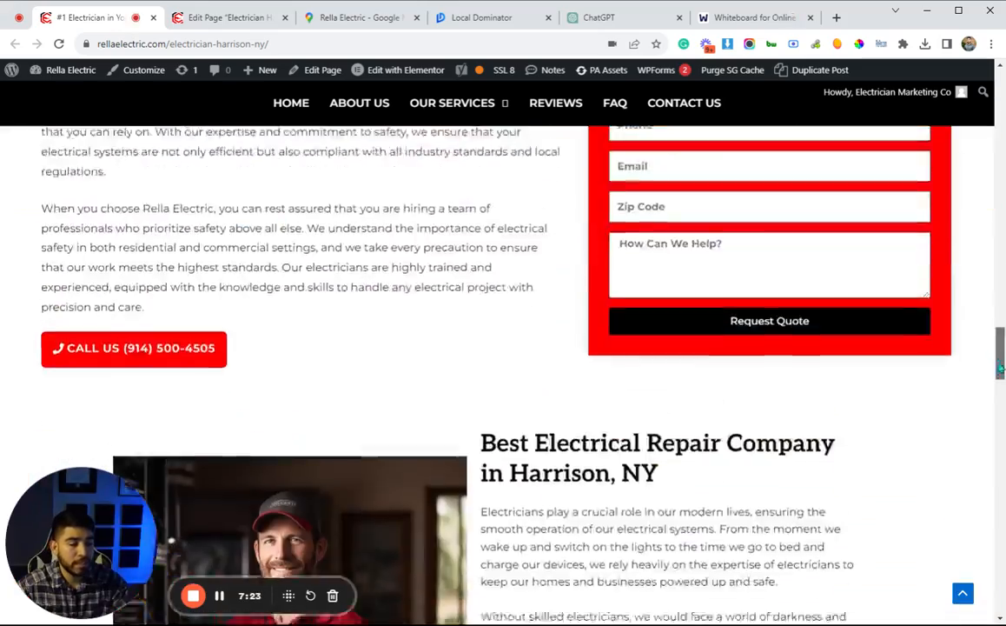
{"action": "scroll", "scroll_direction": "down", "scroll_amount": 3}
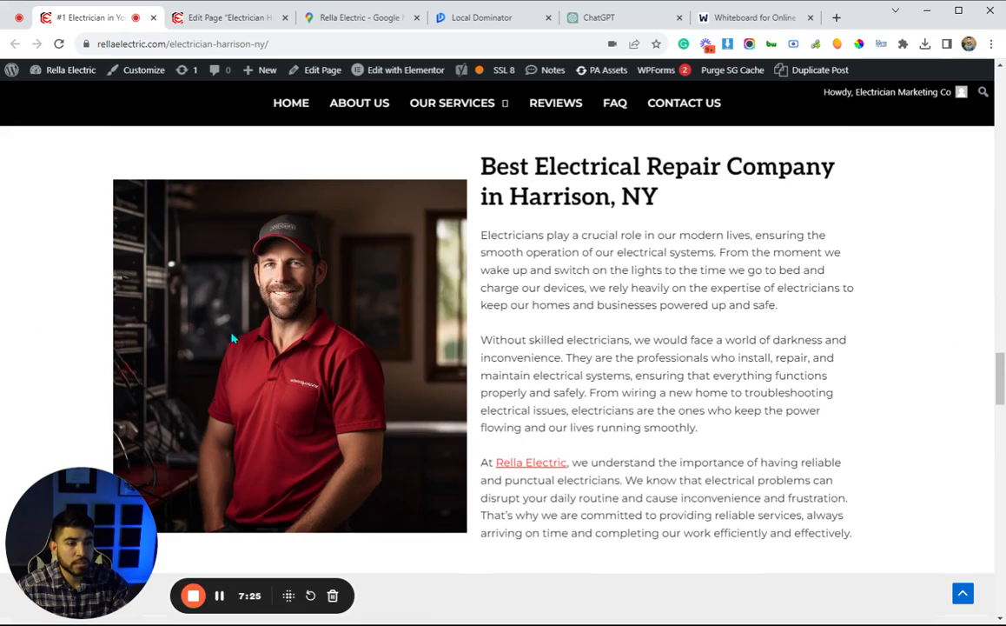
{"action": "left_click", "coordinate": [229, 17]}
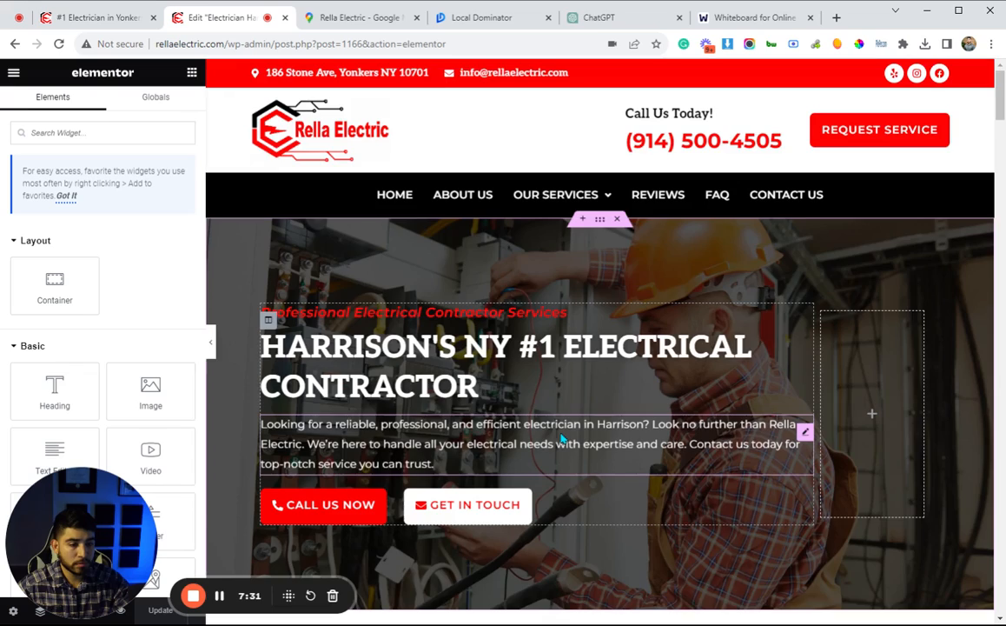
{"action": "scroll", "scroll_direction": "down", "scroll_amount": 3}
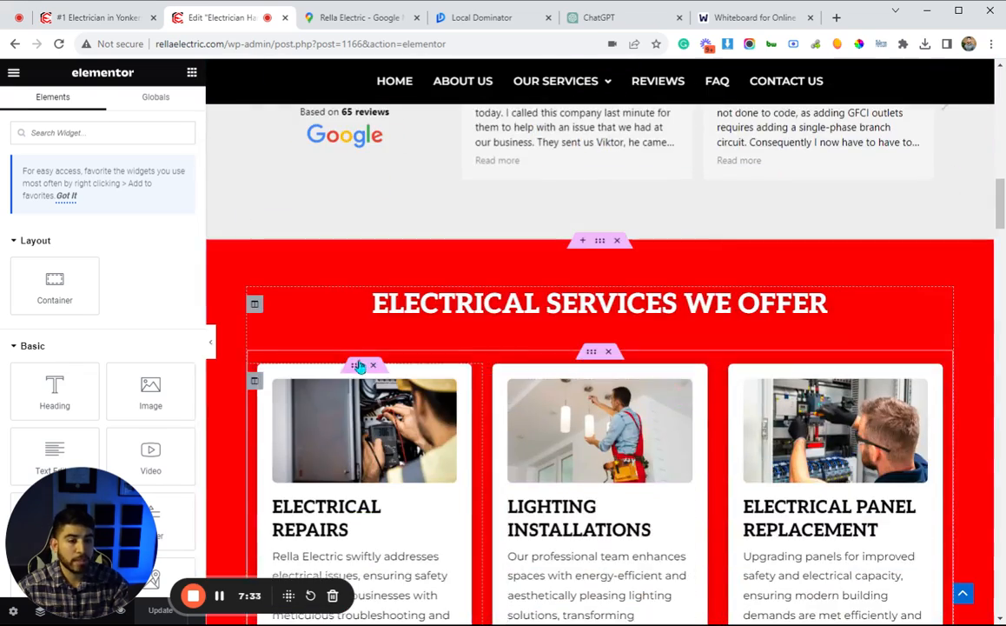
{"action": "scroll", "scroll_direction": "up", "scroll_amount": 3}
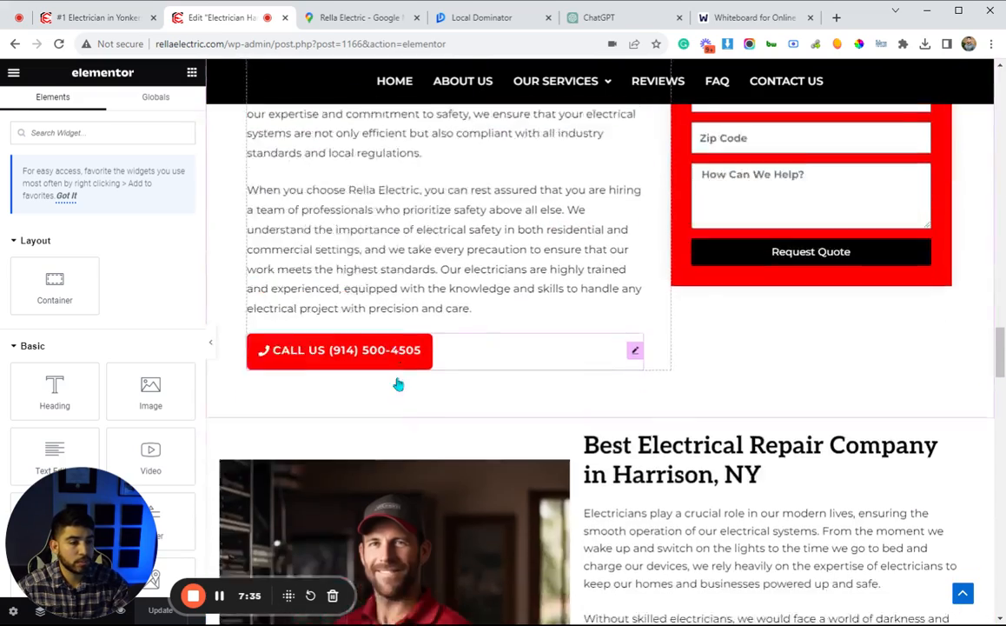
{"action": "left_click", "coordinate": [635, 349]}
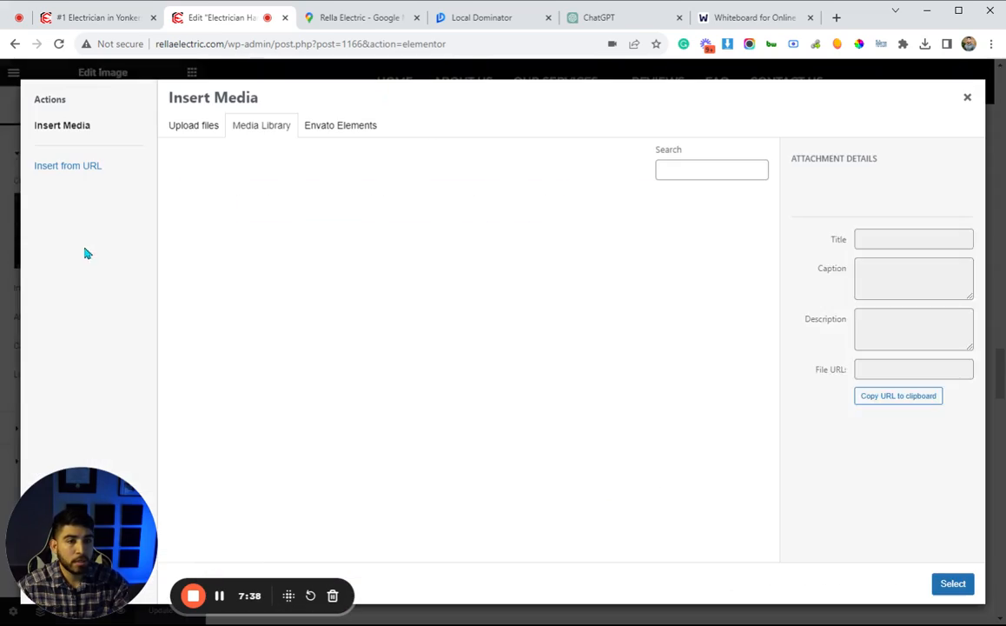
{"action": "left_click", "coordinate": [261, 124]}
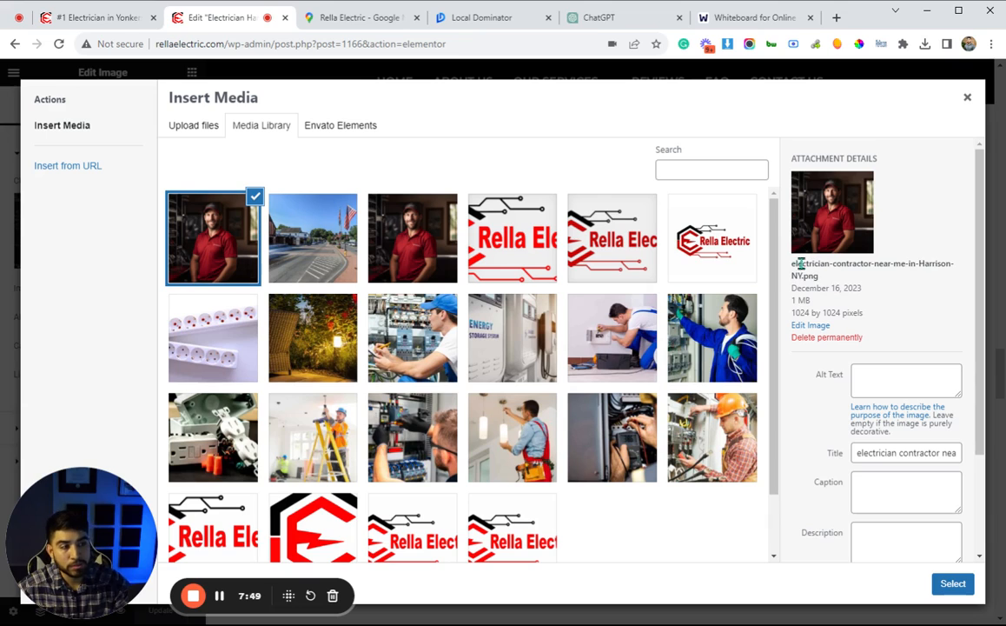
{"action": "left_click", "coordinate": [907, 452]}
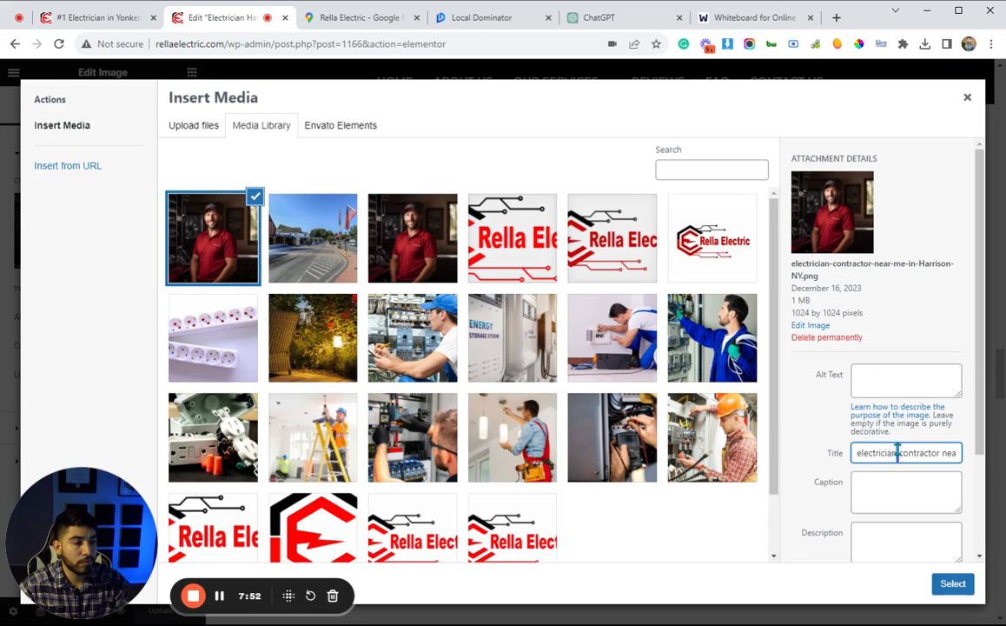
{"action": "type", "text": "electrician contractor near me in Harrison, NY"}
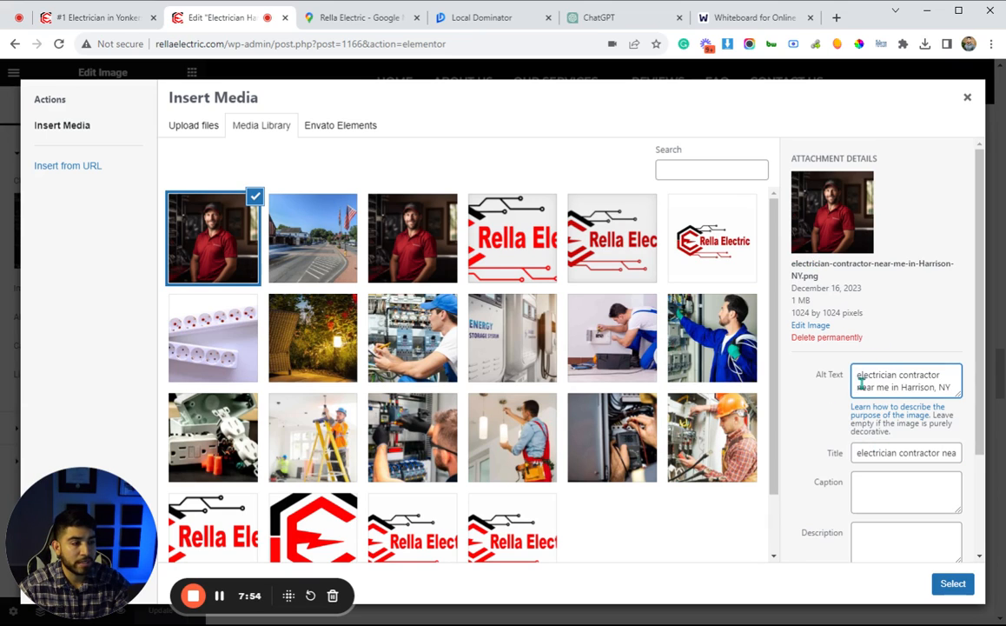
{"action": "triple_click", "coordinate": [903, 380]}
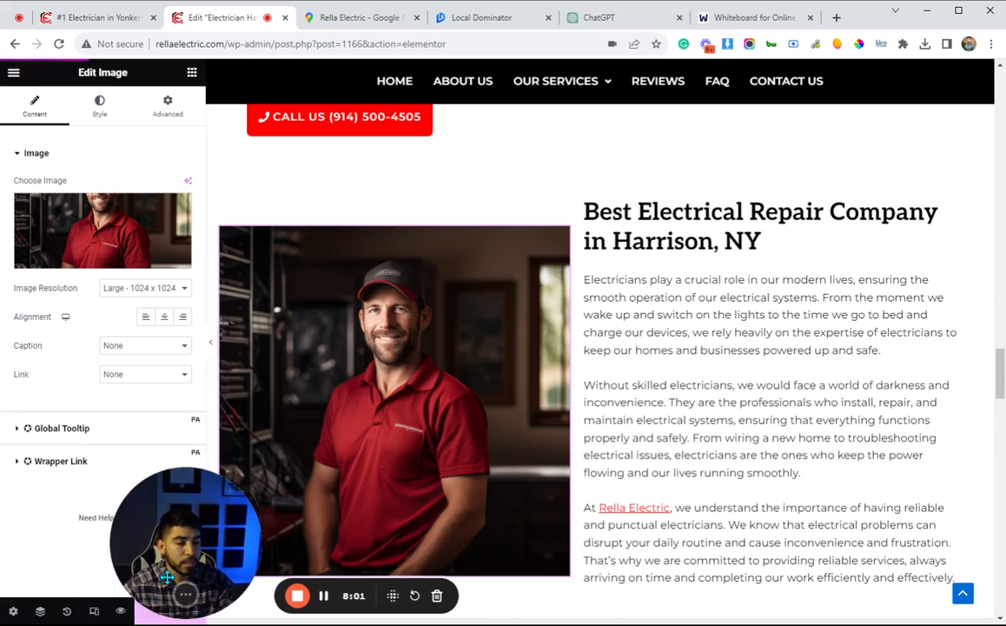
{"action": "left_click", "coordinate": [387, 413]}
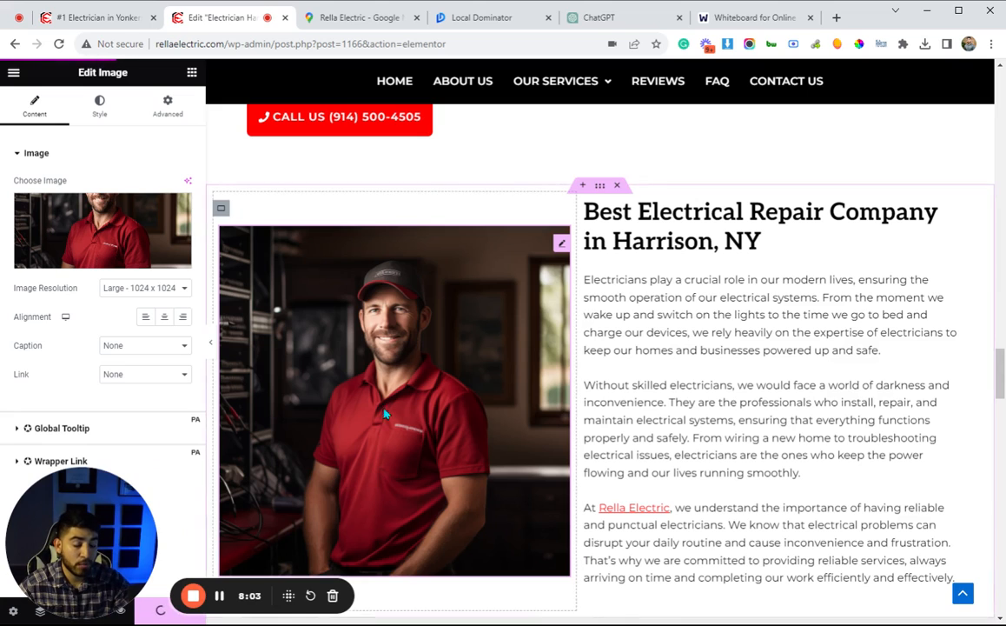
{"action": "mouse_move", "coordinate": [268, 453]}
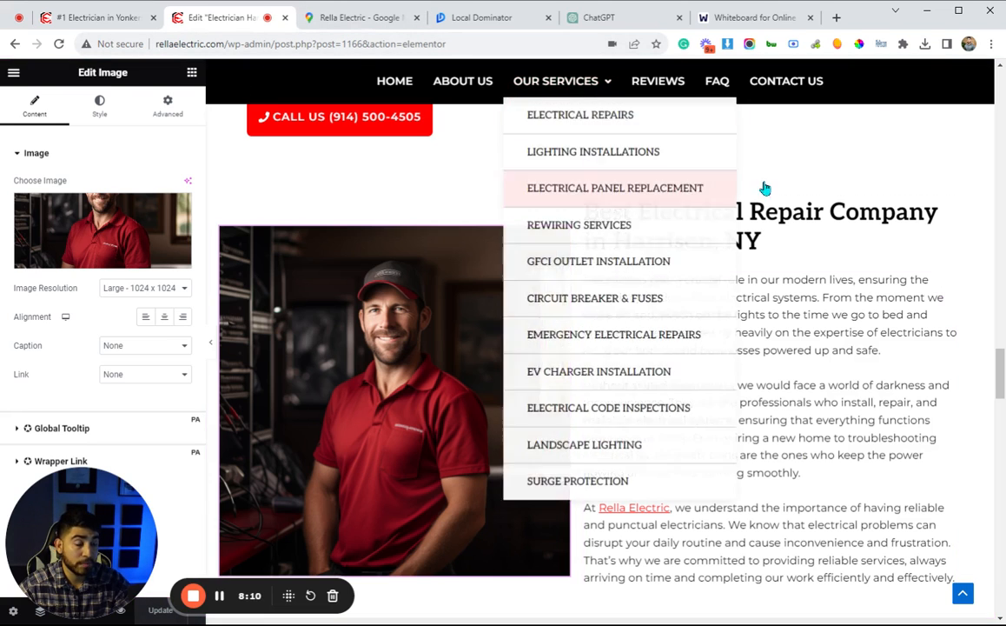
{"action": "left_click", "coordinate": [752, 18]}
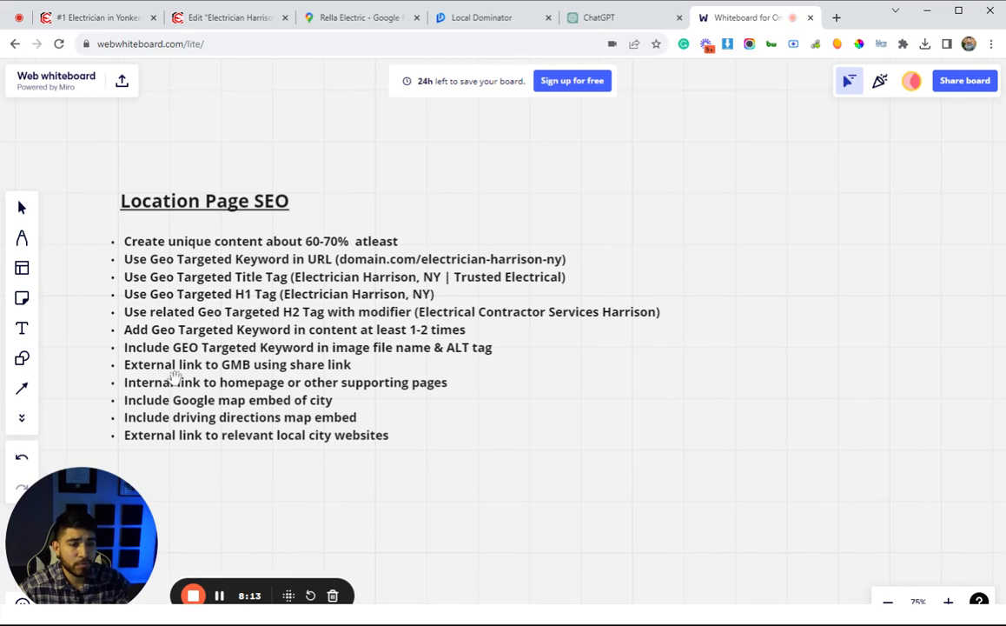
{"action": "mouse_move", "coordinate": [346, 204]}
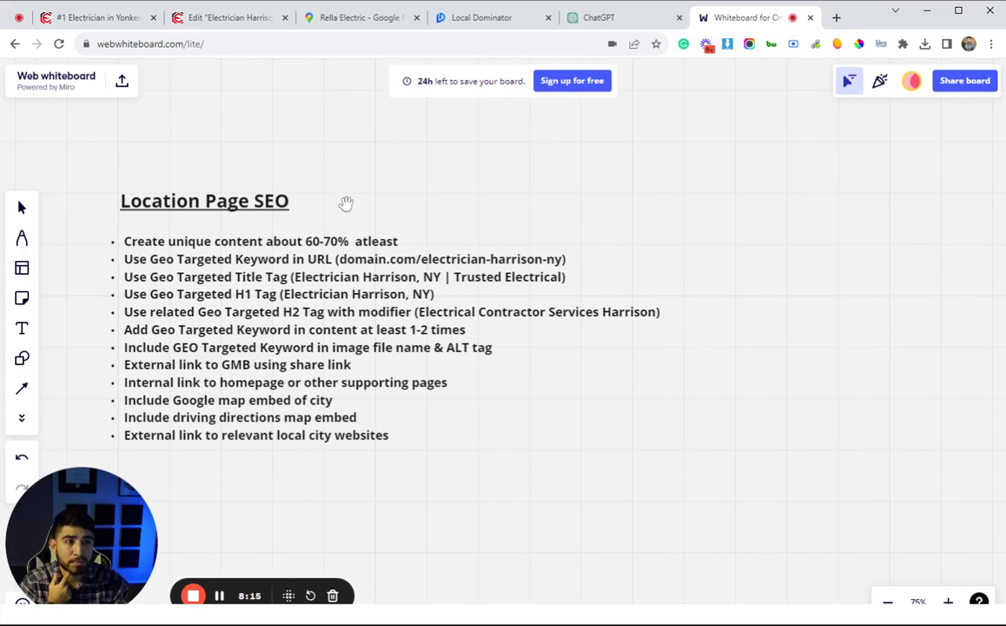
{"action": "mouse_move", "coordinate": [851, 29]}
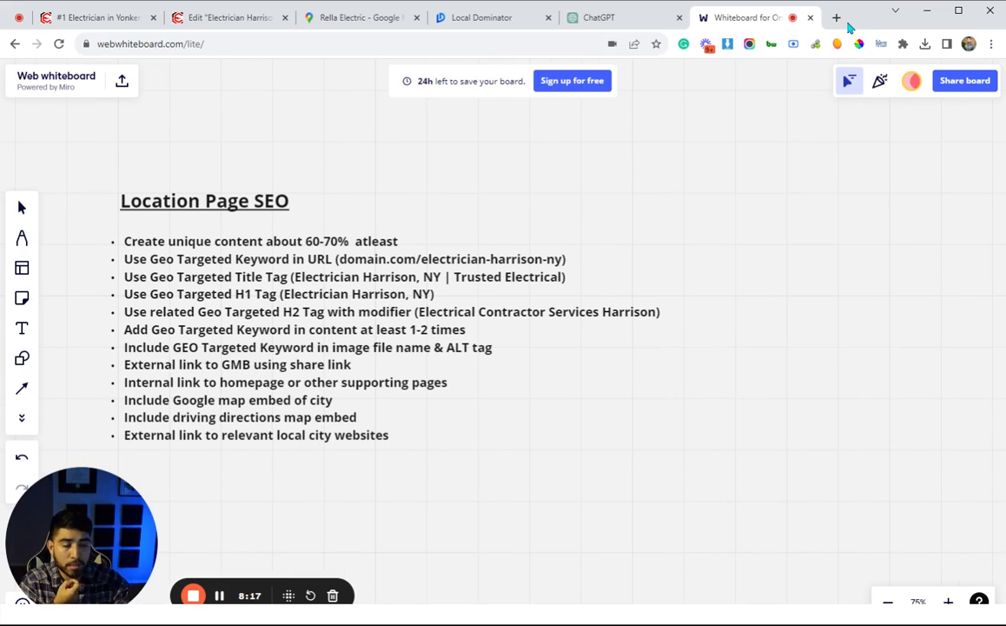
Step: Copy the share link of Rella Electric's Google Maps business listing
{"action": "left_click", "coordinate": [356, 18]}
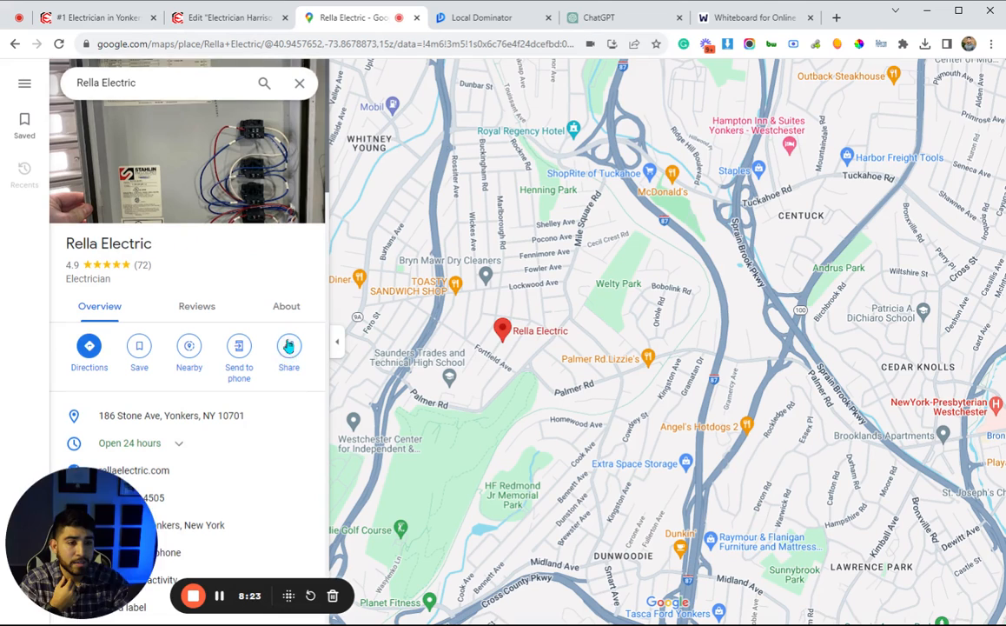
{"action": "left_click", "coordinate": [288, 346]}
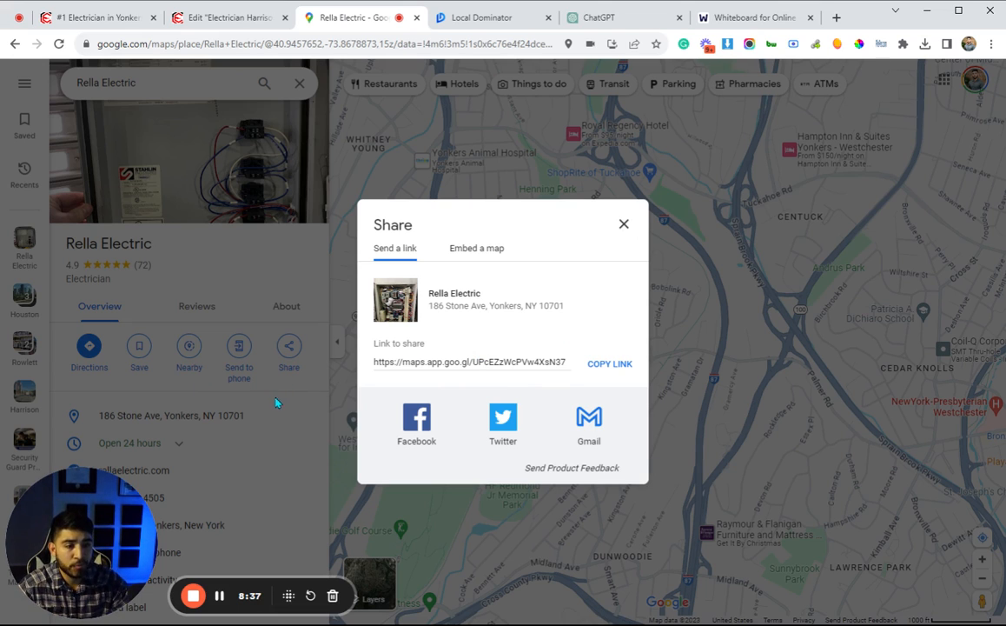
{"action": "left_click", "coordinate": [609, 363]}
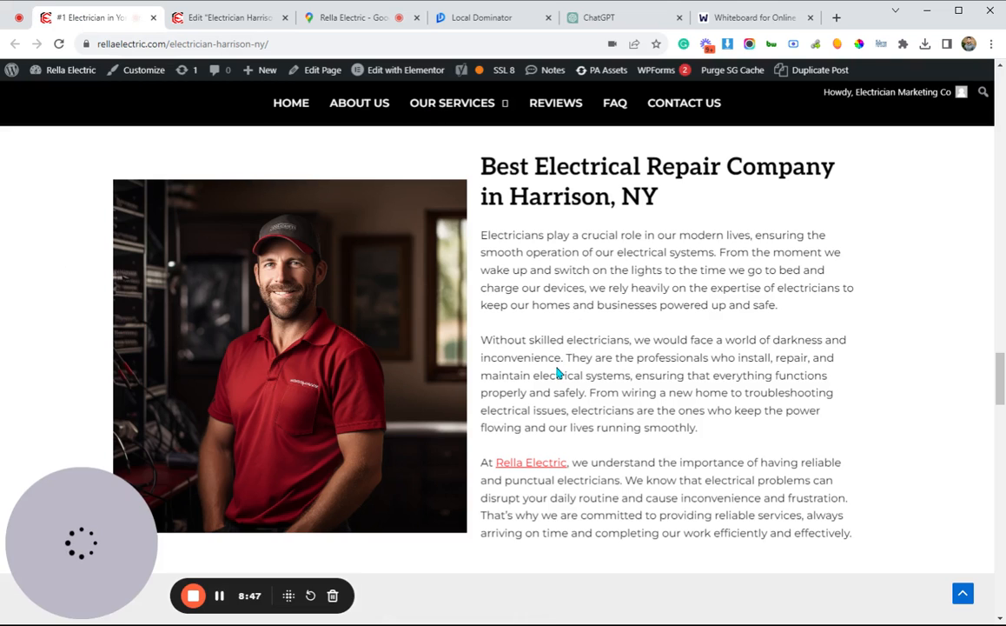
{"action": "scroll", "scroll_direction": "up", "scroll_amount": 3}
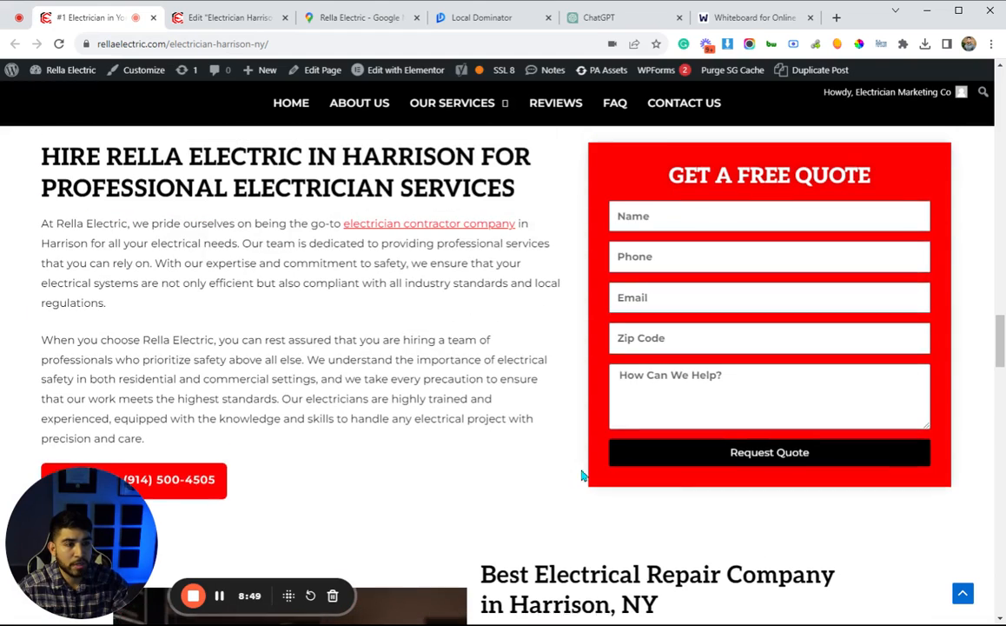
{"action": "scroll", "scroll_direction": "up", "scroll_amount": 3}
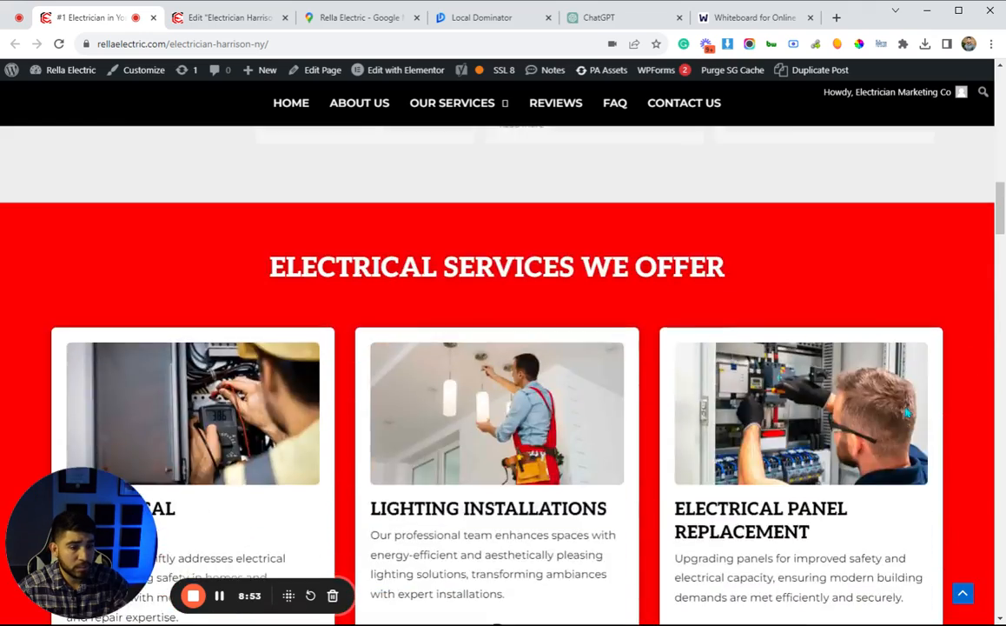
{"action": "scroll", "scroll_direction": "up", "scroll_amount": 3}
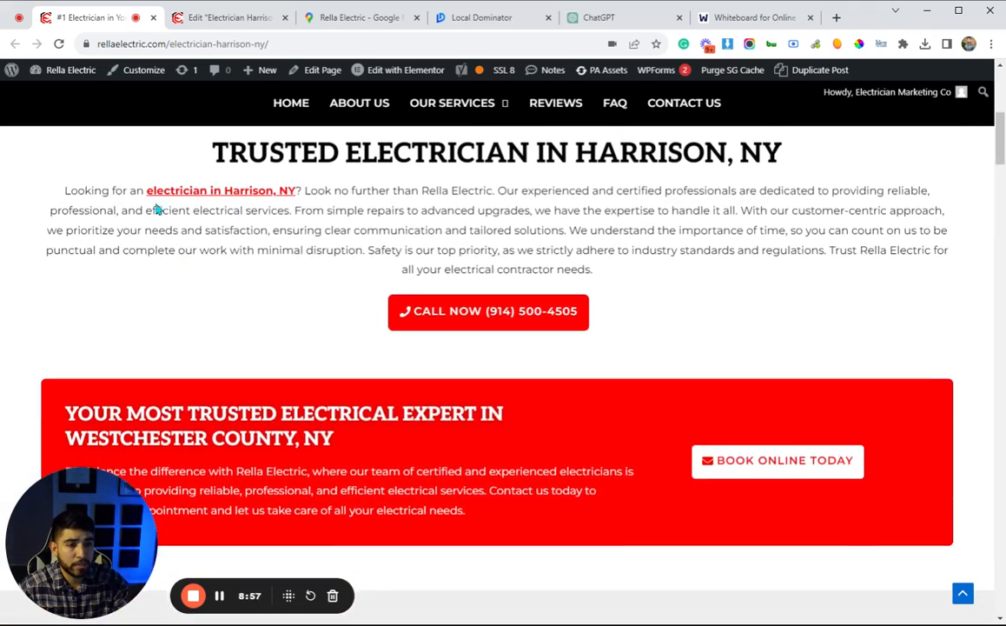
{"action": "mouse_move", "coordinate": [183, 200]}
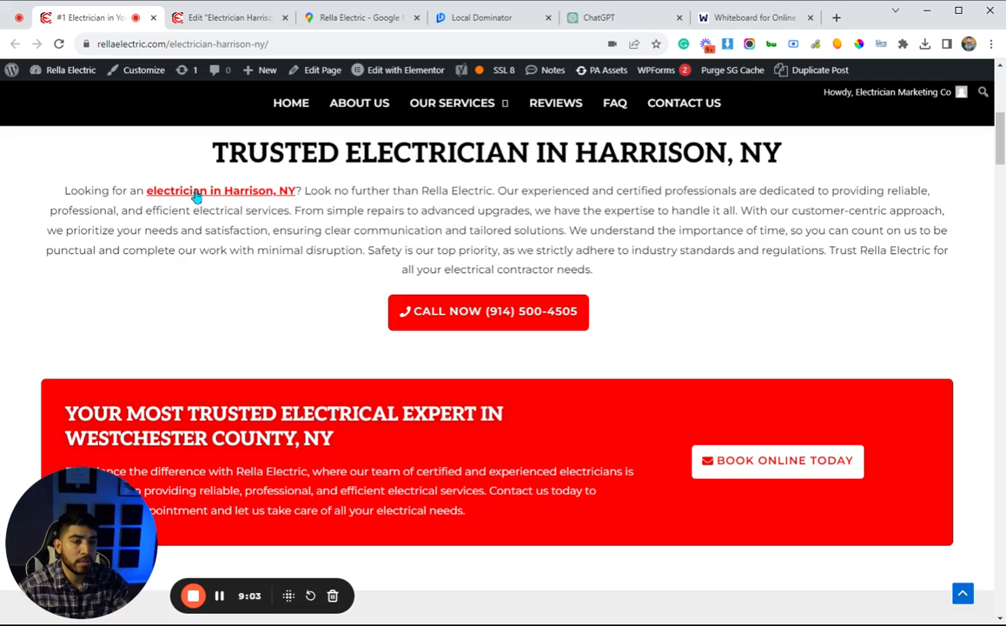
{"action": "mouse_move", "coordinate": [291, 265]}
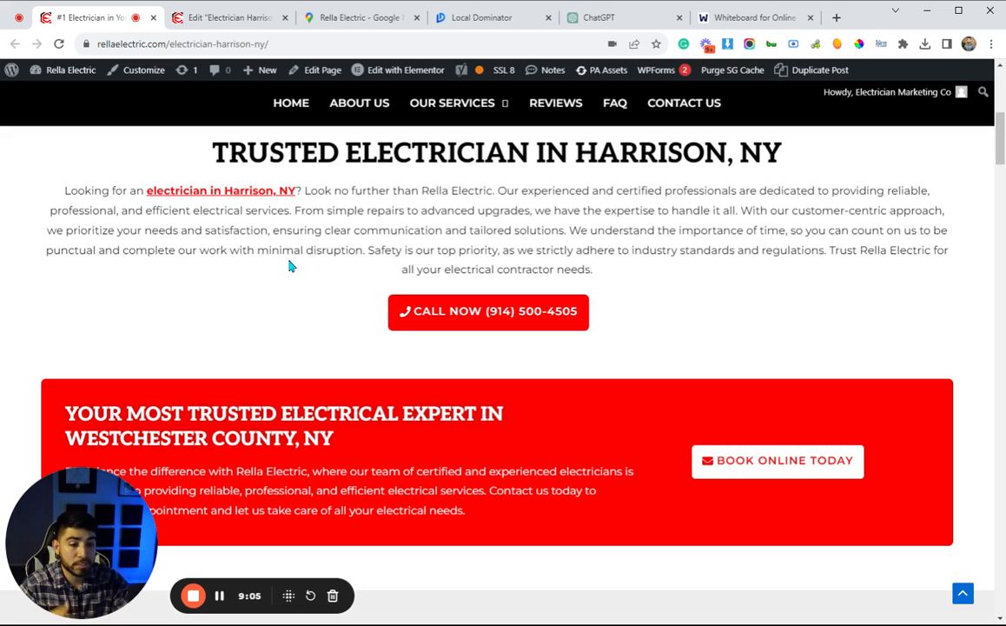
{"action": "left_click", "coordinate": [359, 18]}
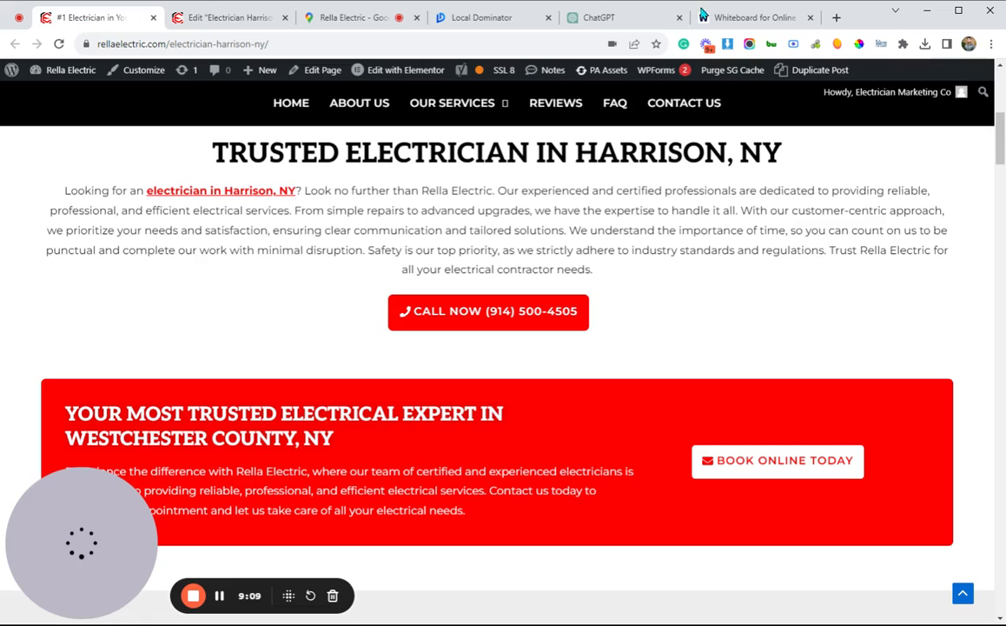
{"action": "left_click", "coordinate": [754, 18]}
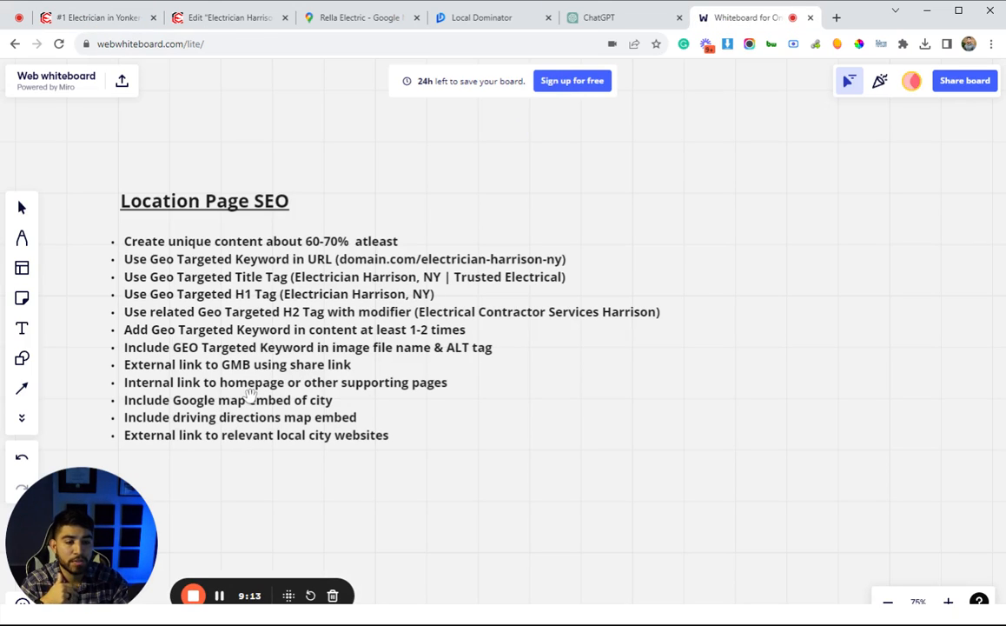
{"action": "mouse_move", "coordinate": [380, 417]}
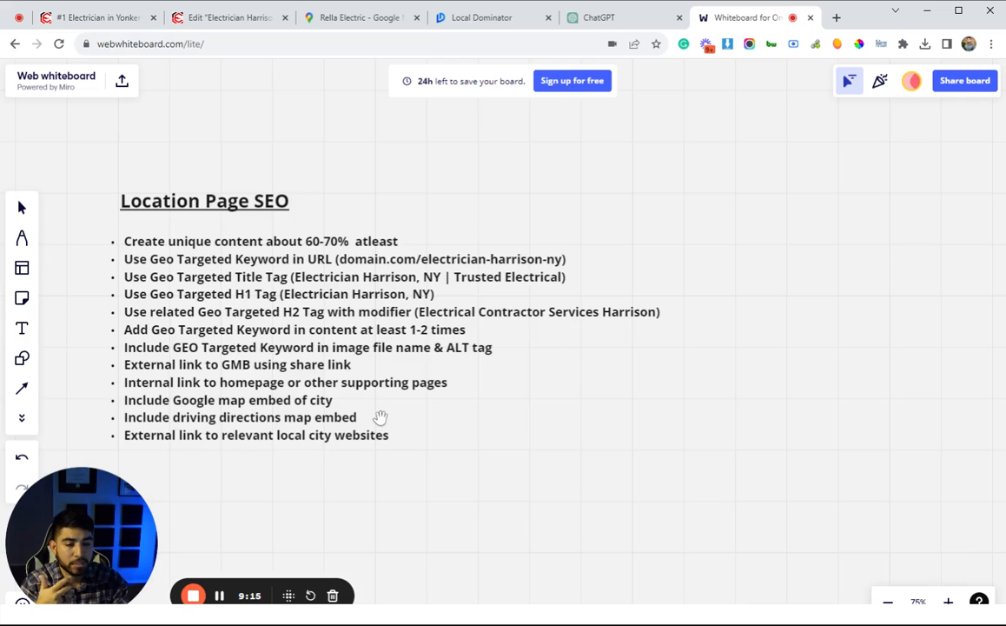
{"action": "mouse_move", "coordinate": [233, 418]}
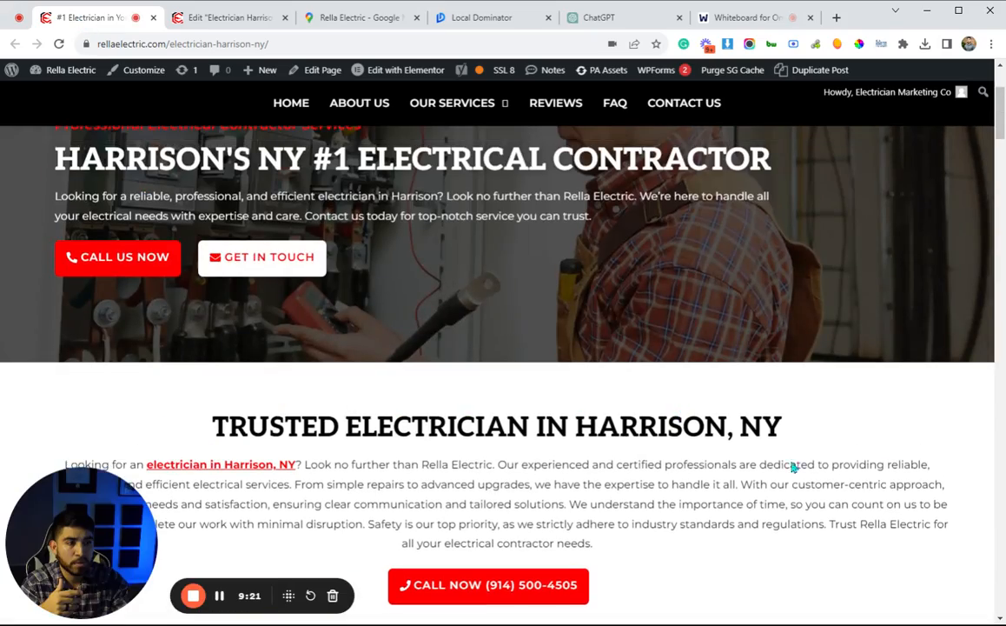
{"action": "scroll", "scroll_direction": "down", "scroll_amount": 3}
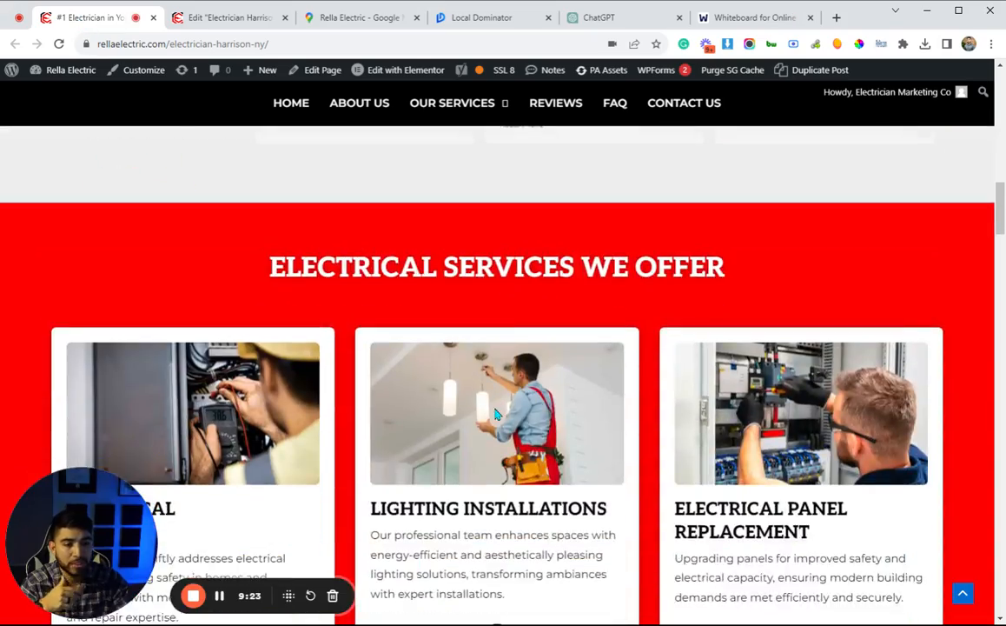
{"action": "scroll", "scroll_direction": "up", "scroll_amount": 3}
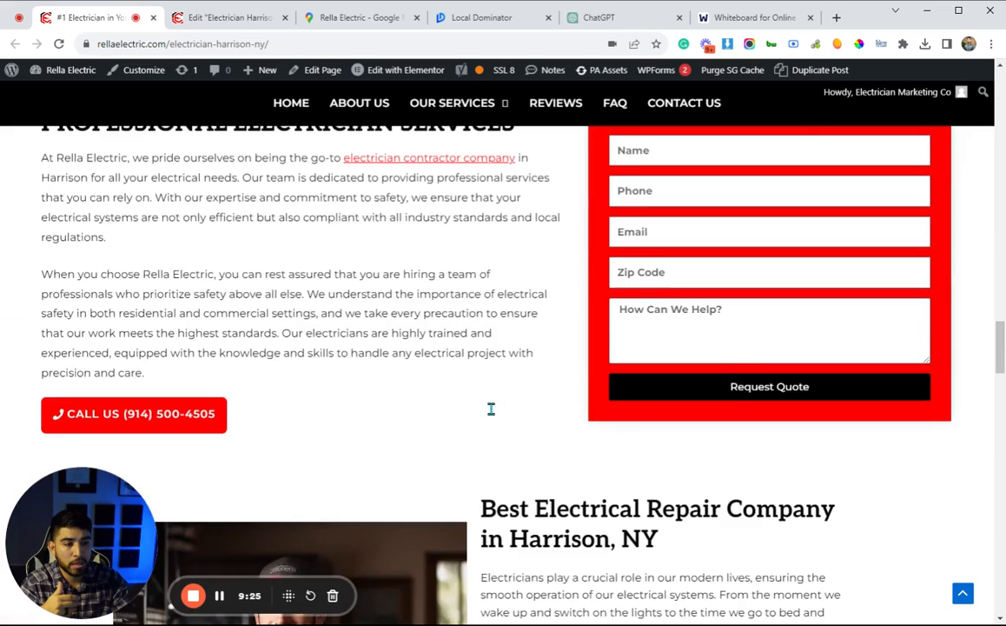
{"action": "scroll", "scroll_direction": "up", "scroll_amount": 3}
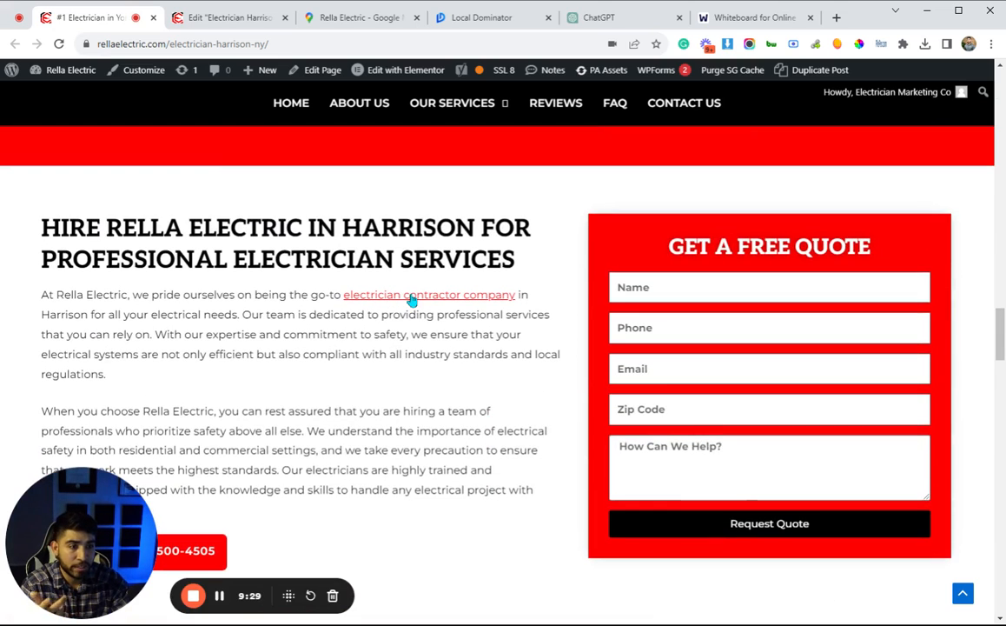
{"action": "scroll", "scroll_direction": "down", "scroll_amount": 3}
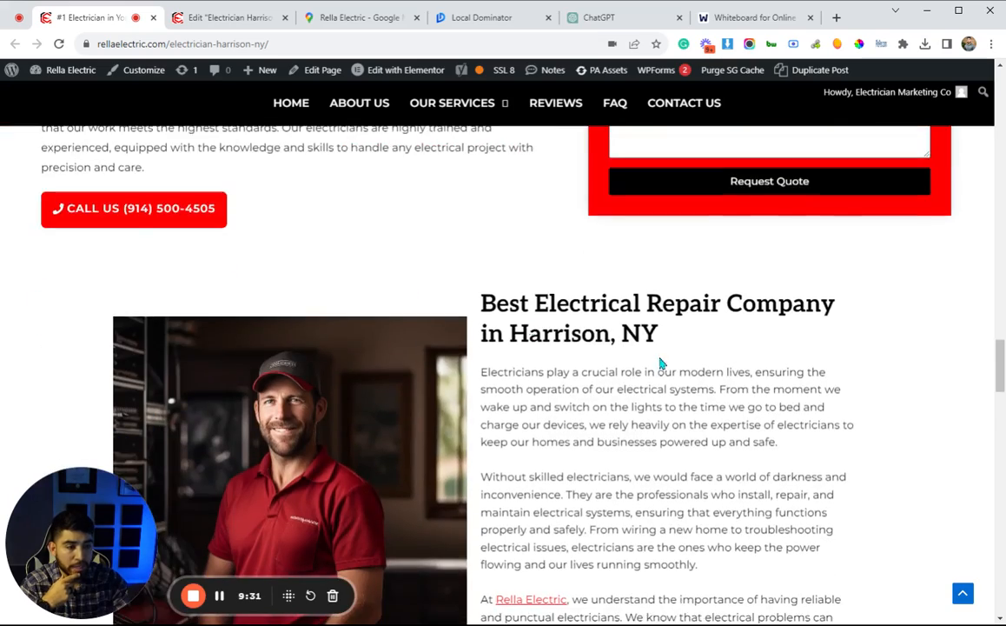
{"action": "scroll", "scroll_direction": "down", "scroll_amount": 3}
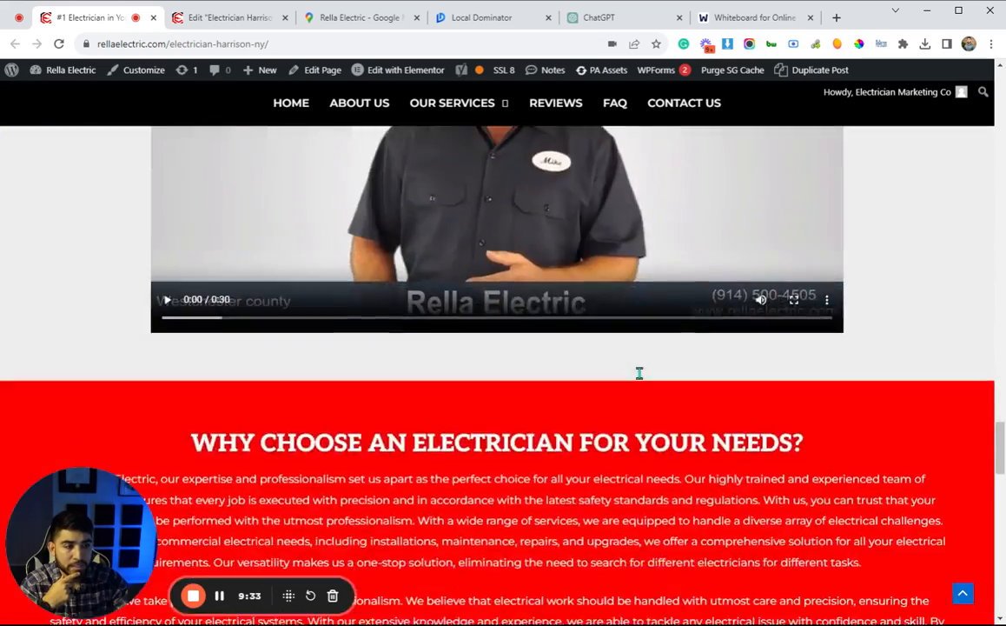
{"action": "scroll", "scroll_direction": "down", "scroll_amount": 3}
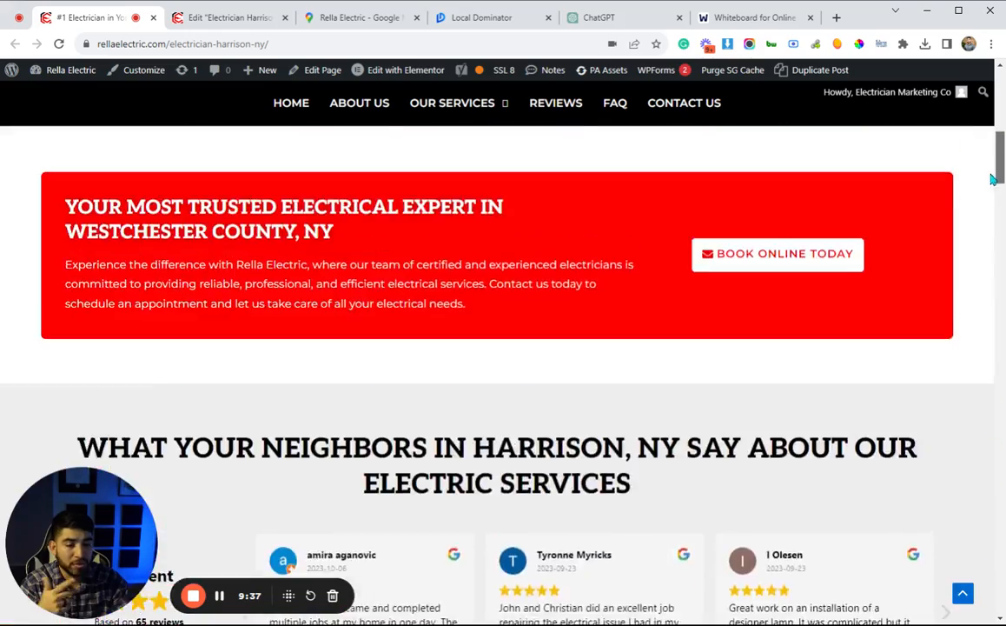
{"action": "scroll", "scroll_direction": "up", "scroll_amount": 3}
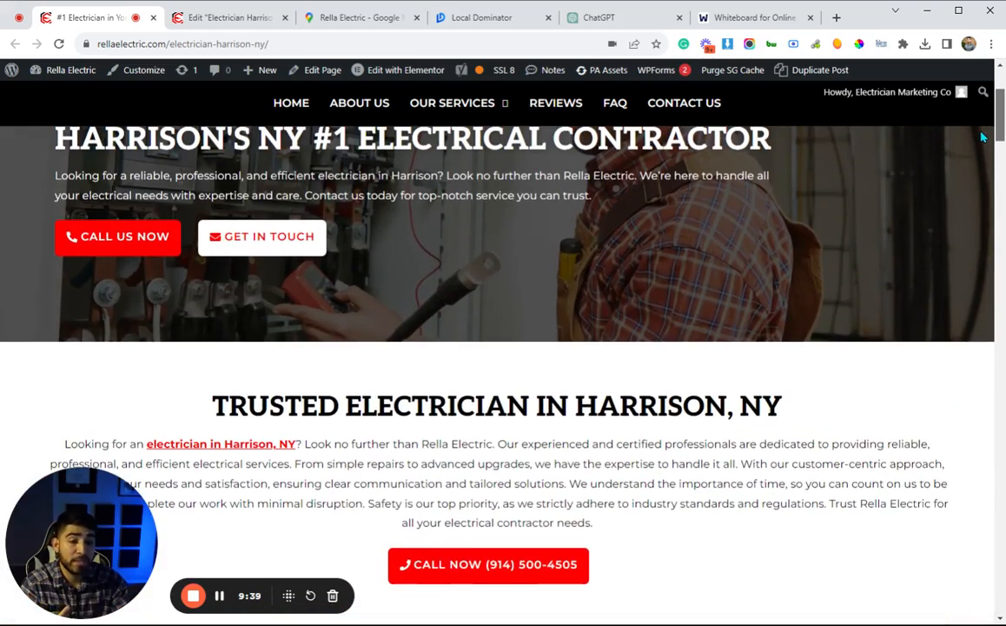
{"action": "scroll", "scroll_direction": "down", "scroll_amount": 3}
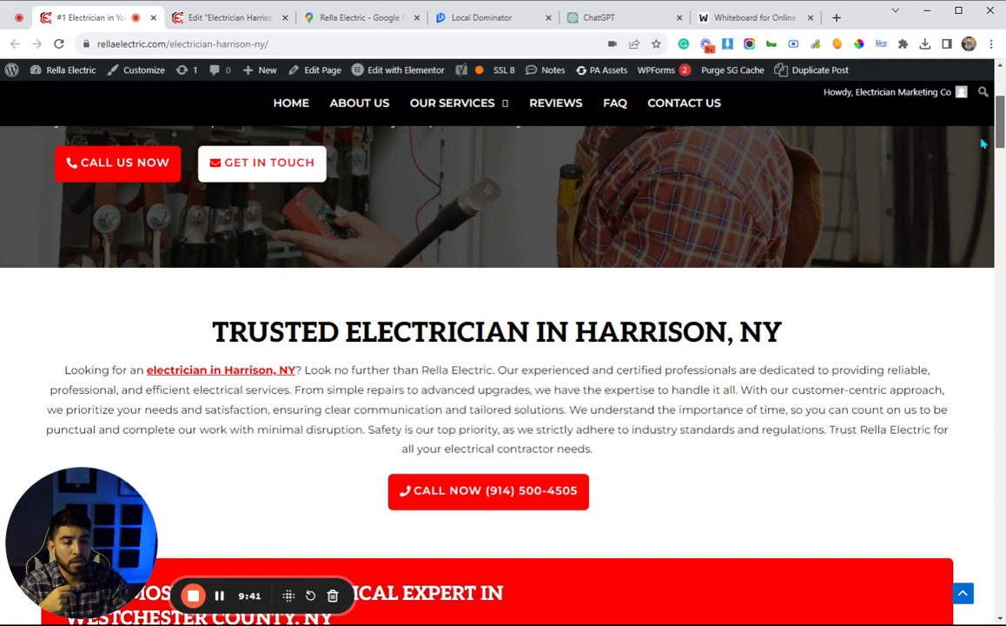
{"action": "scroll", "scroll_direction": "down", "scroll_amount": 3}
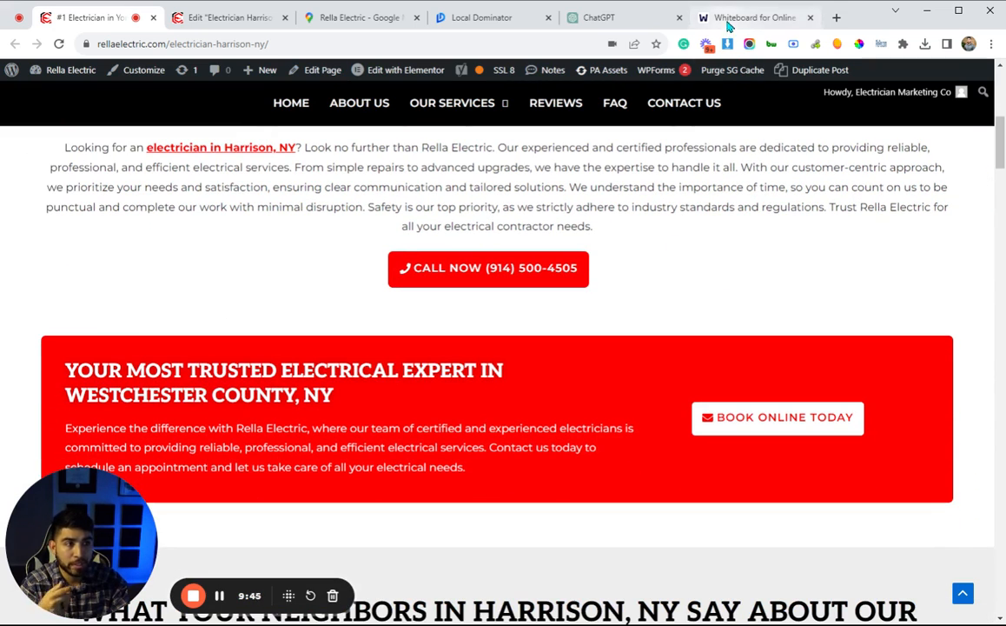
{"action": "left_click", "coordinate": [753, 17]}
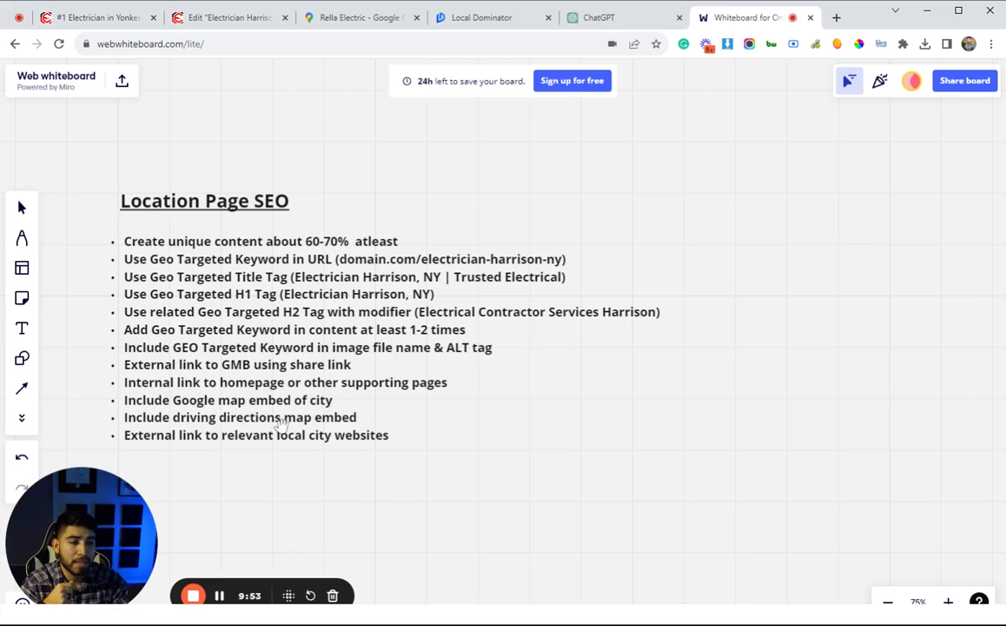
{"action": "mouse_move", "coordinate": [298, 400]}
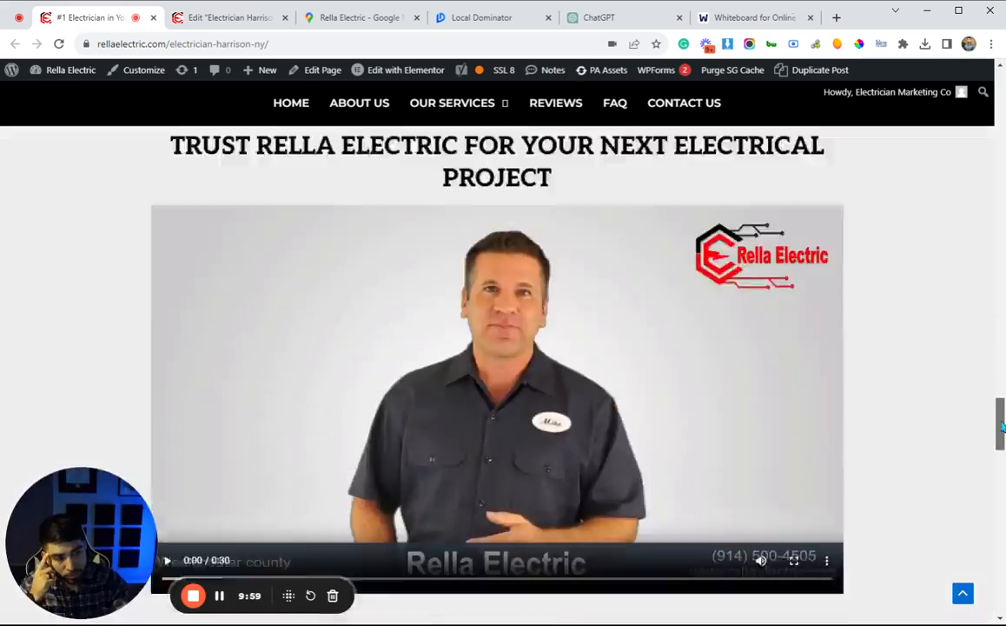
{"action": "scroll", "scroll_direction": "down", "scroll_amount": 3}
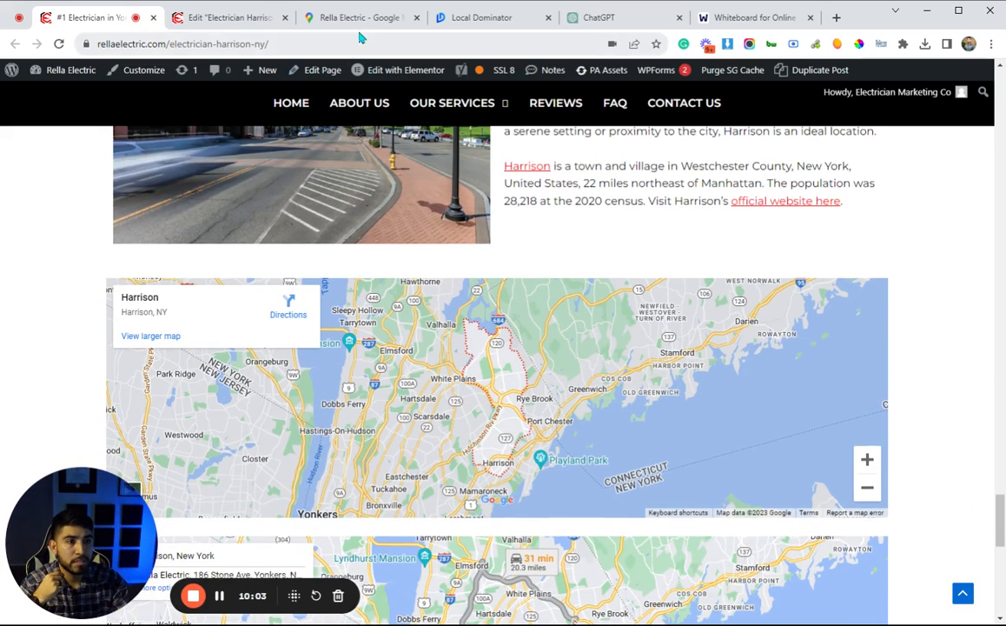
{"action": "left_click", "coordinate": [356, 17]}
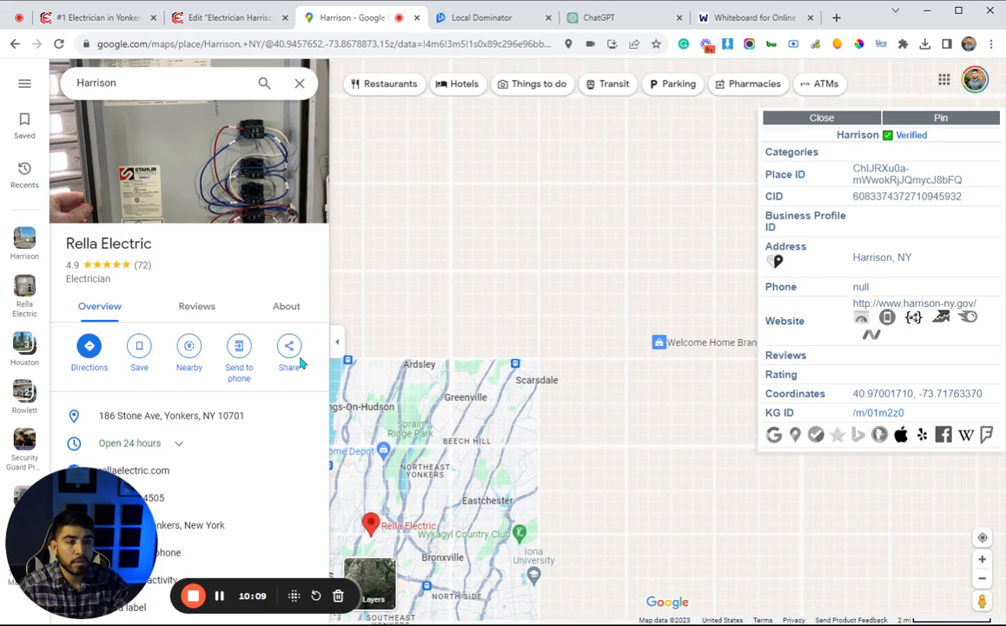
Step: Compare Harrison, NY's Google Maps embed with the maps on the live page
{"action": "left_click", "coordinate": [289, 346]}
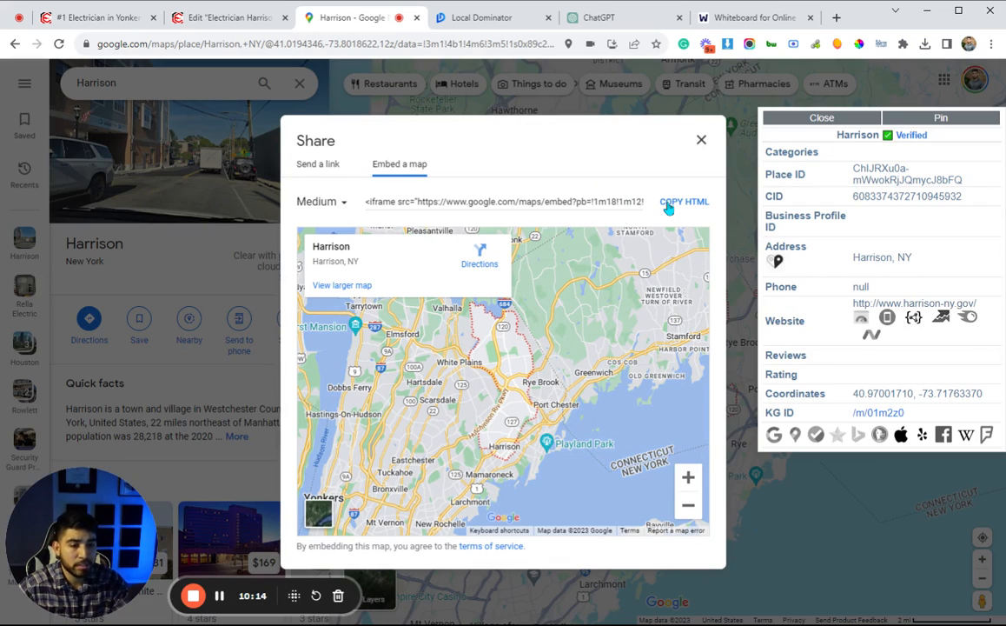
{"action": "left_click", "coordinate": [701, 139]}
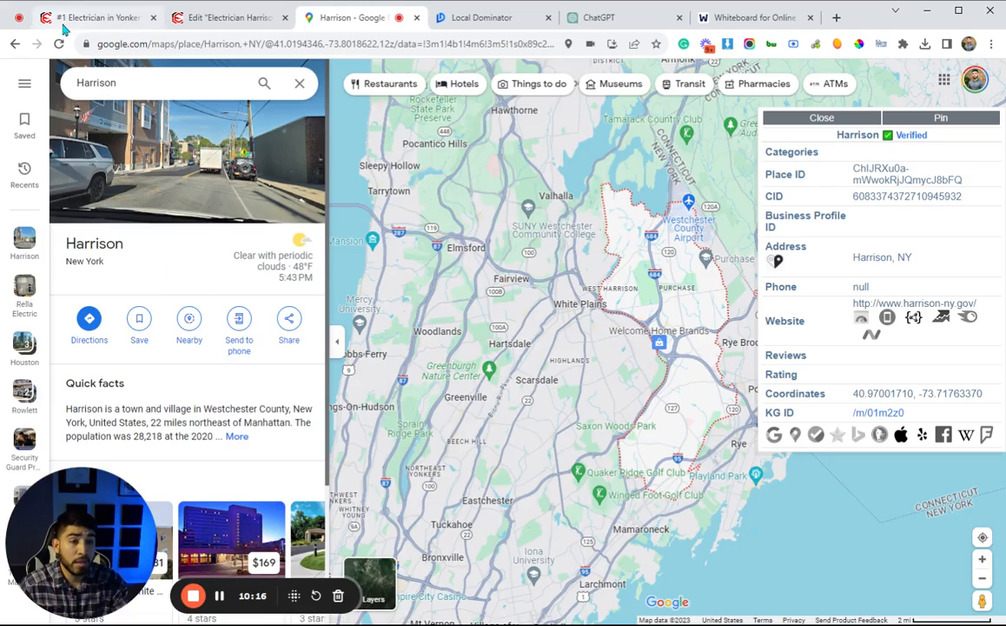
{"action": "left_click", "coordinate": [95, 17]}
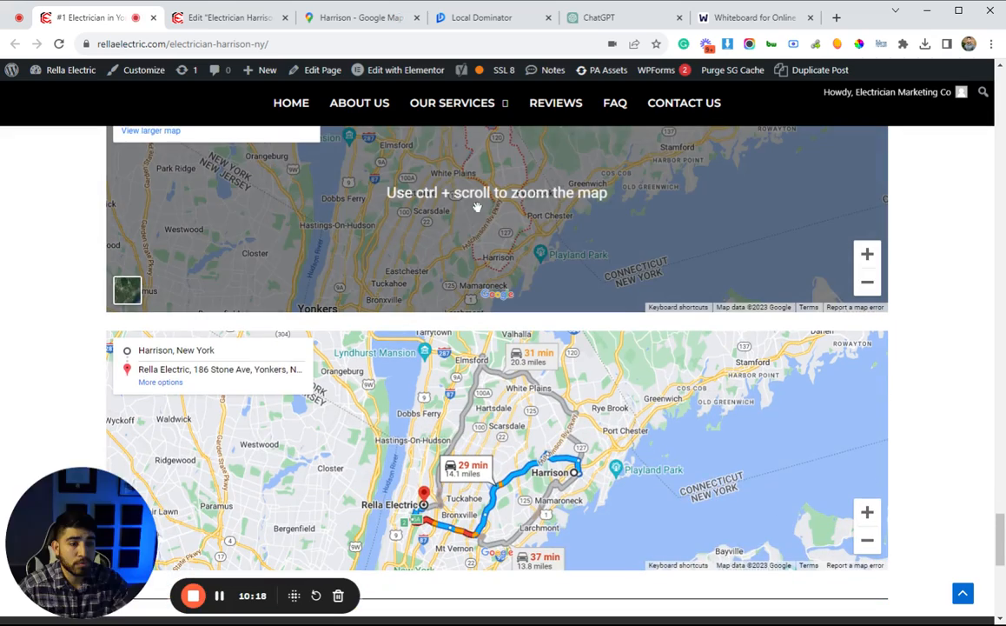
{"action": "left_click", "coordinate": [356, 17]}
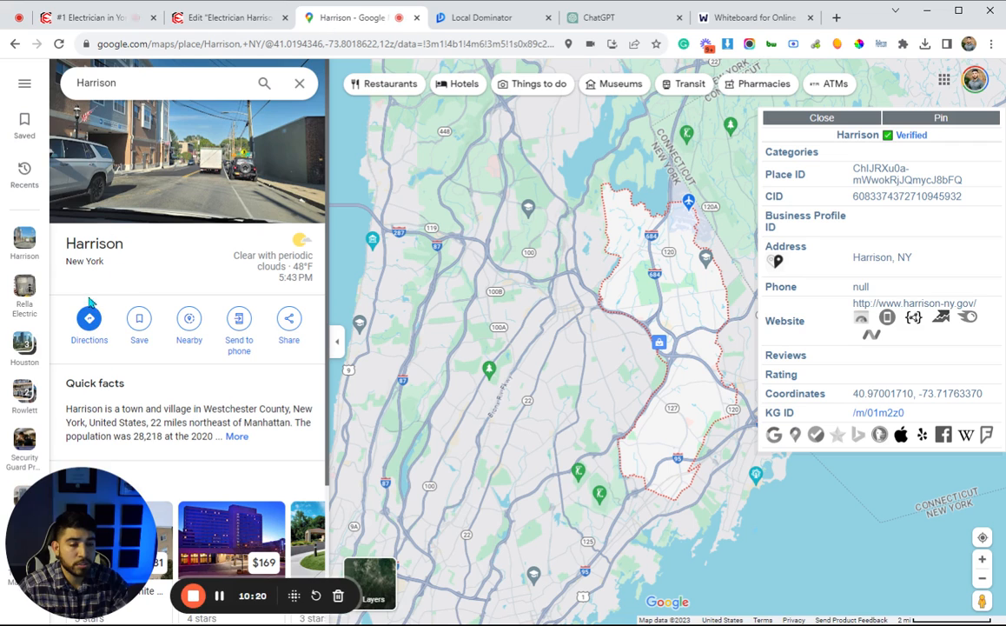
{"action": "left_click", "coordinate": [88, 318]}
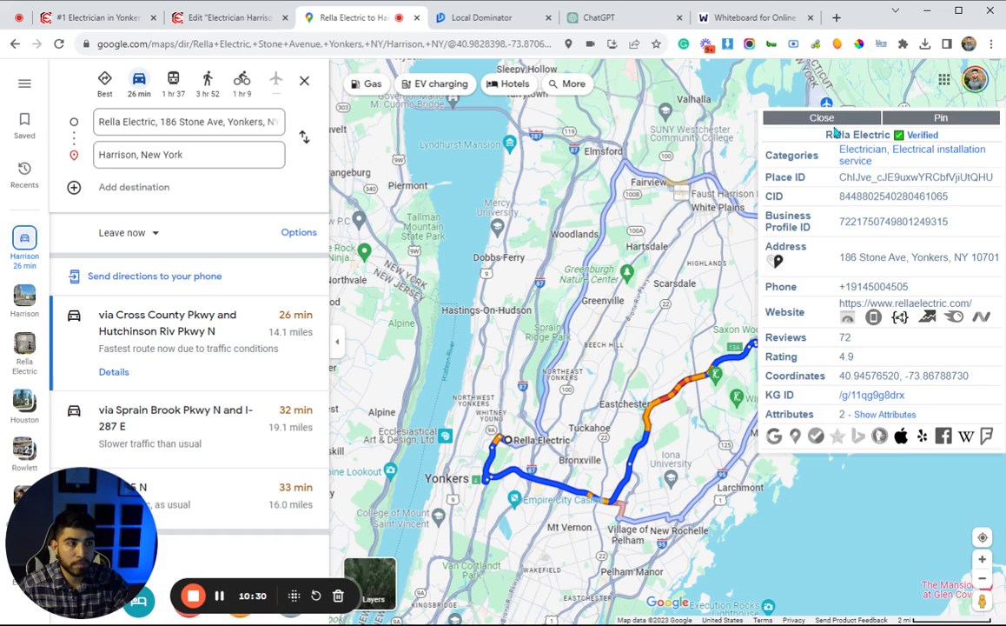
Step: Reverse the driving directions to run from Harrison to Rella Electric in Yonkers
{"action": "left_click", "coordinate": [821, 117]}
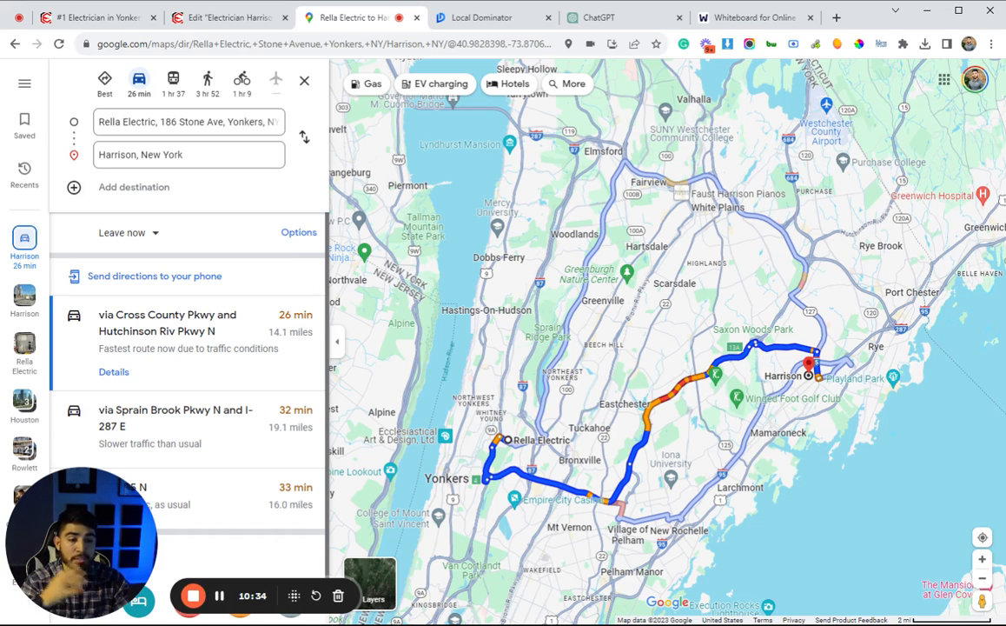
{"action": "left_click", "coordinate": [304, 138]}
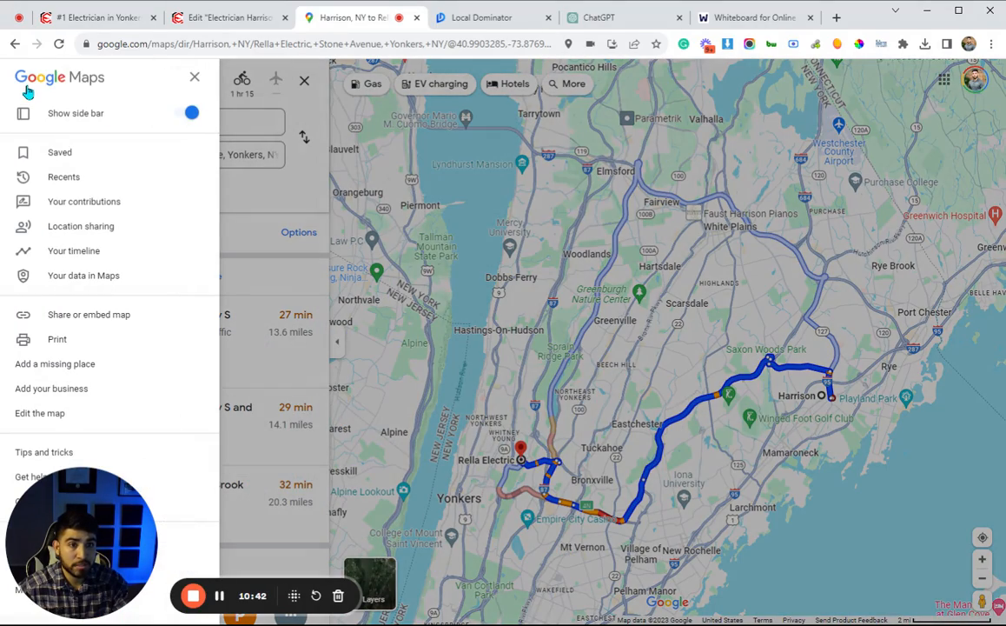
{"action": "left_click", "coordinate": [194, 76]}
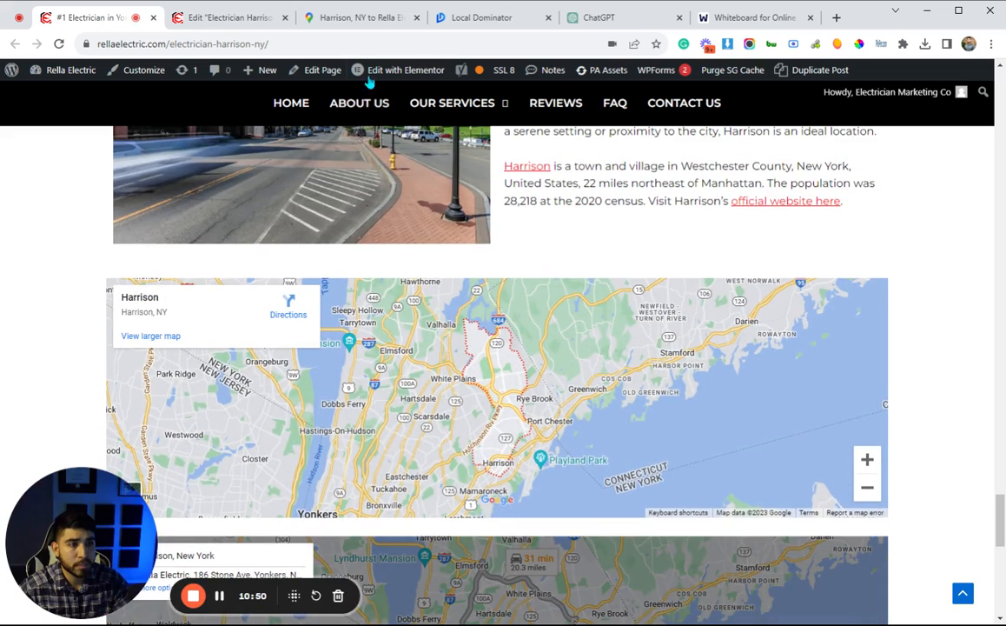
Step: Glance at the checklist, then return to the live page's About Harrison, NY section
{"action": "left_click", "coordinate": [748, 17]}
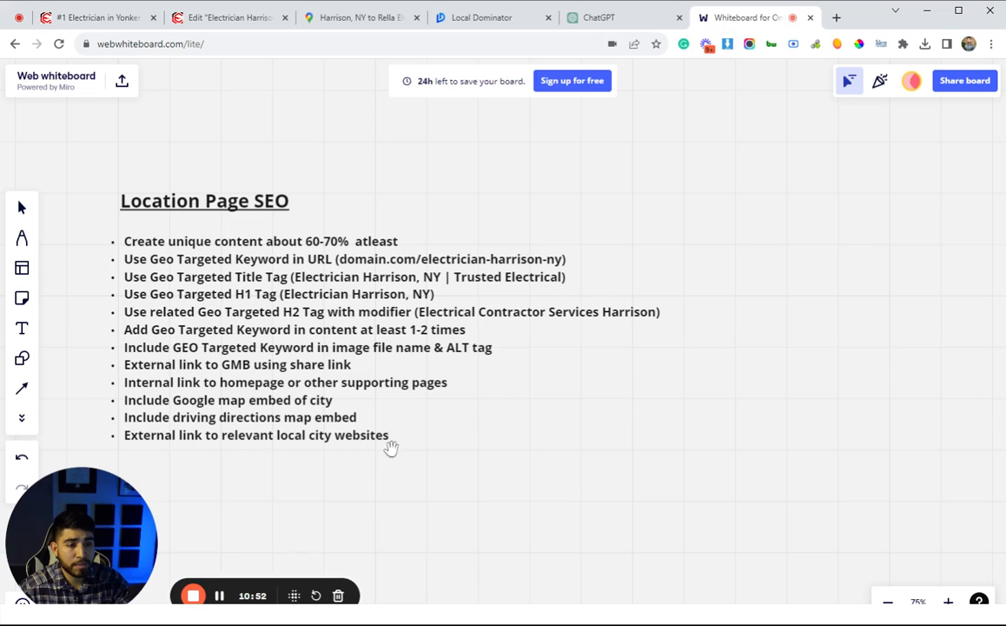
{"action": "mouse_move", "coordinate": [373, 400]}
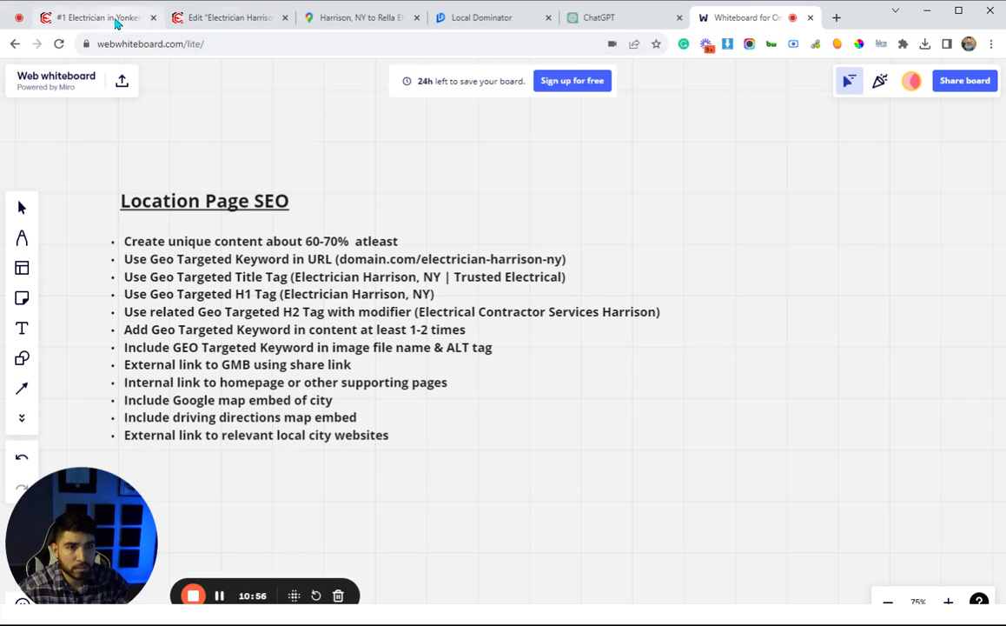
{"action": "left_click", "coordinate": [86, 17]}
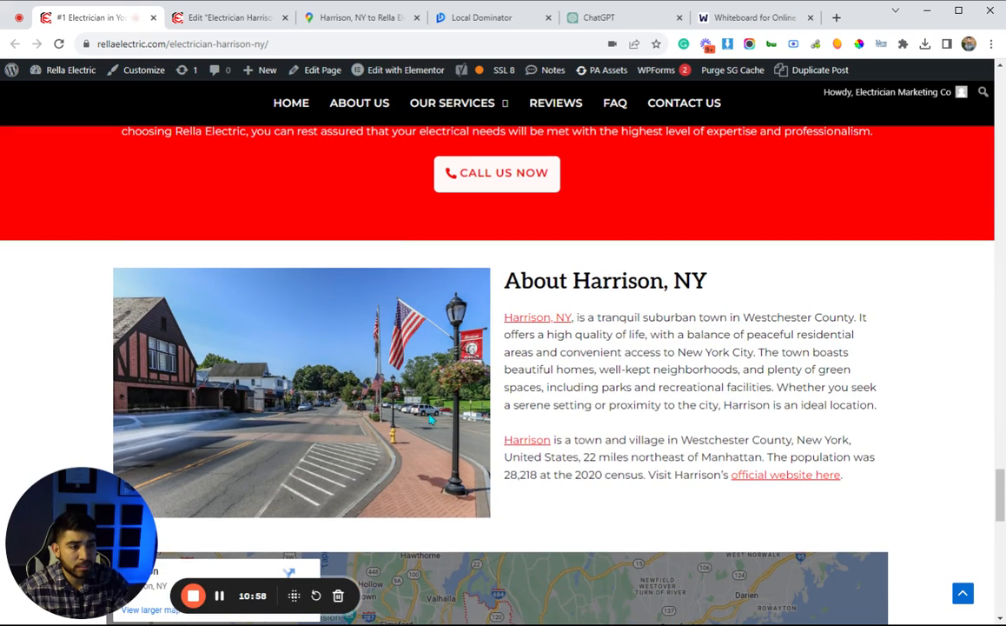
{"action": "mouse_move", "coordinate": [678, 438]}
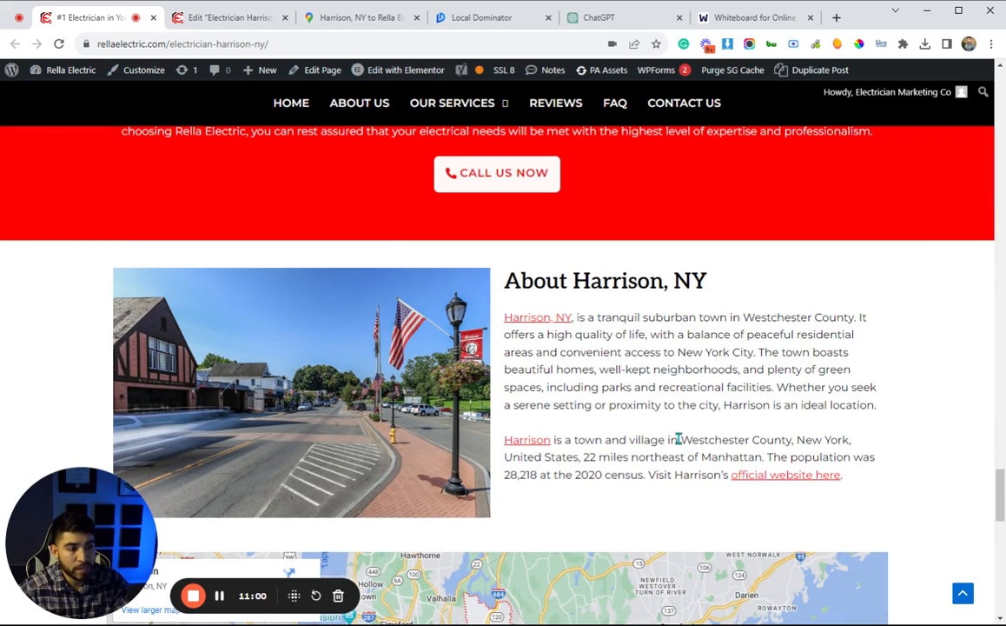
{"action": "mouse_move", "coordinate": [630, 489]}
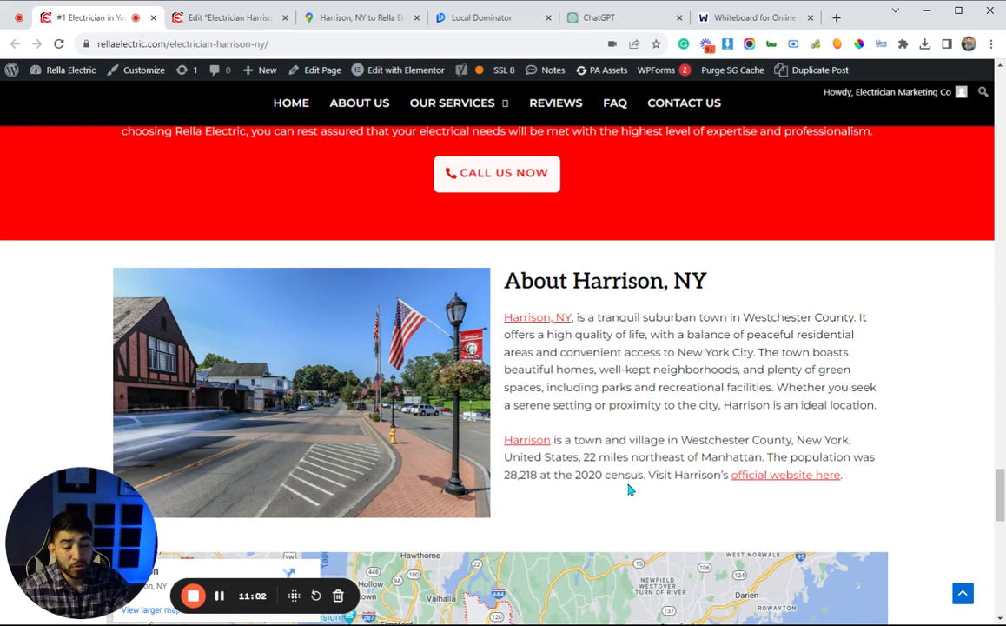
{"action": "mouse_move", "coordinate": [878, 486]}
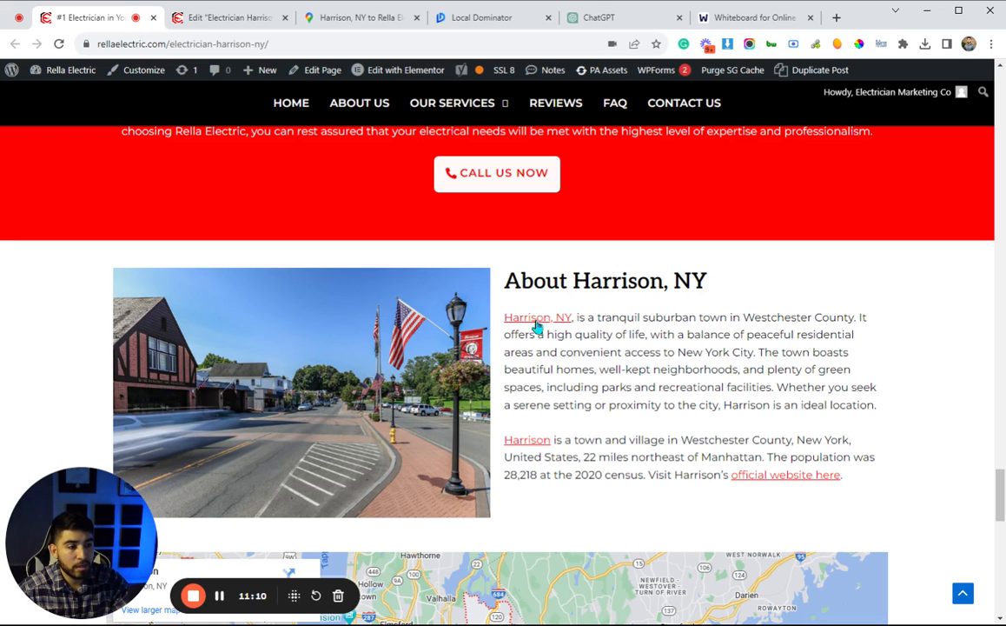
{"action": "mouse_move", "coordinate": [785, 484]}
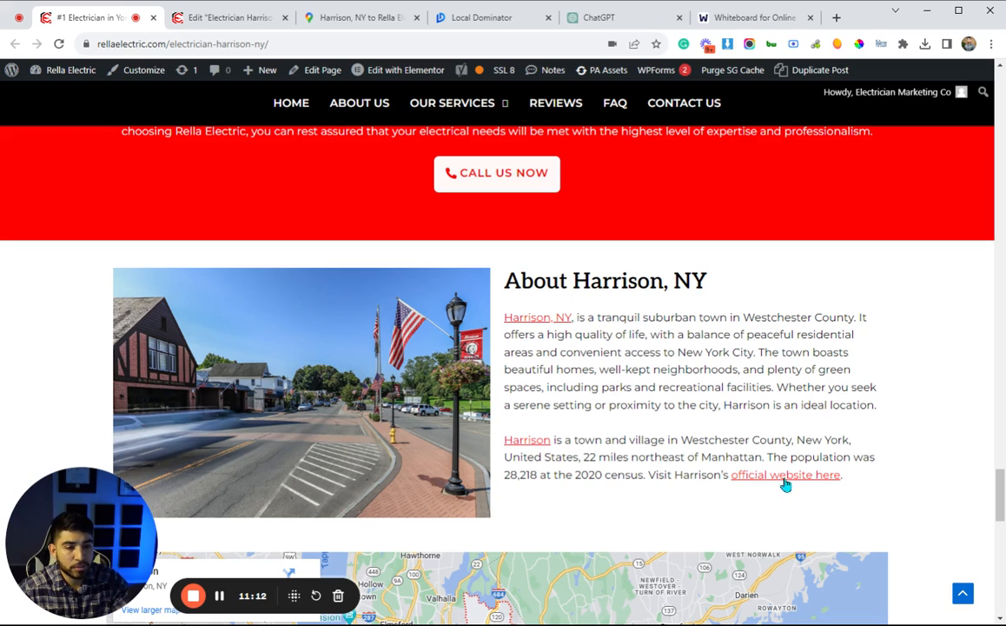
{"action": "mouse_move", "coordinate": [533, 324]}
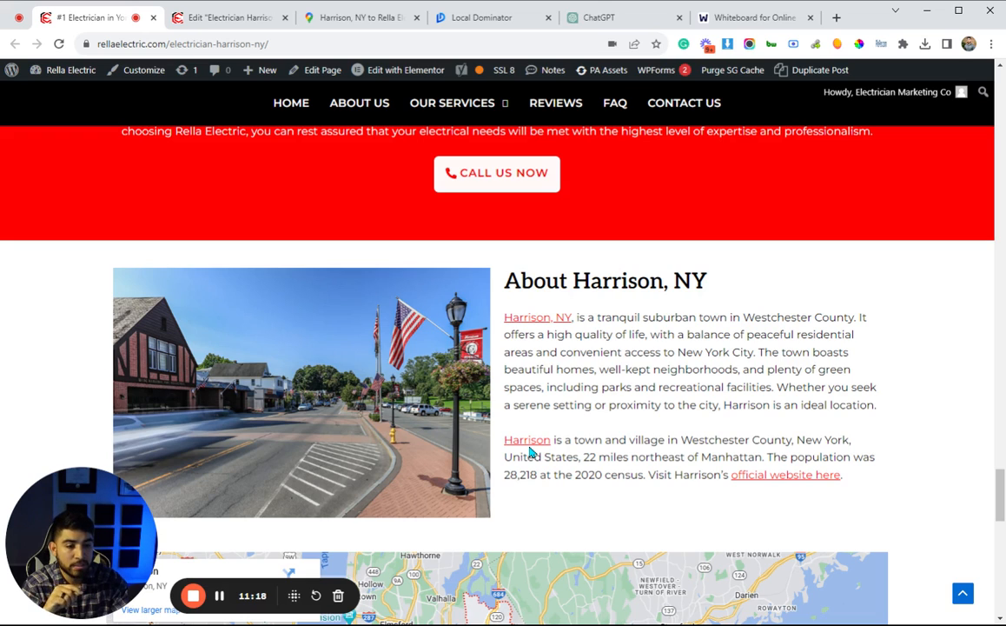
{"action": "mouse_move", "coordinate": [760, 475]}
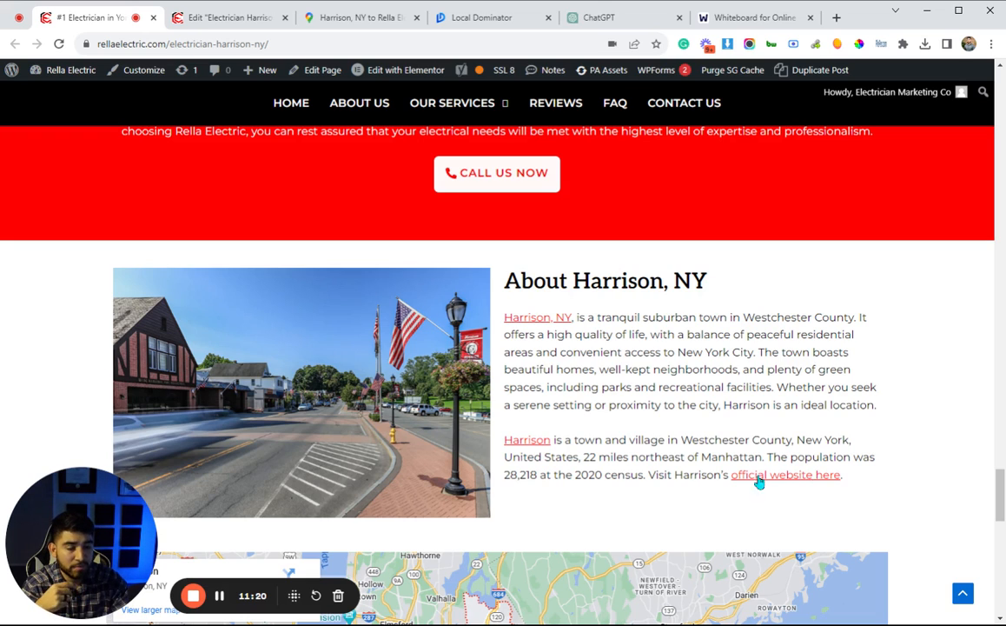
{"action": "mouse_move", "coordinate": [598, 348]}
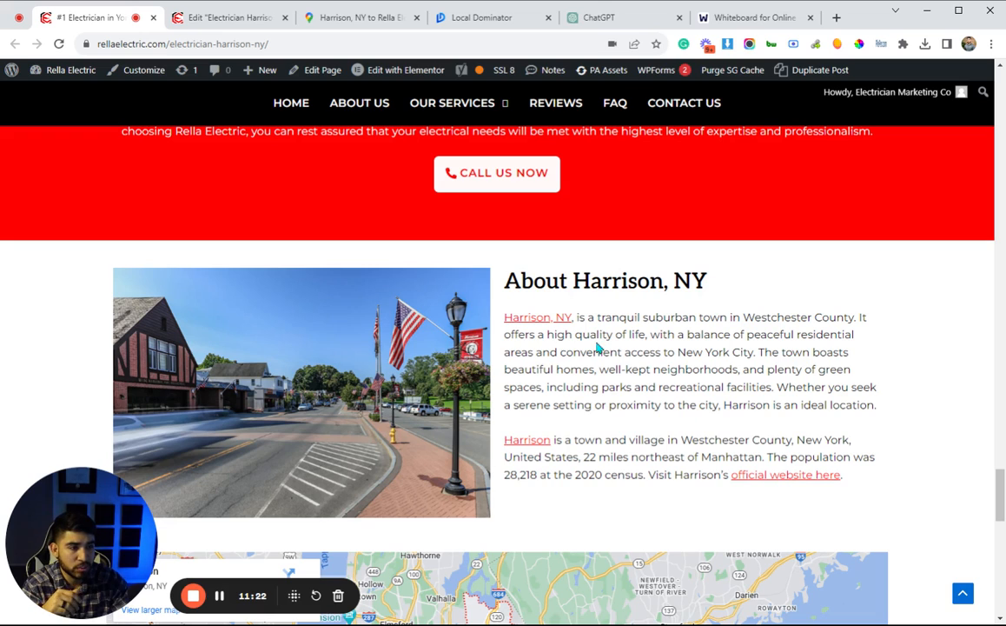
{"action": "mouse_move", "coordinate": [705, 475]}
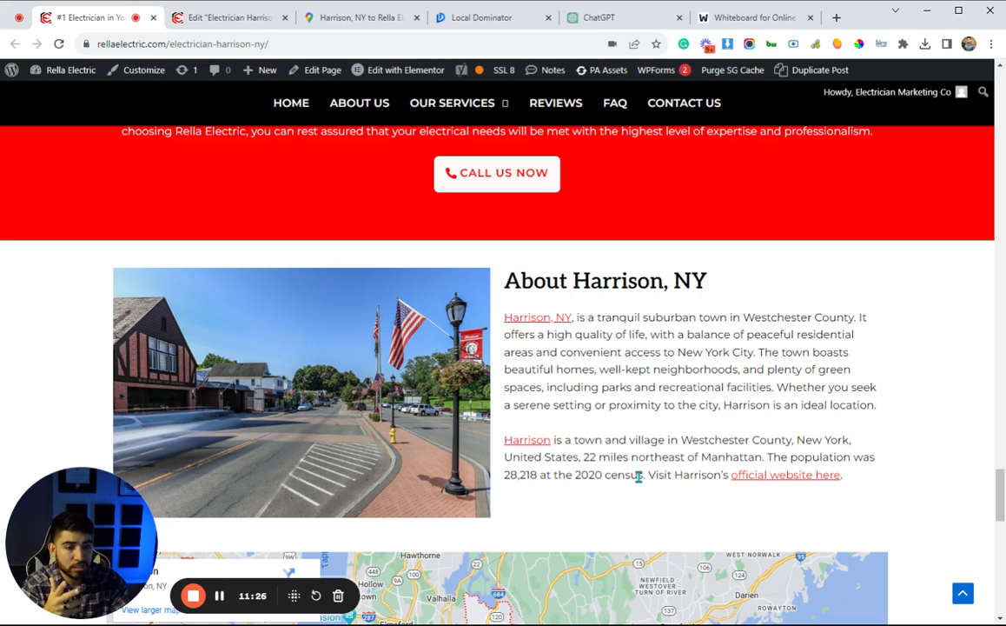
{"action": "mouse_move", "coordinate": [683, 421]}
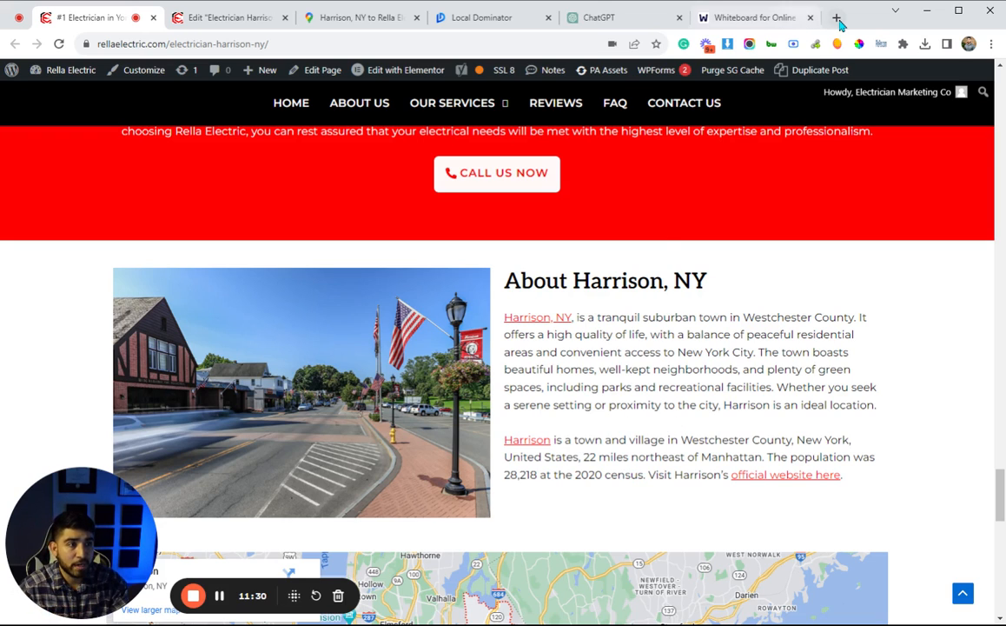
Step: Search Google for 'harrison ny' and scan the results and knowledge panel
{"action": "left_click", "coordinate": [836, 18]}
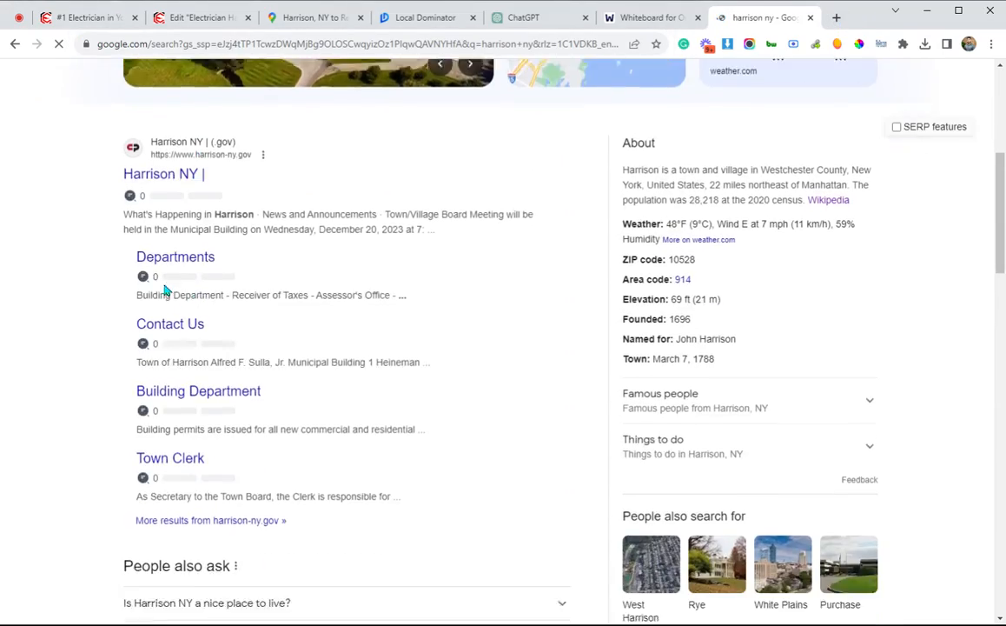
{"action": "scroll", "scroll_direction": "down", "scroll_amount": 3}
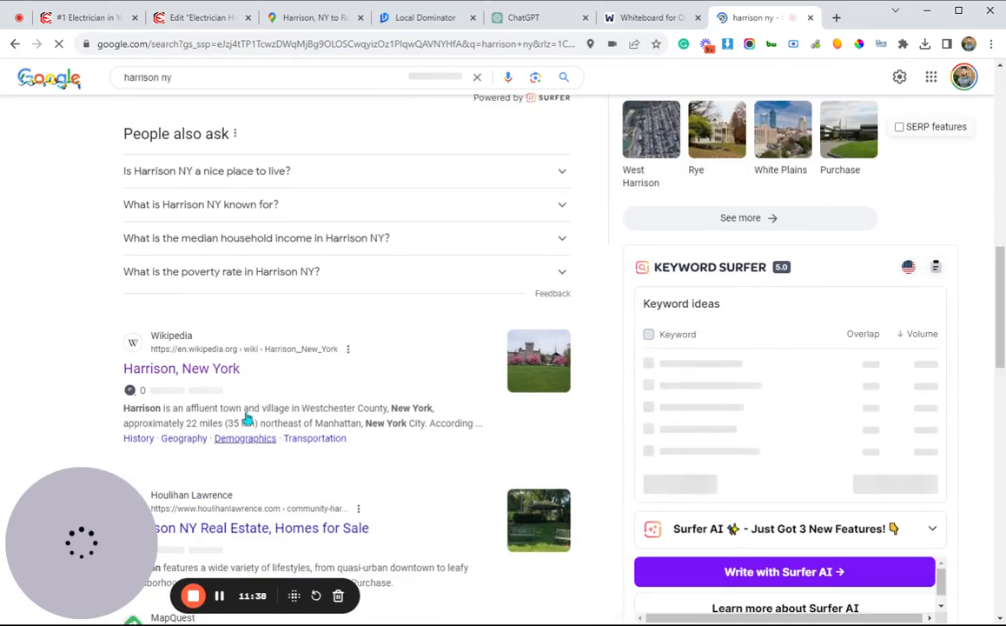
{"action": "scroll", "scroll_direction": "up", "scroll_amount": 3}
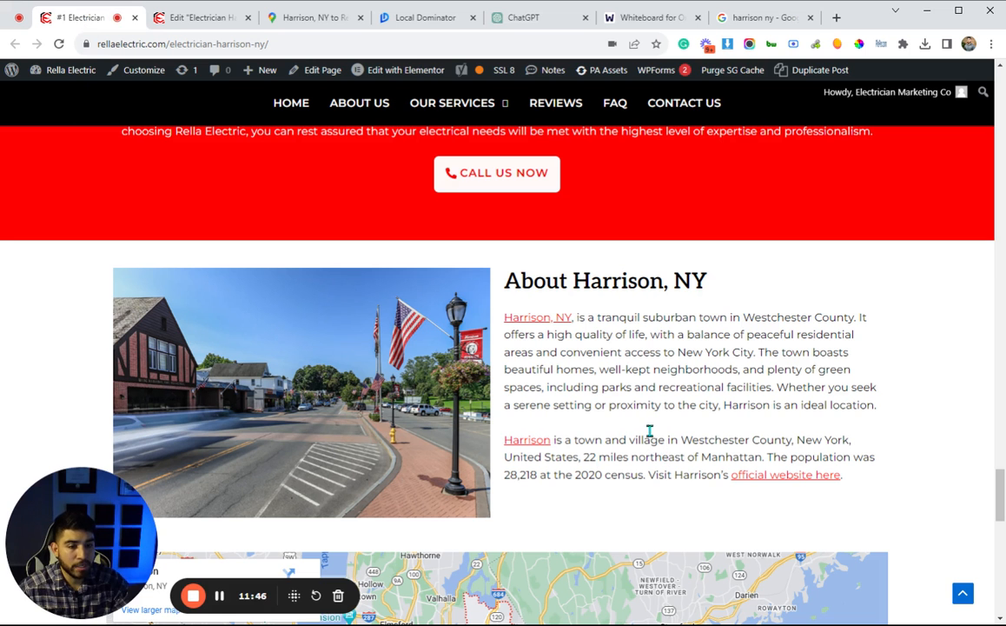
Step: Scroll the live Harrison electrician page from the About section back up to the hero
{"action": "scroll", "scroll_direction": "up", "scroll_amount": 3}
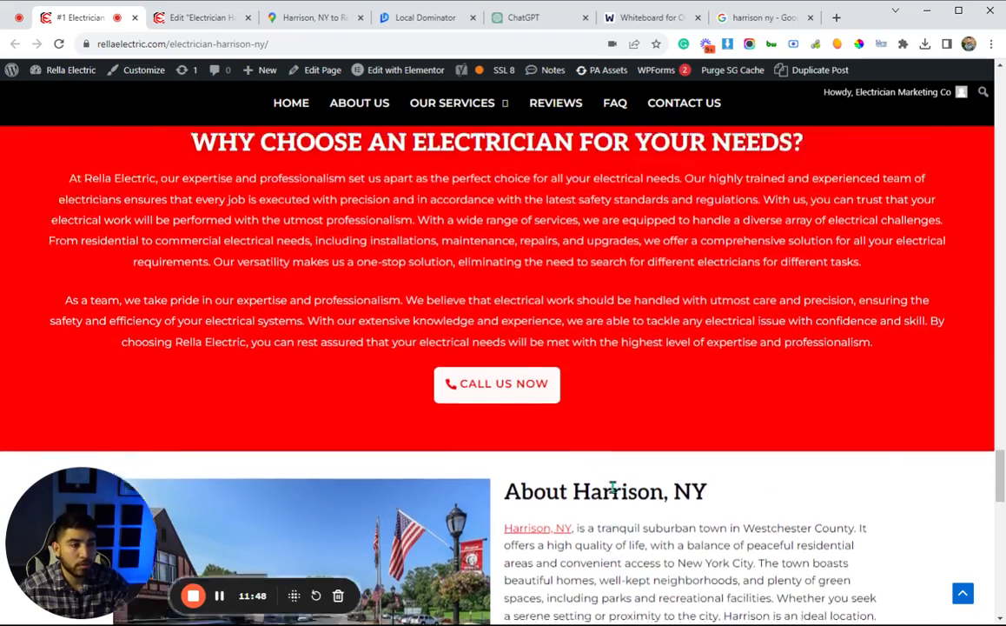
{"action": "scroll", "scroll_direction": "up", "scroll_amount": 3}
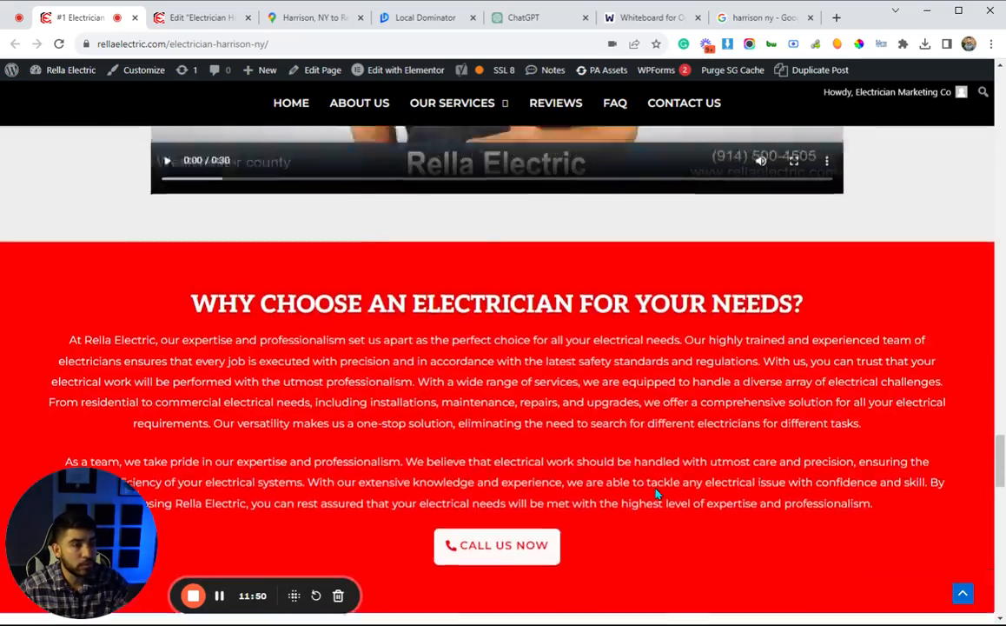
{"action": "scroll", "scroll_direction": "up", "scroll_amount": 3}
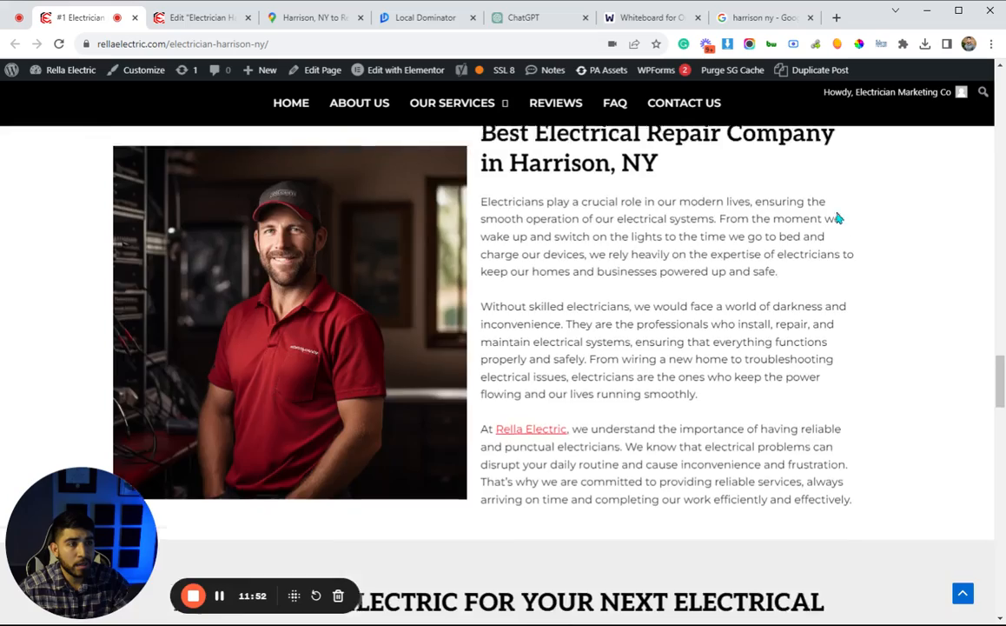
{"action": "scroll", "scroll_direction": "up", "scroll_amount": 3}
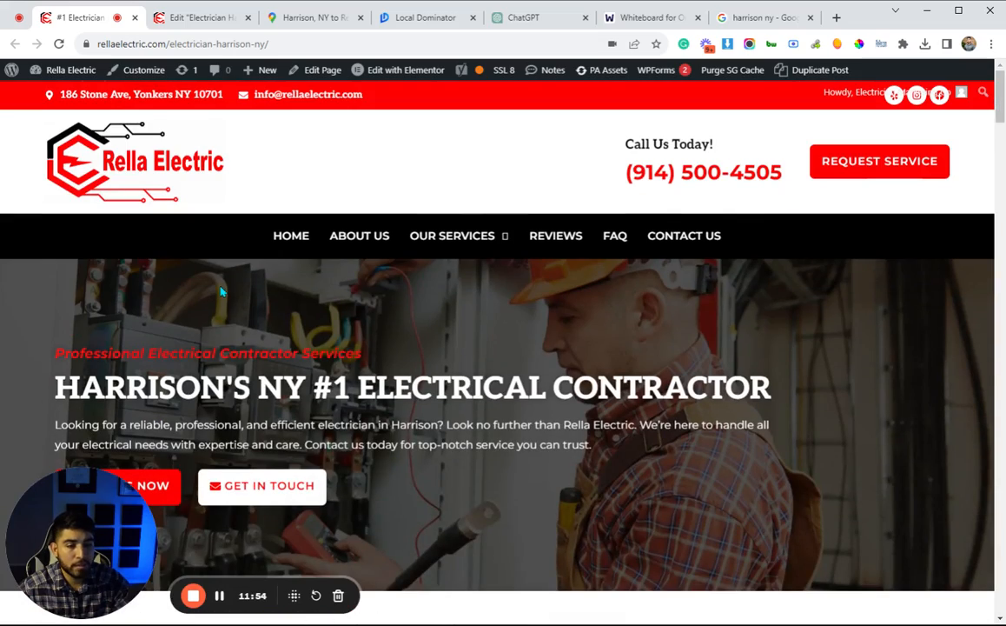
{"action": "left_click", "coordinate": [539, 17]}
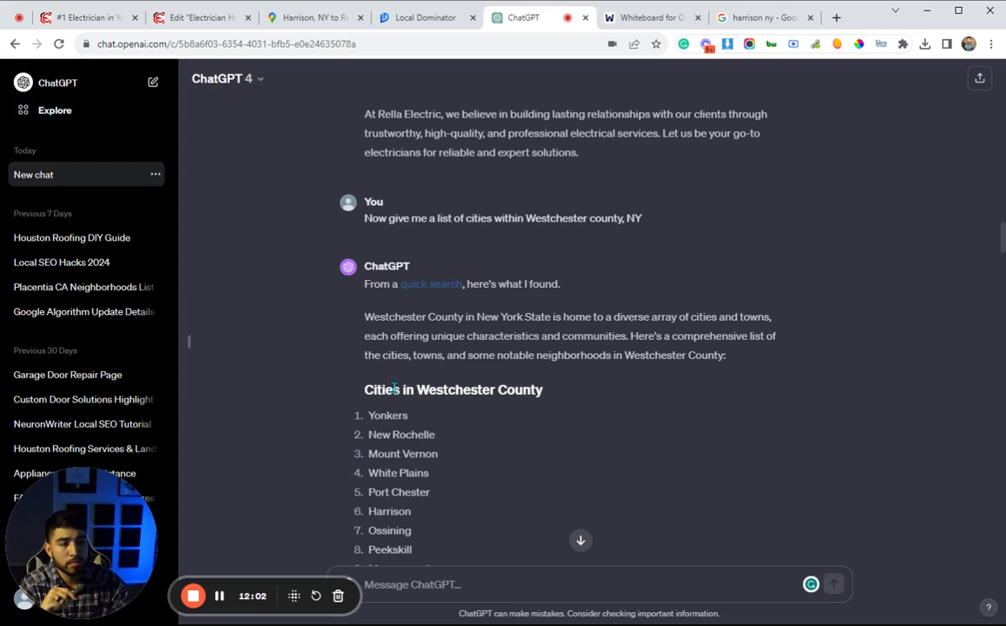
{"action": "mouse_move", "coordinate": [438, 426]}
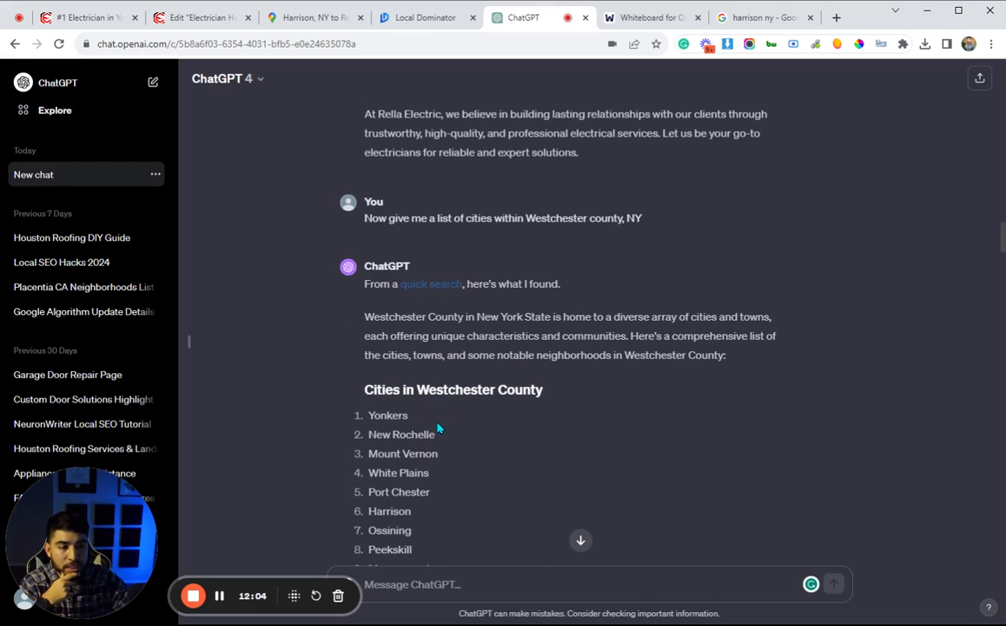
{"action": "mouse_move", "coordinate": [433, 217]}
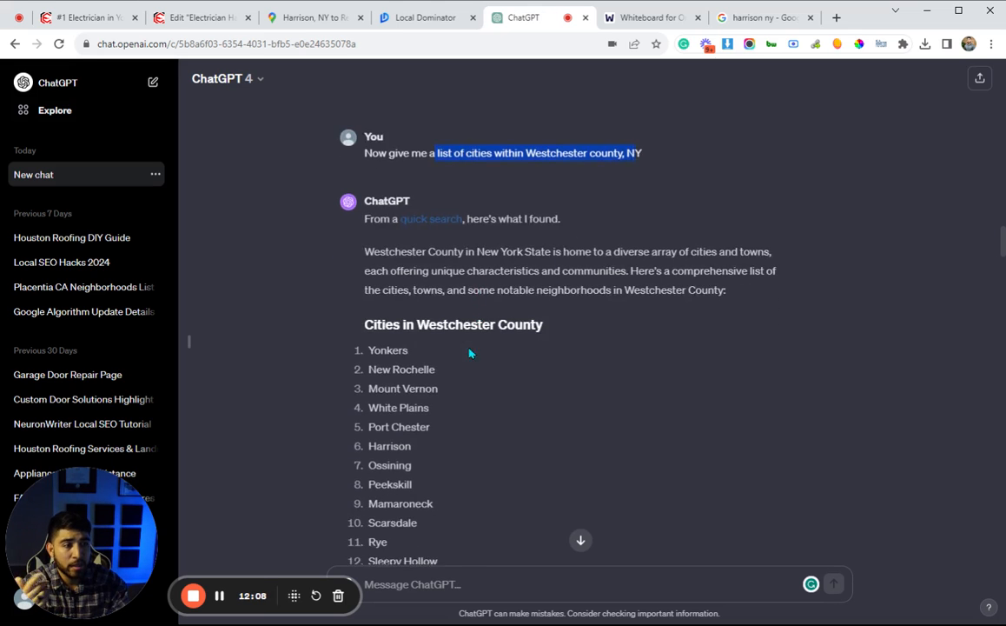
Step: Review ChatGPT's population-ranked Westchester cities (Yonkers first, Harrison sixth), then return to the Web Whiteboard checklist
{"action": "scroll", "scroll_direction": "down", "scroll_amount": 3}
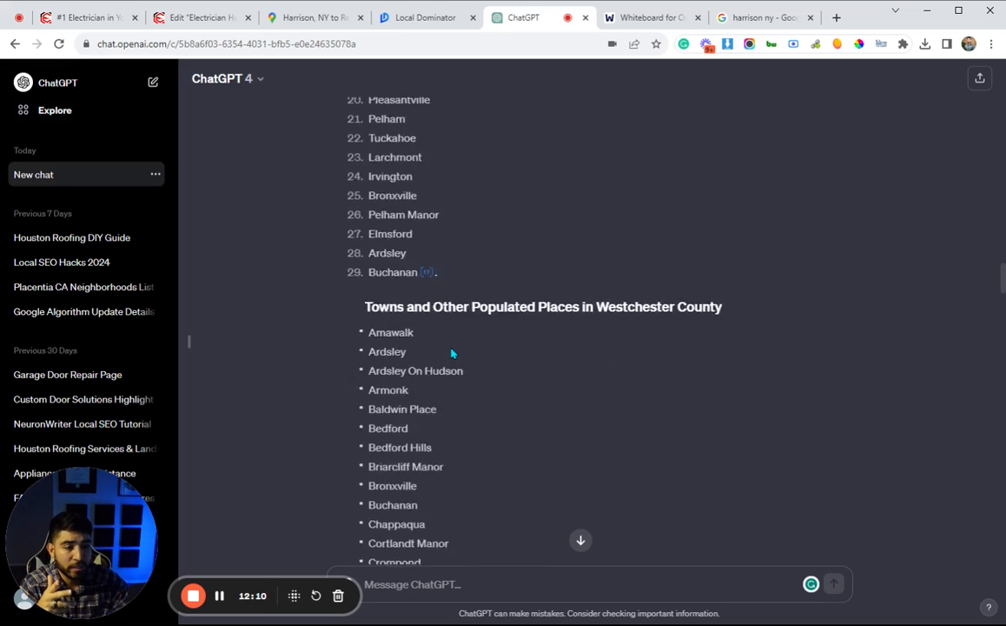
{"action": "scroll", "scroll_direction": "down", "scroll_amount": 3}
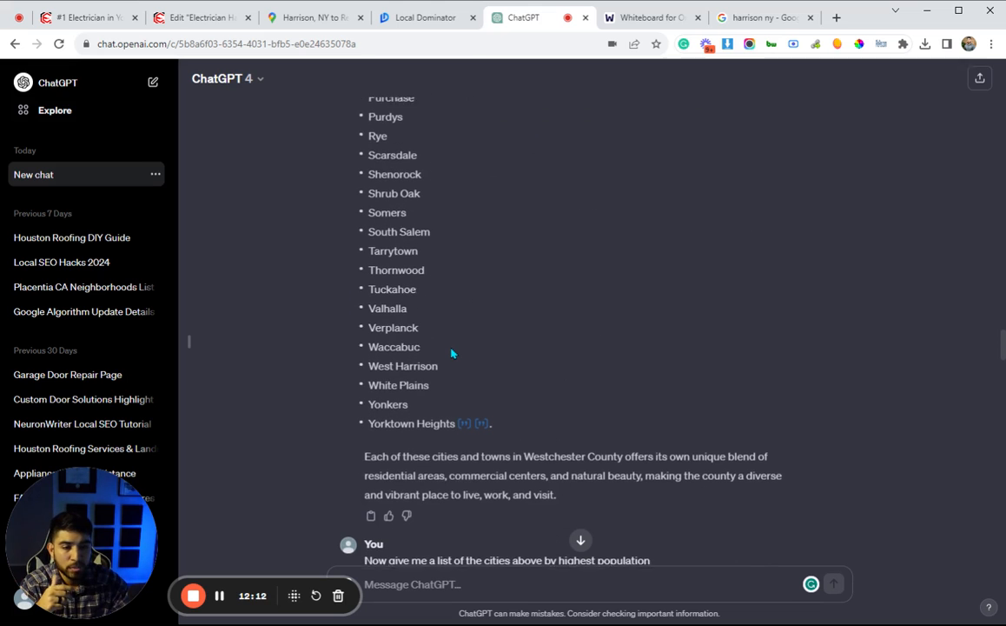
{"action": "scroll", "scroll_direction": "down", "scroll_amount": 3}
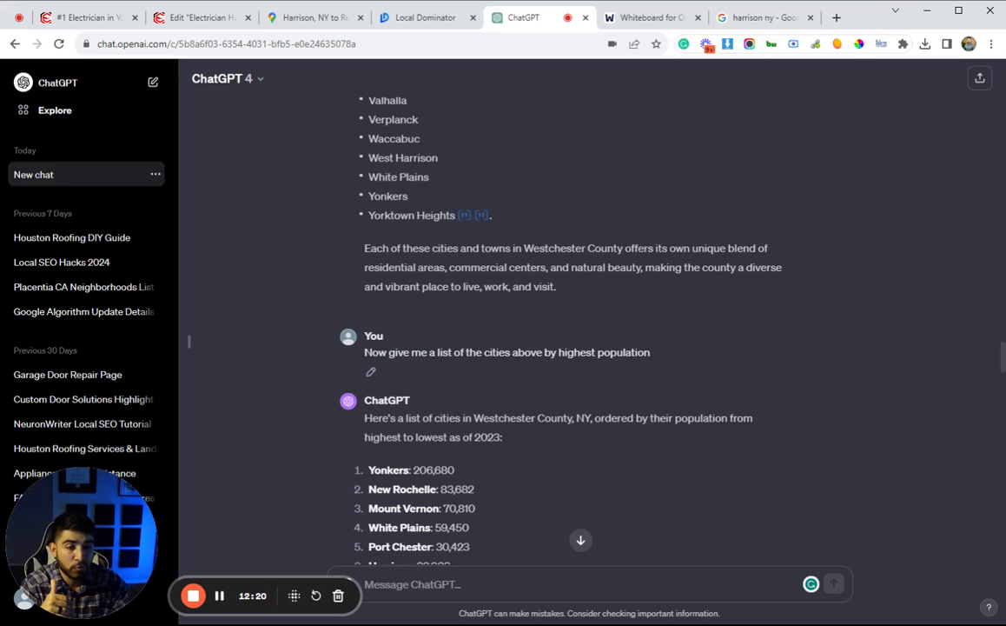
{"action": "scroll", "scroll_direction": "down", "scroll_amount": 3}
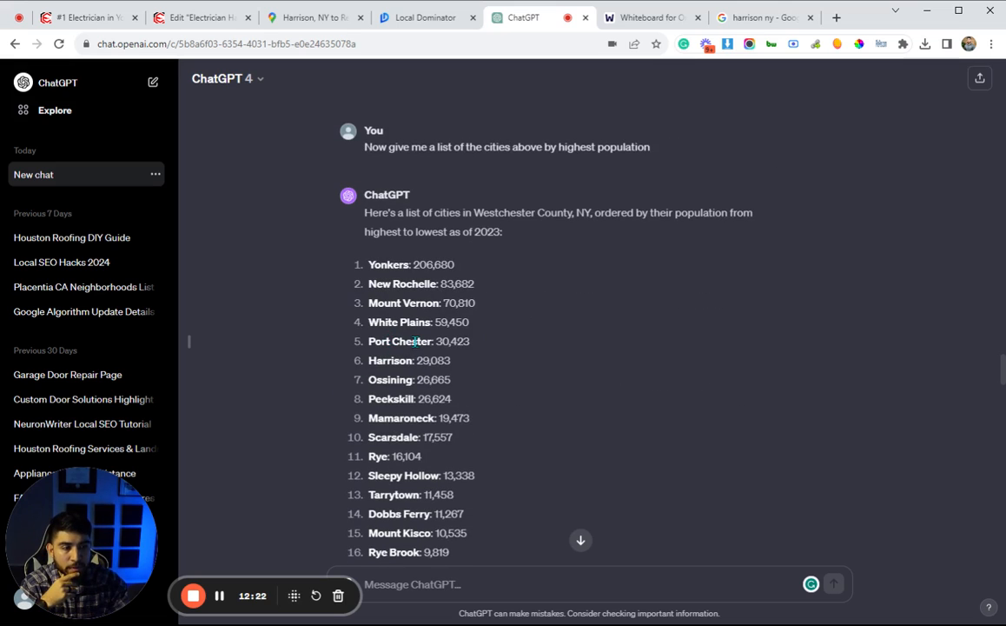
{"action": "mouse_move", "coordinate": [425, 283]}
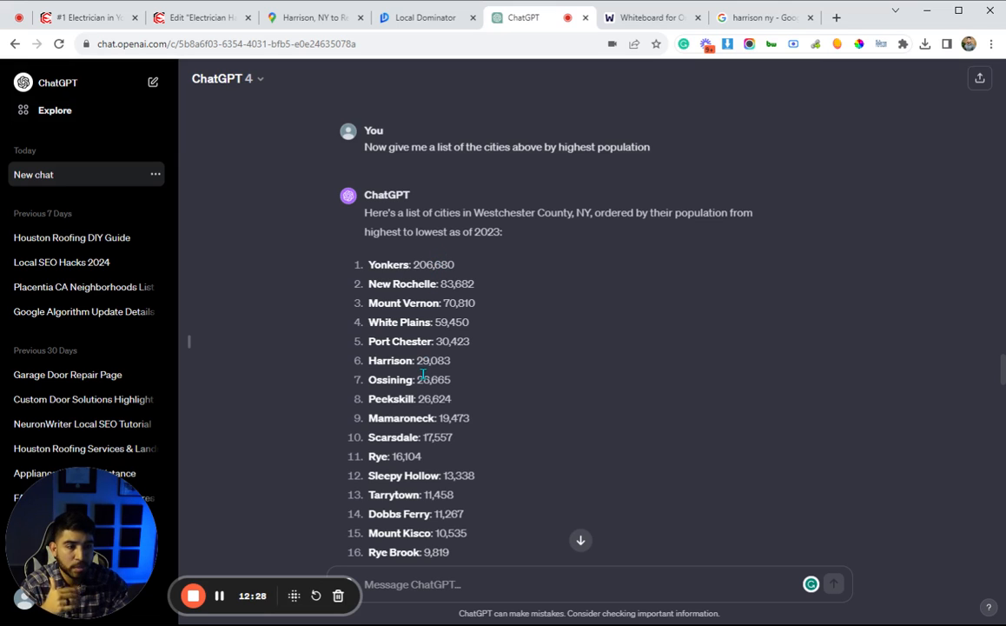
{"action": "scroll", "scroll_direction": "up", "scroll_amount": 3}
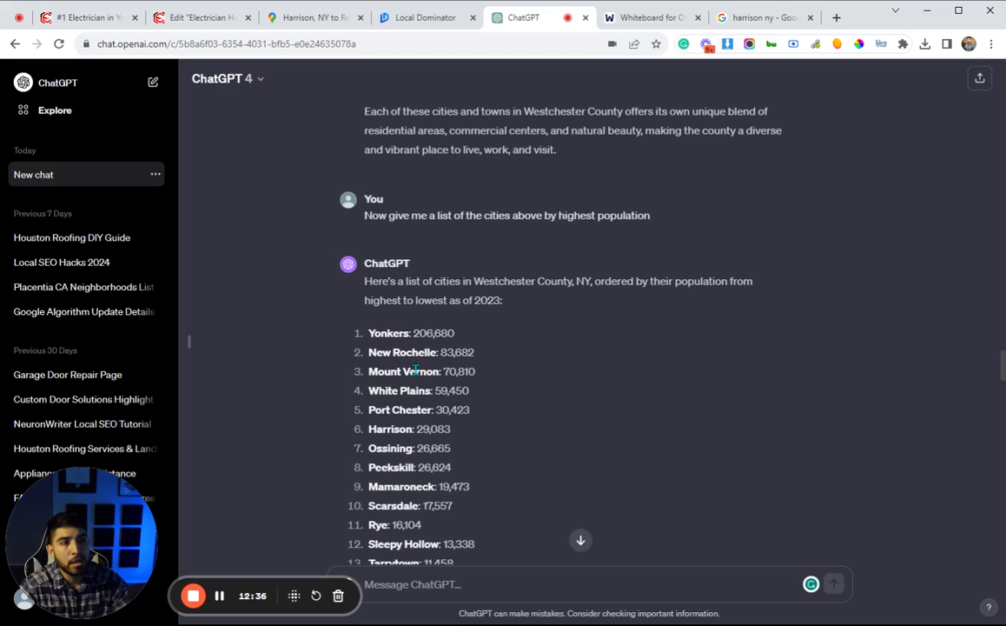
{"action": "mouse_move", "coordinate": [439, 328]}
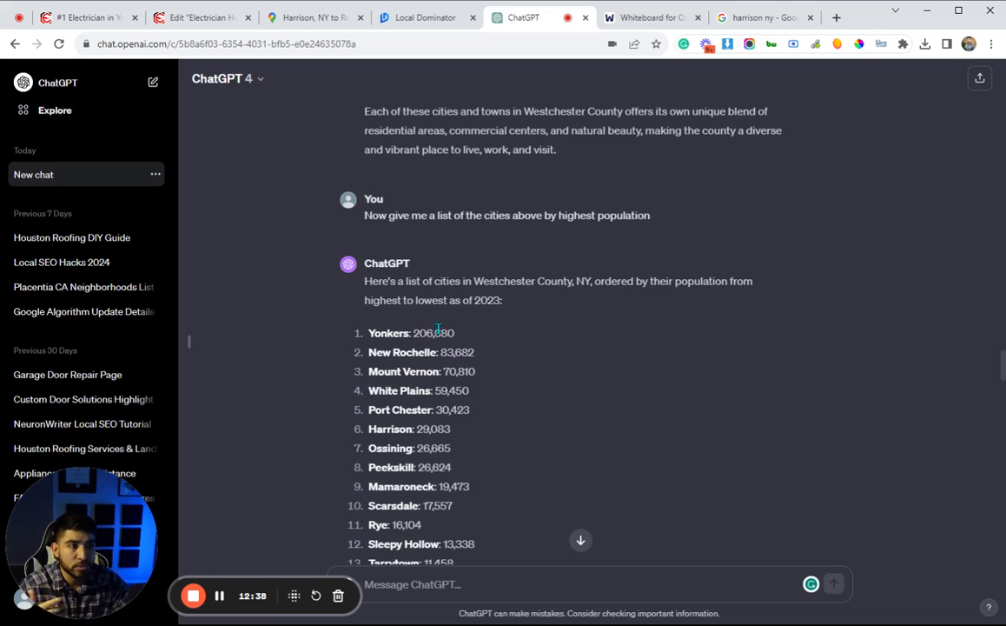
{"action": "mouse_move", "coordinate": [634, 37]}
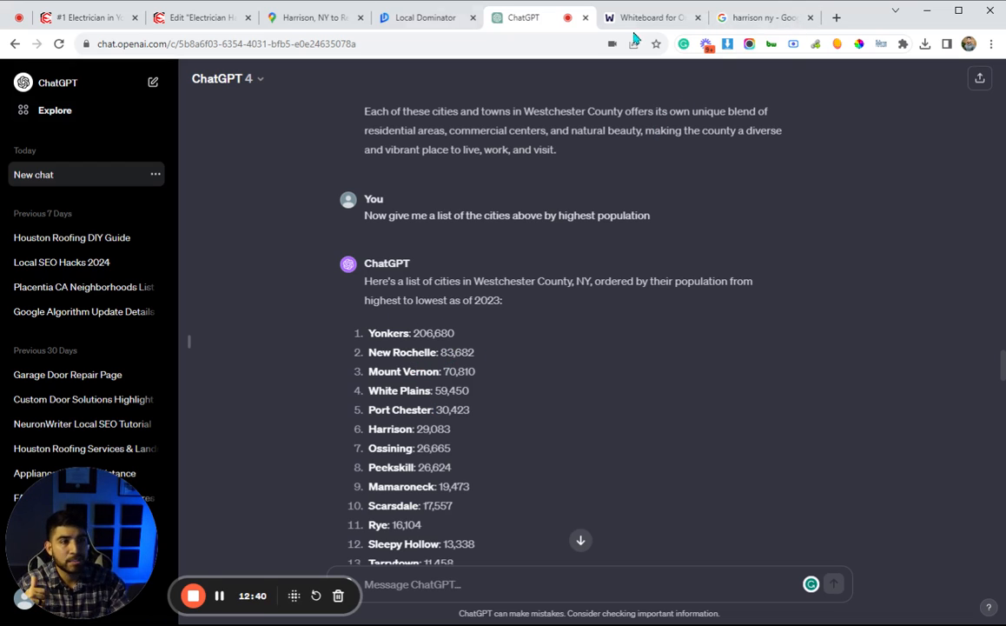
{"action": "left_click", "coordinate": [648, 18]}
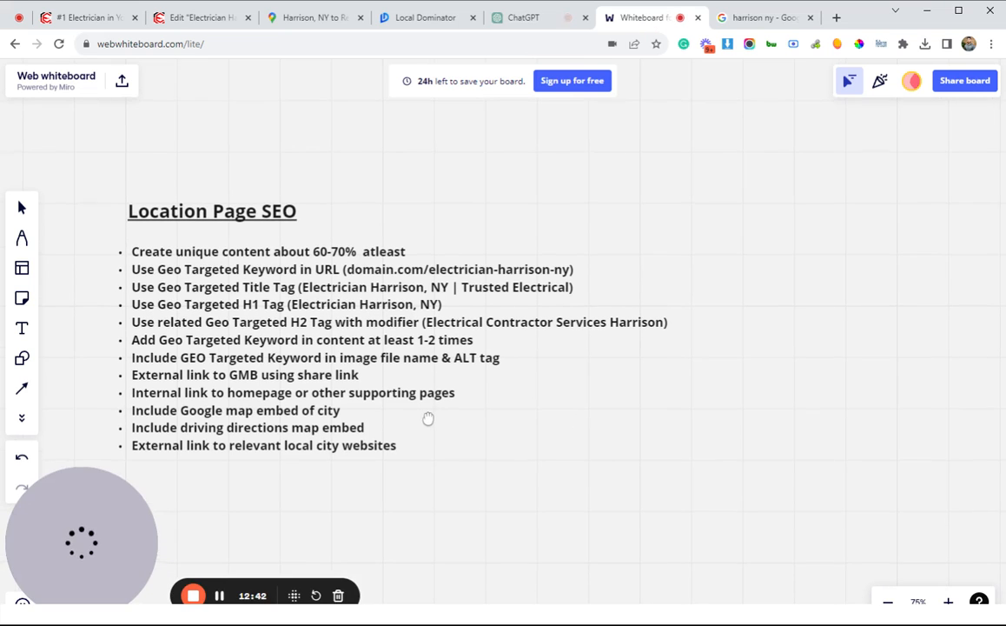